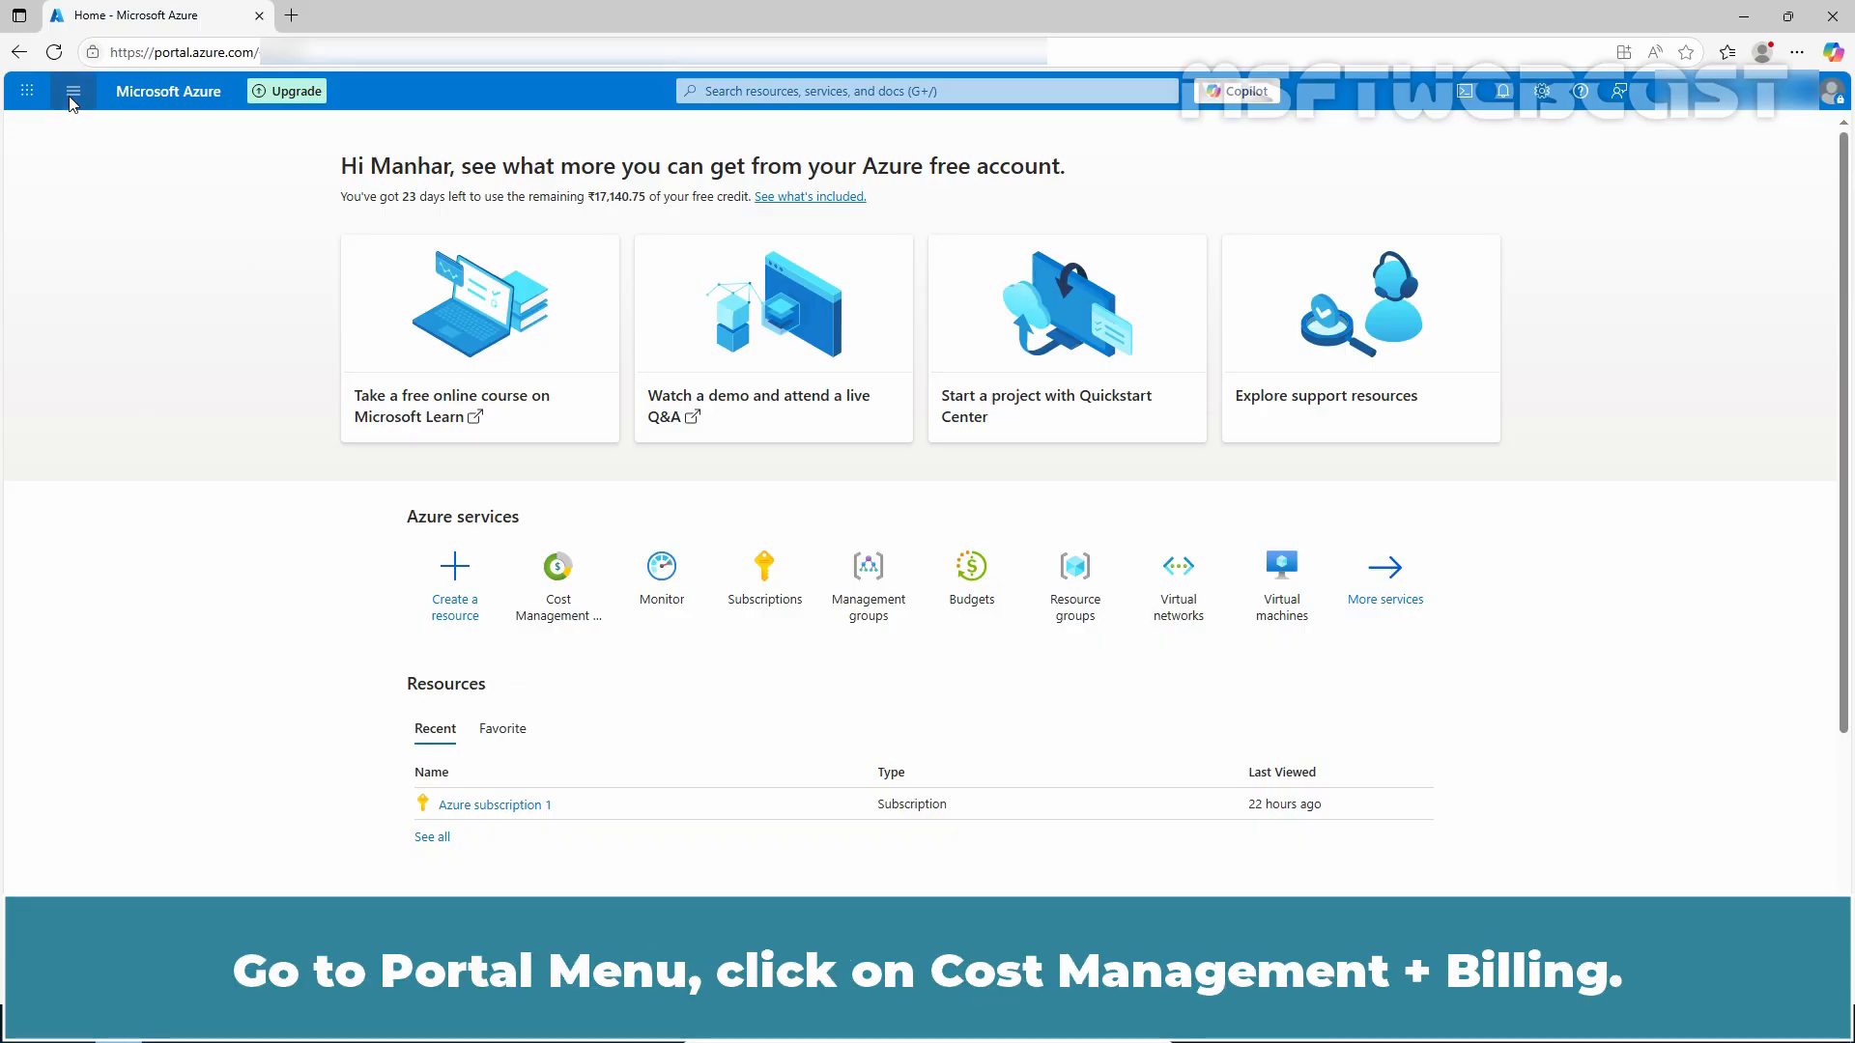
Navigate from the portal menu through Cost Management + Billing to the billing account's Budgets list.
left_click(71, 91)
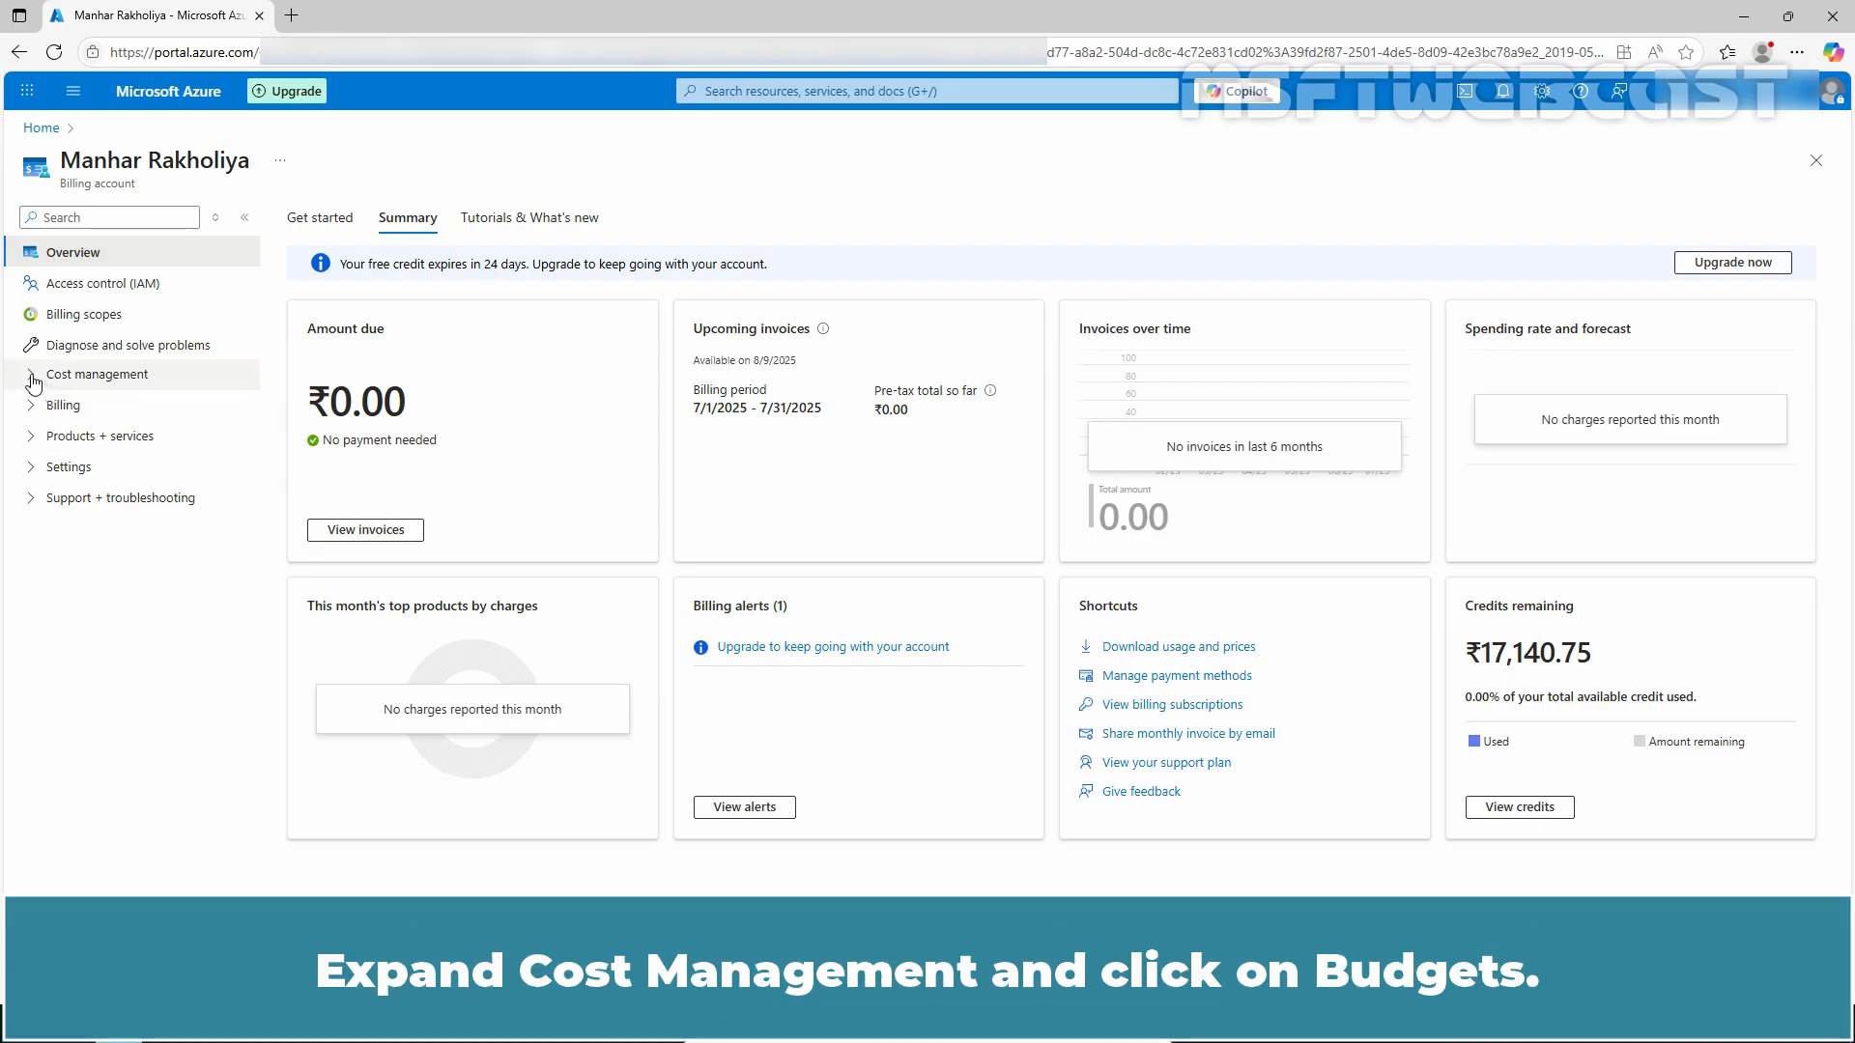
left_click(93, 467)
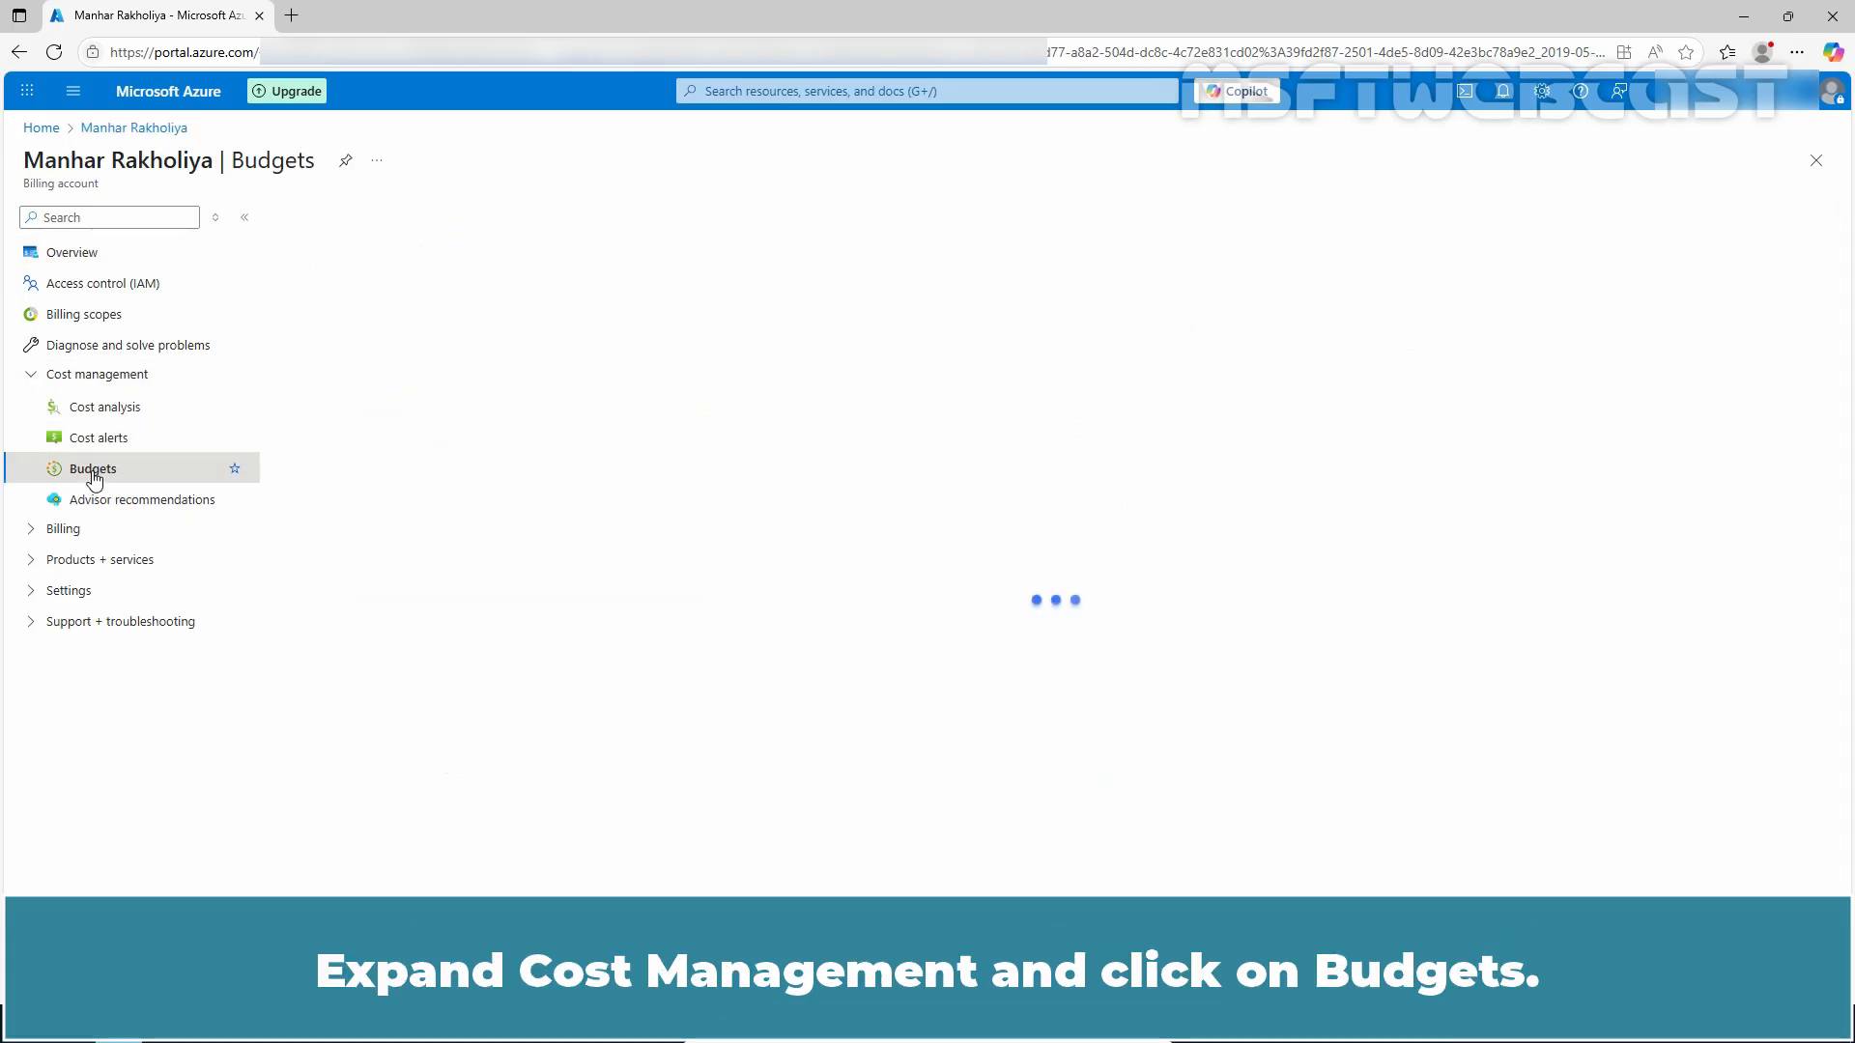
left_click(93, 467)
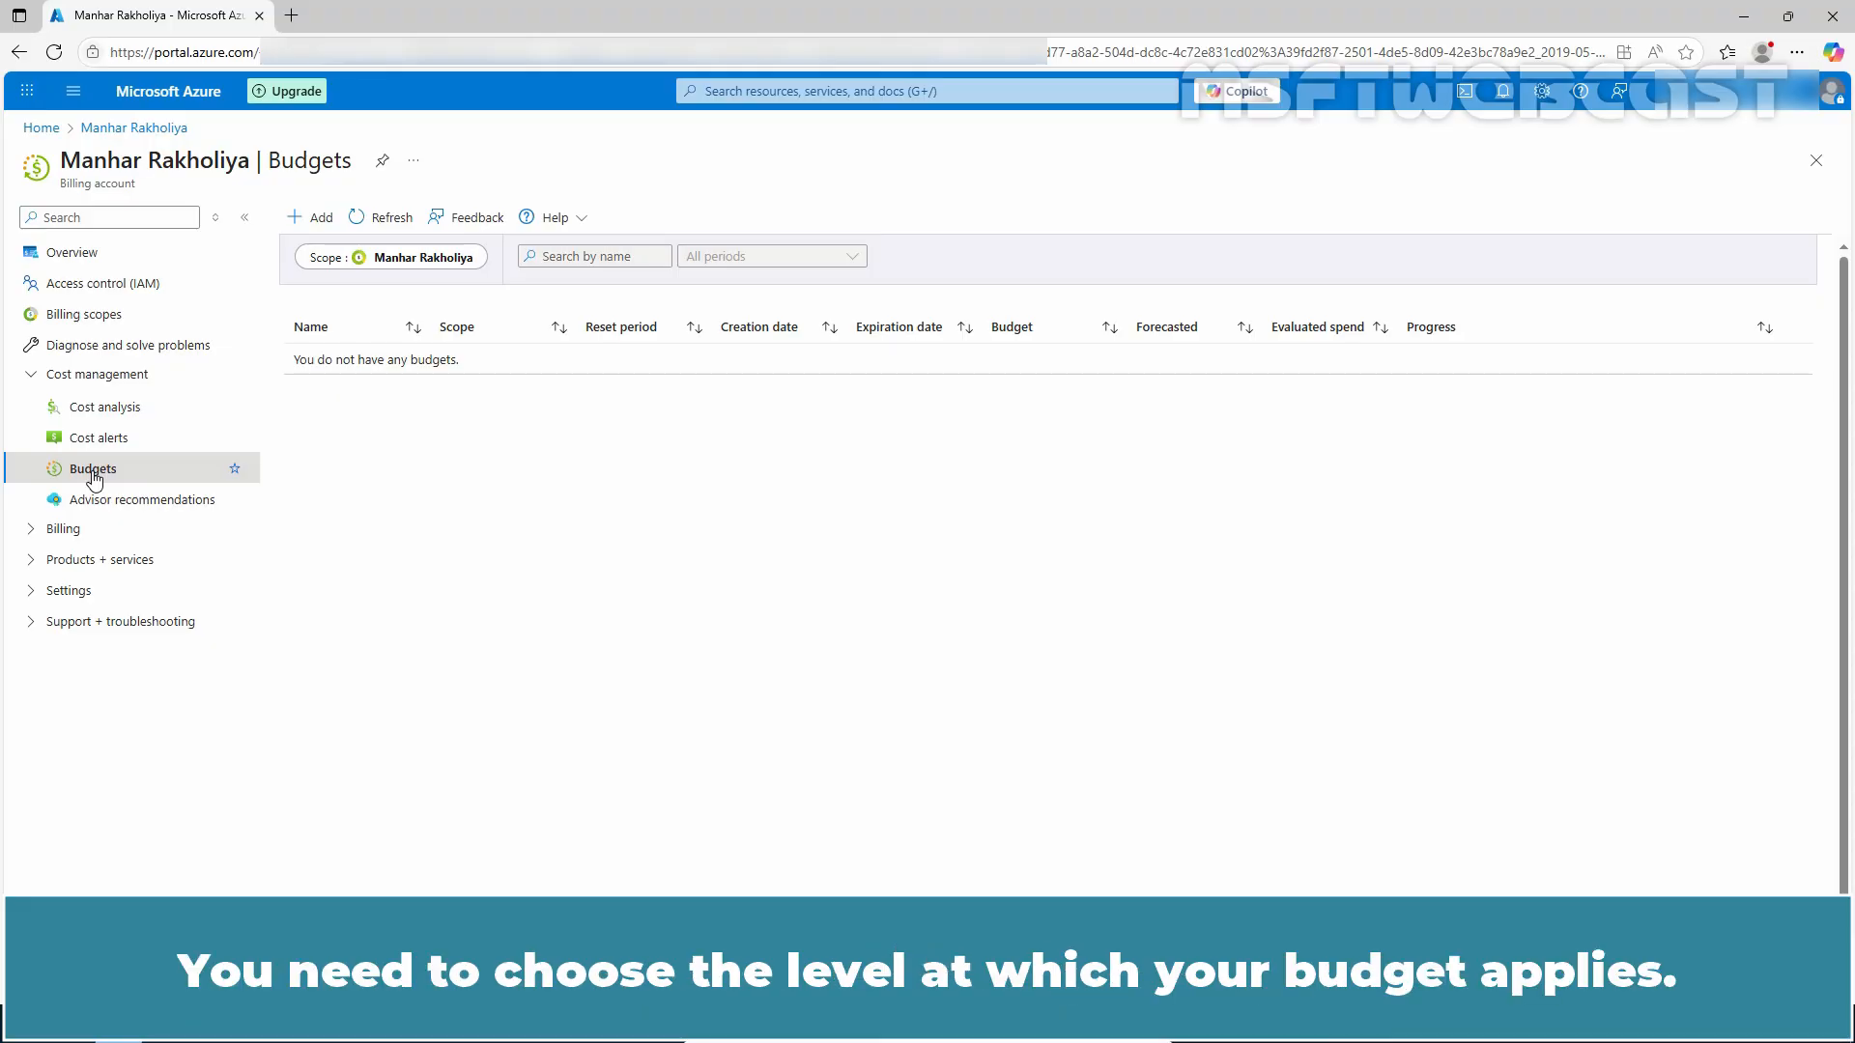
left_click(390, 257)
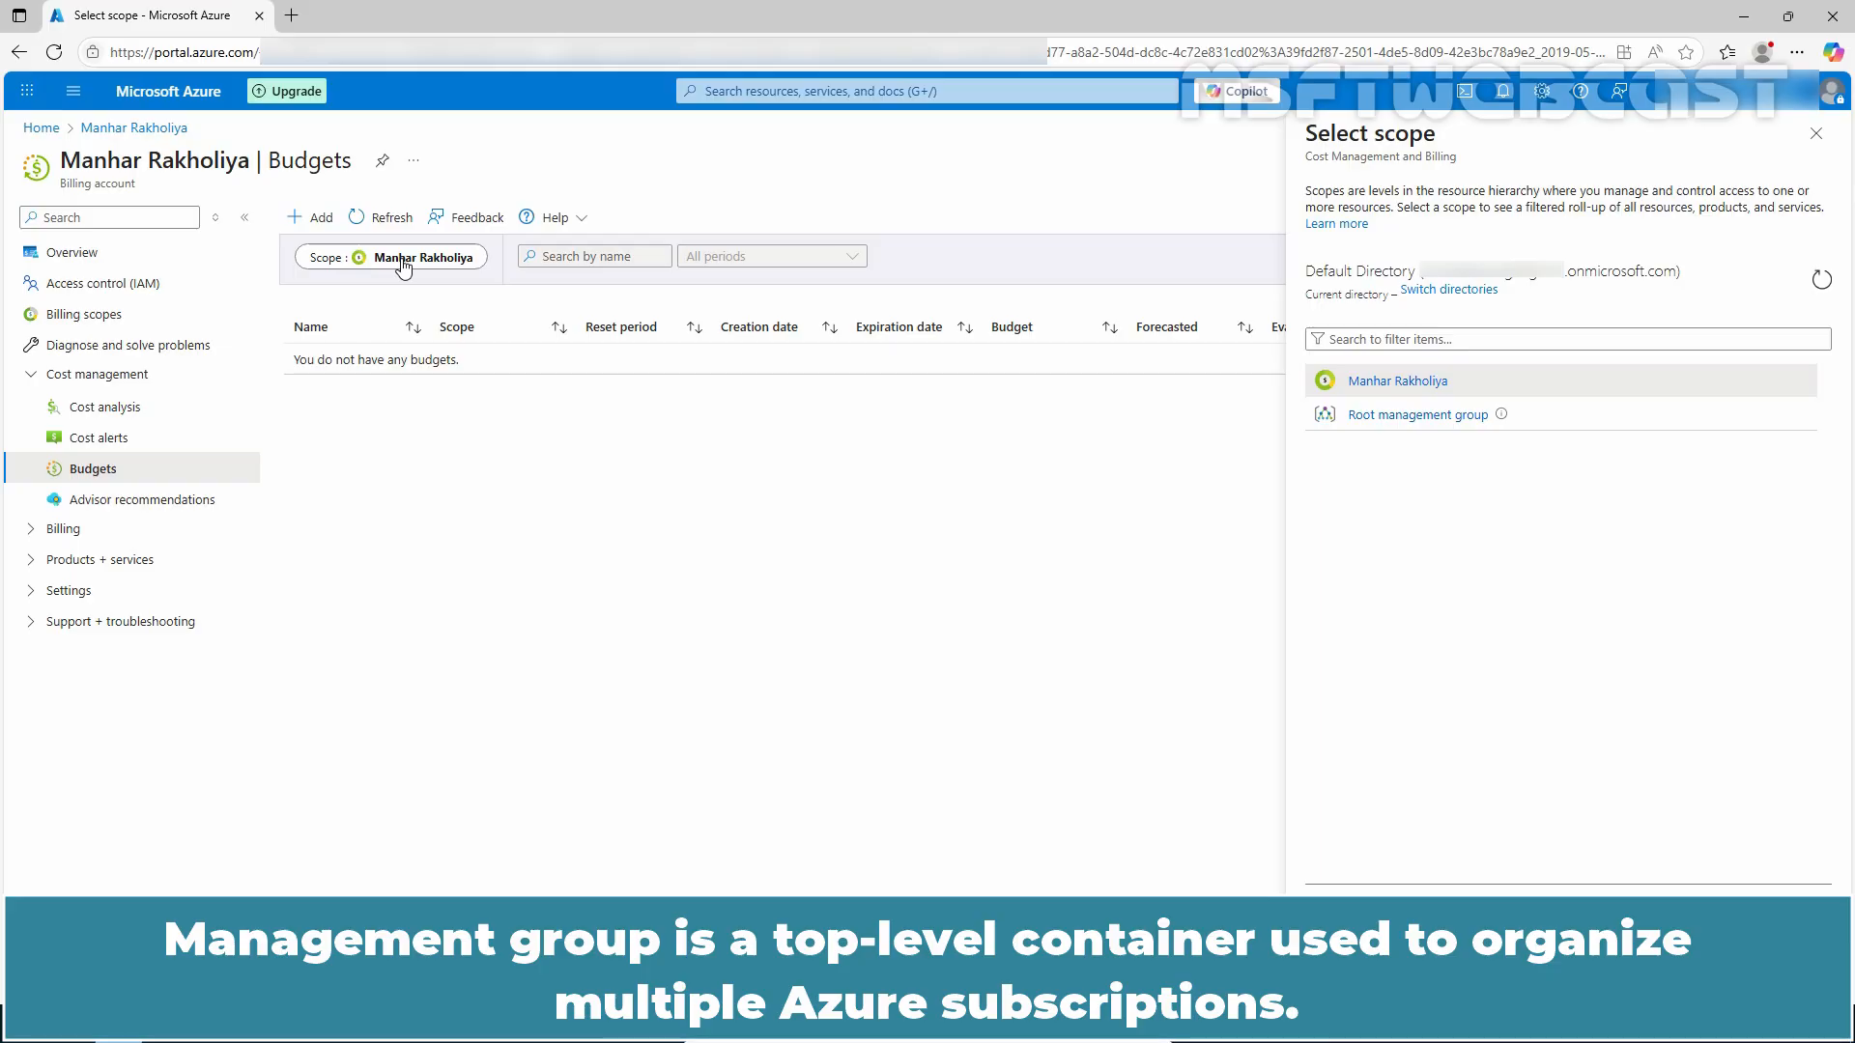
mouse_move(508, 276)
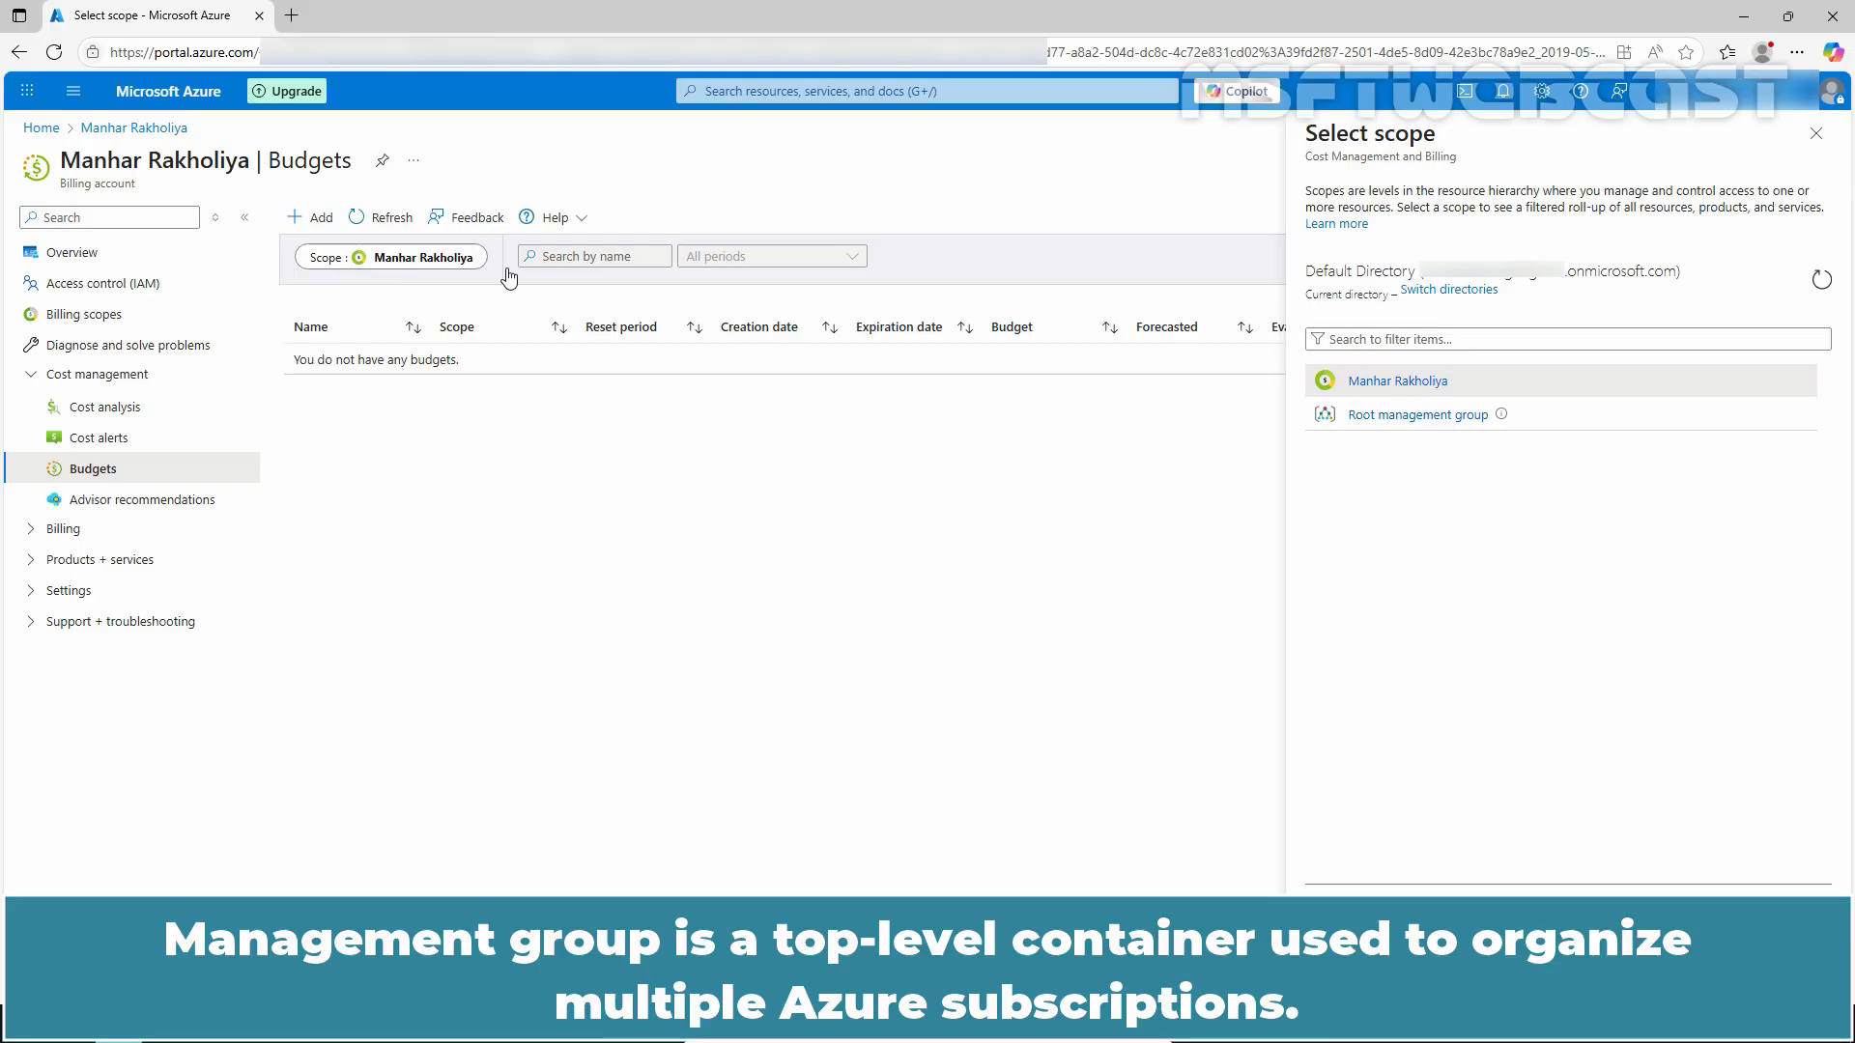
left_click(1416, 413)
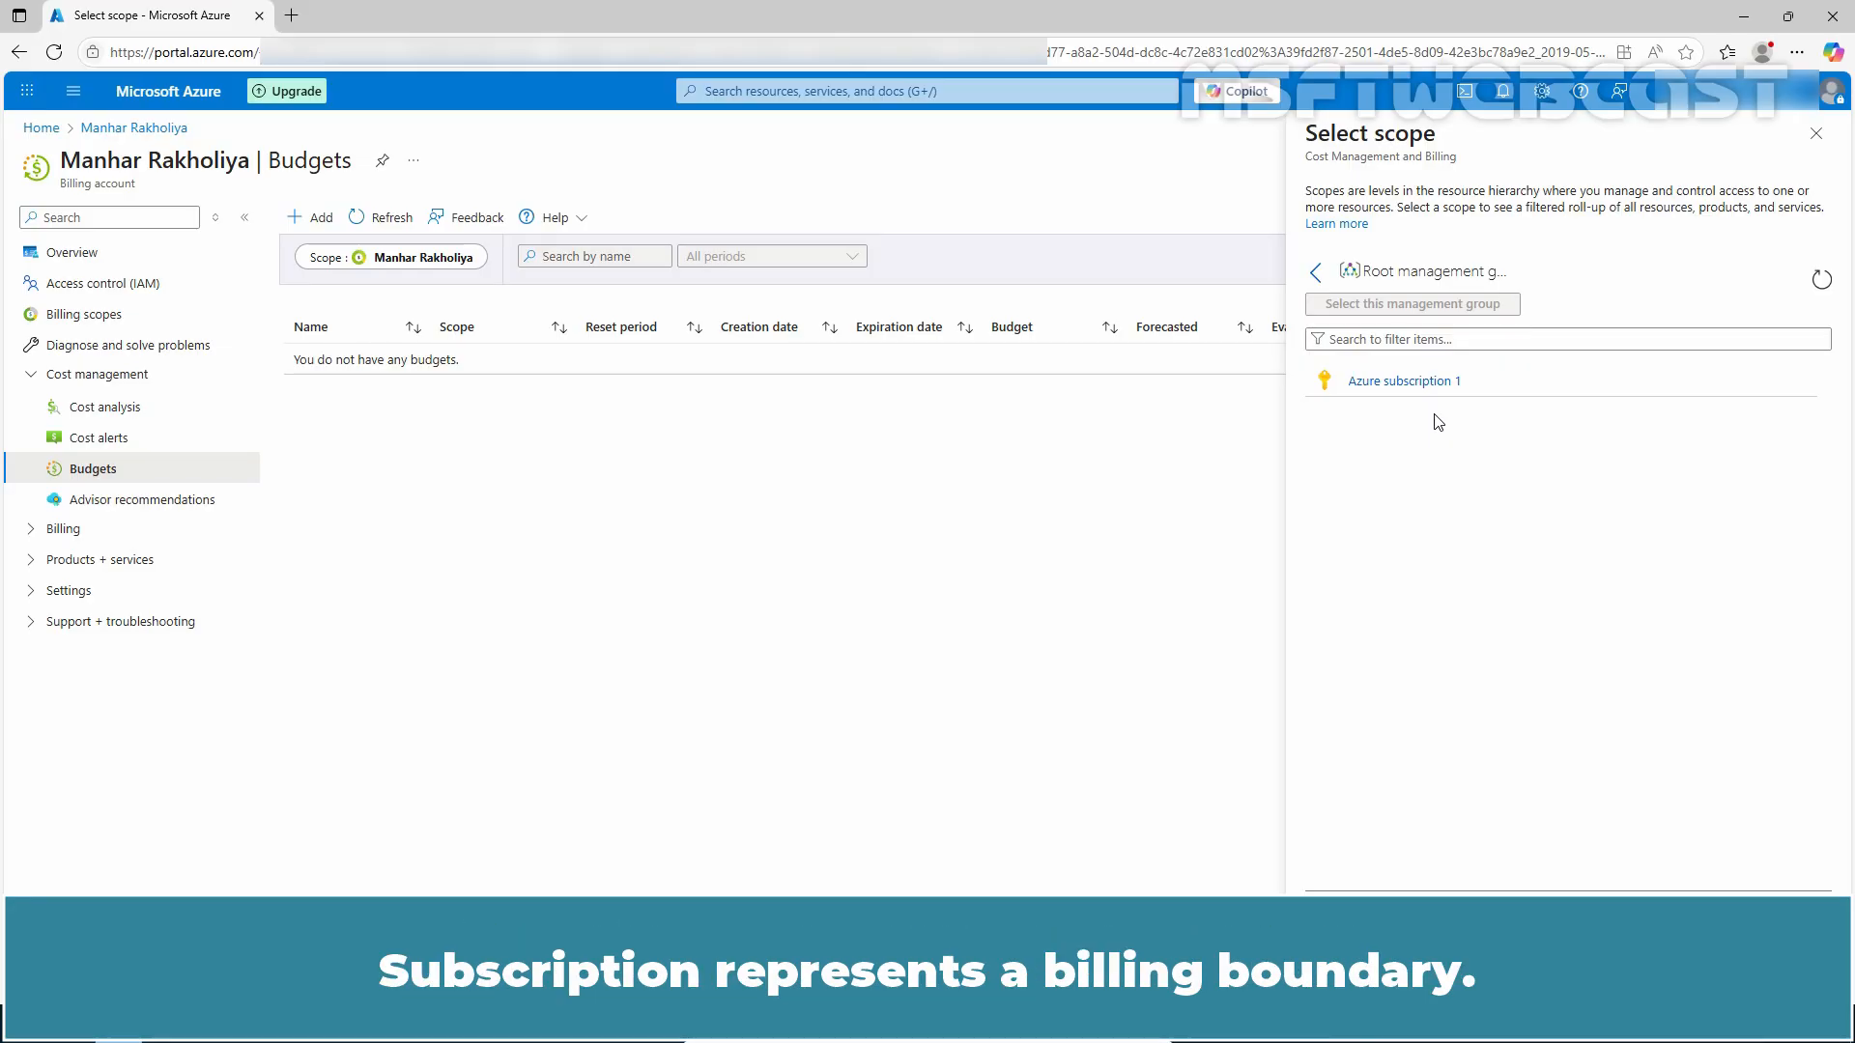
left_click(1403, 381)
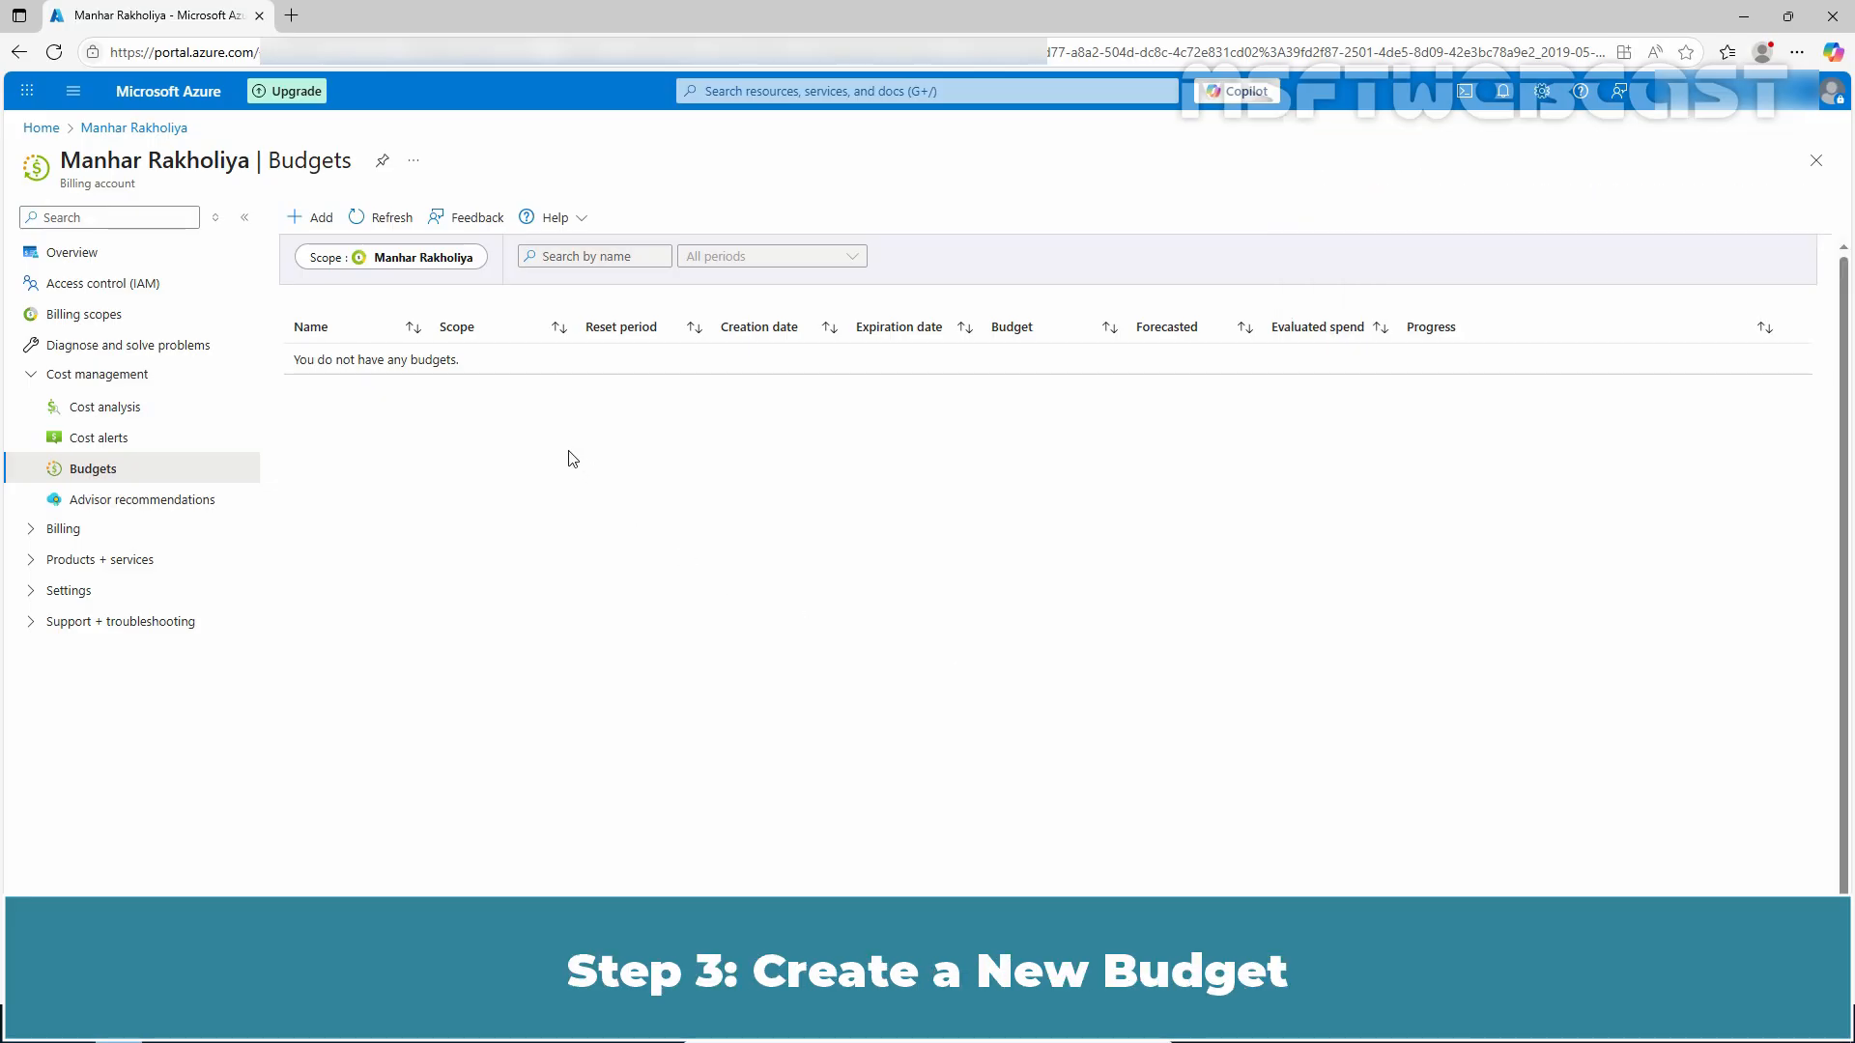
mouse_move(400, 284)
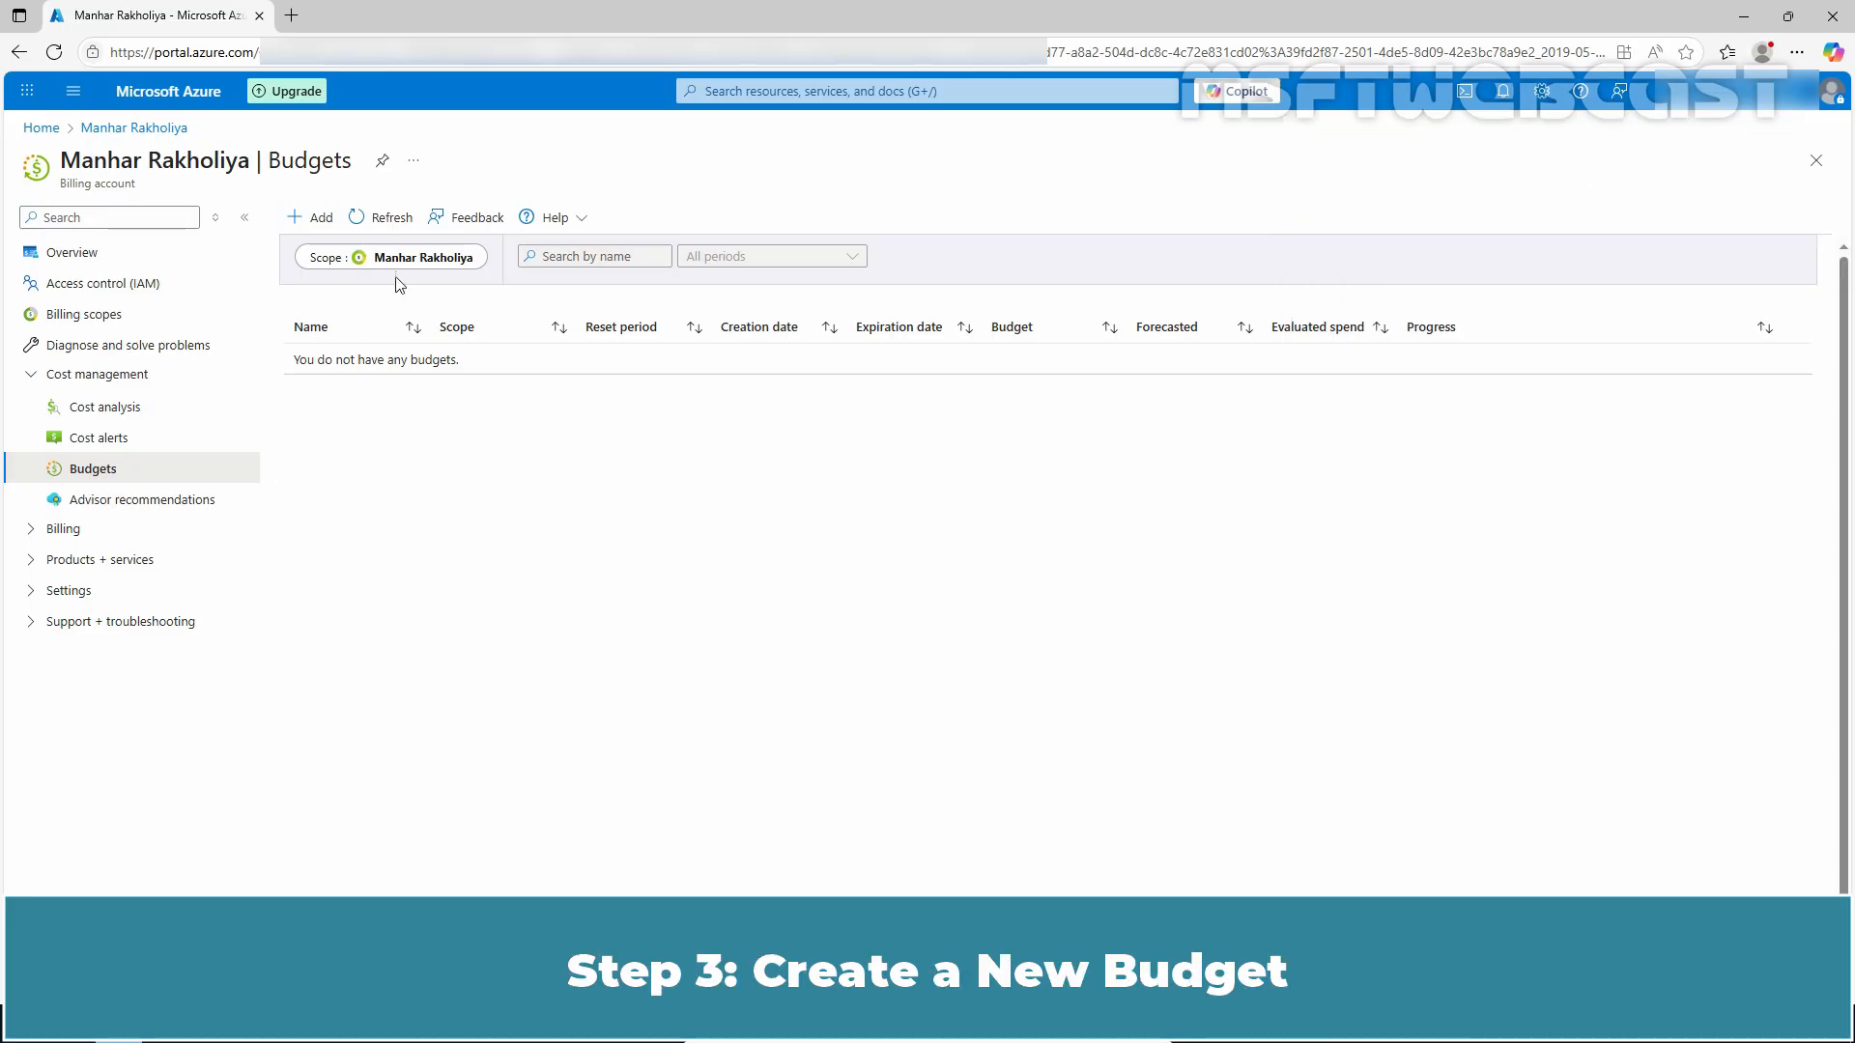
Add a budget named Dev-Env-Monthly-Budget, monthly July 2025 to June 2026, amount 250, and continue to alerts.
left_click(311, 217)
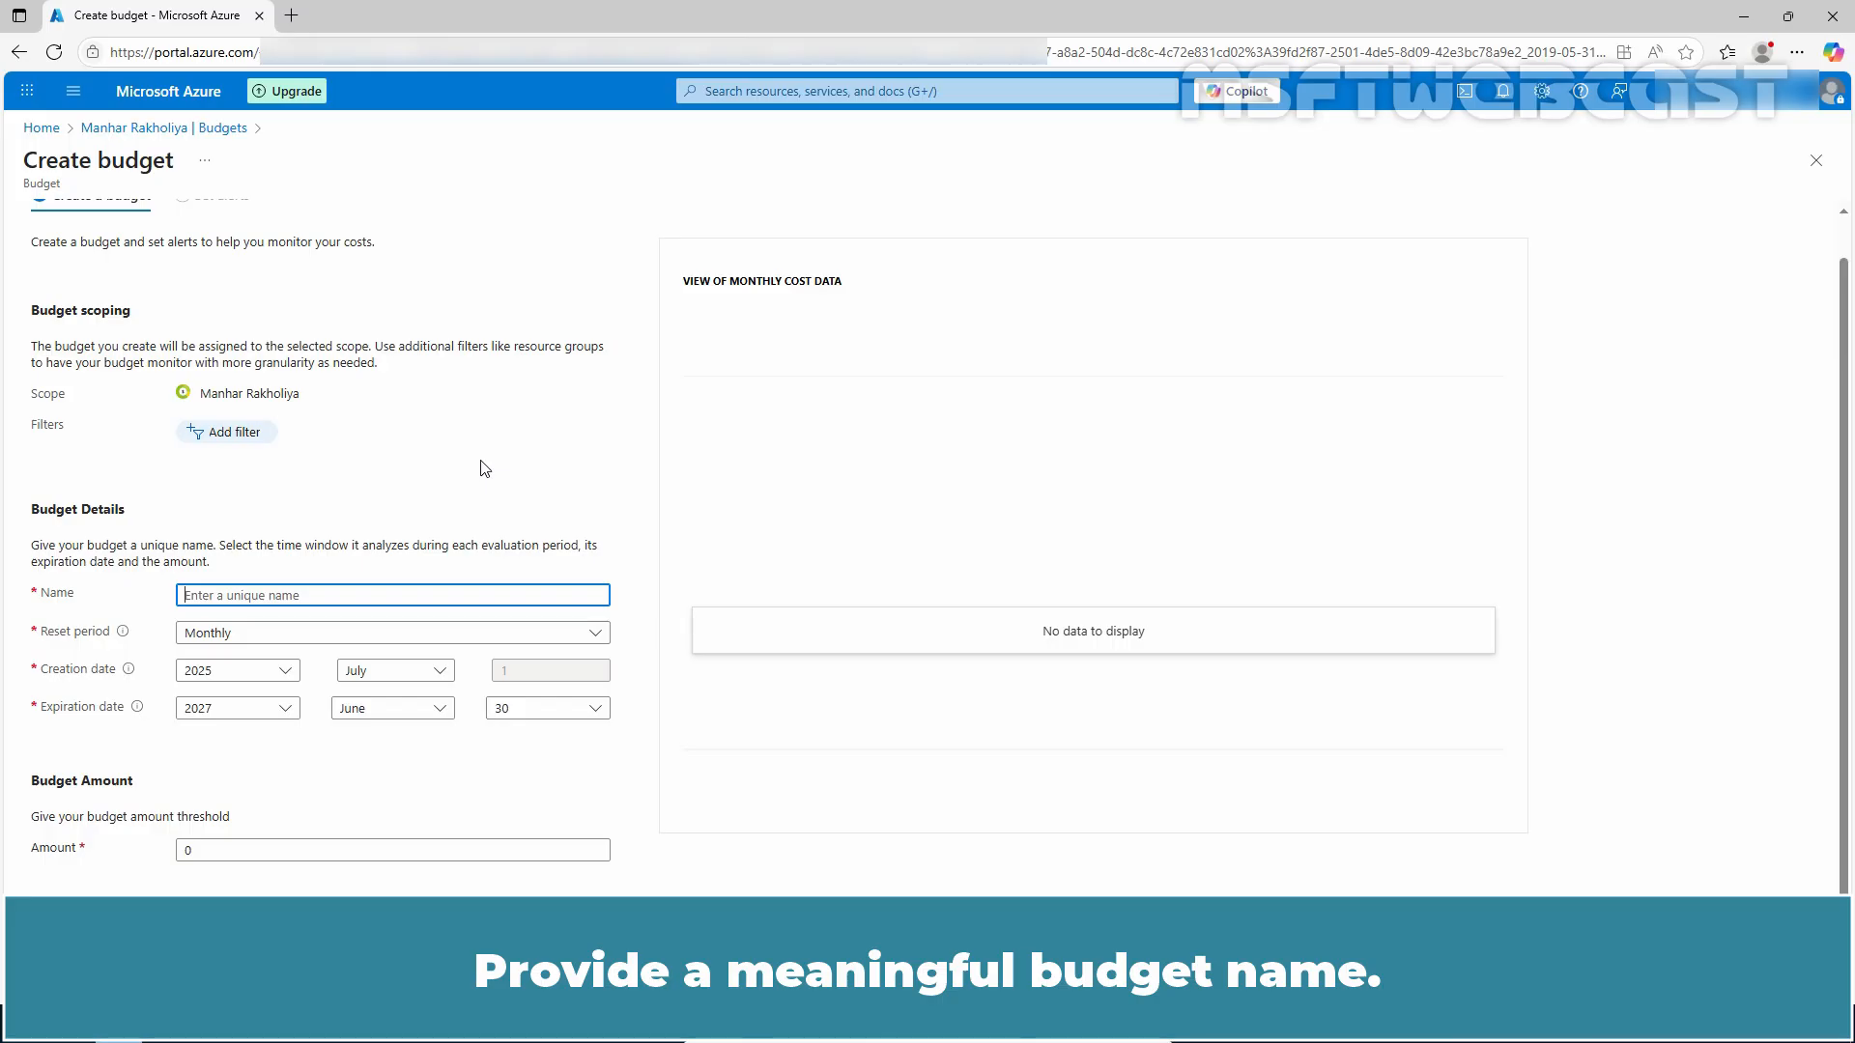
type("Dev-Env-Monthly-Budget")
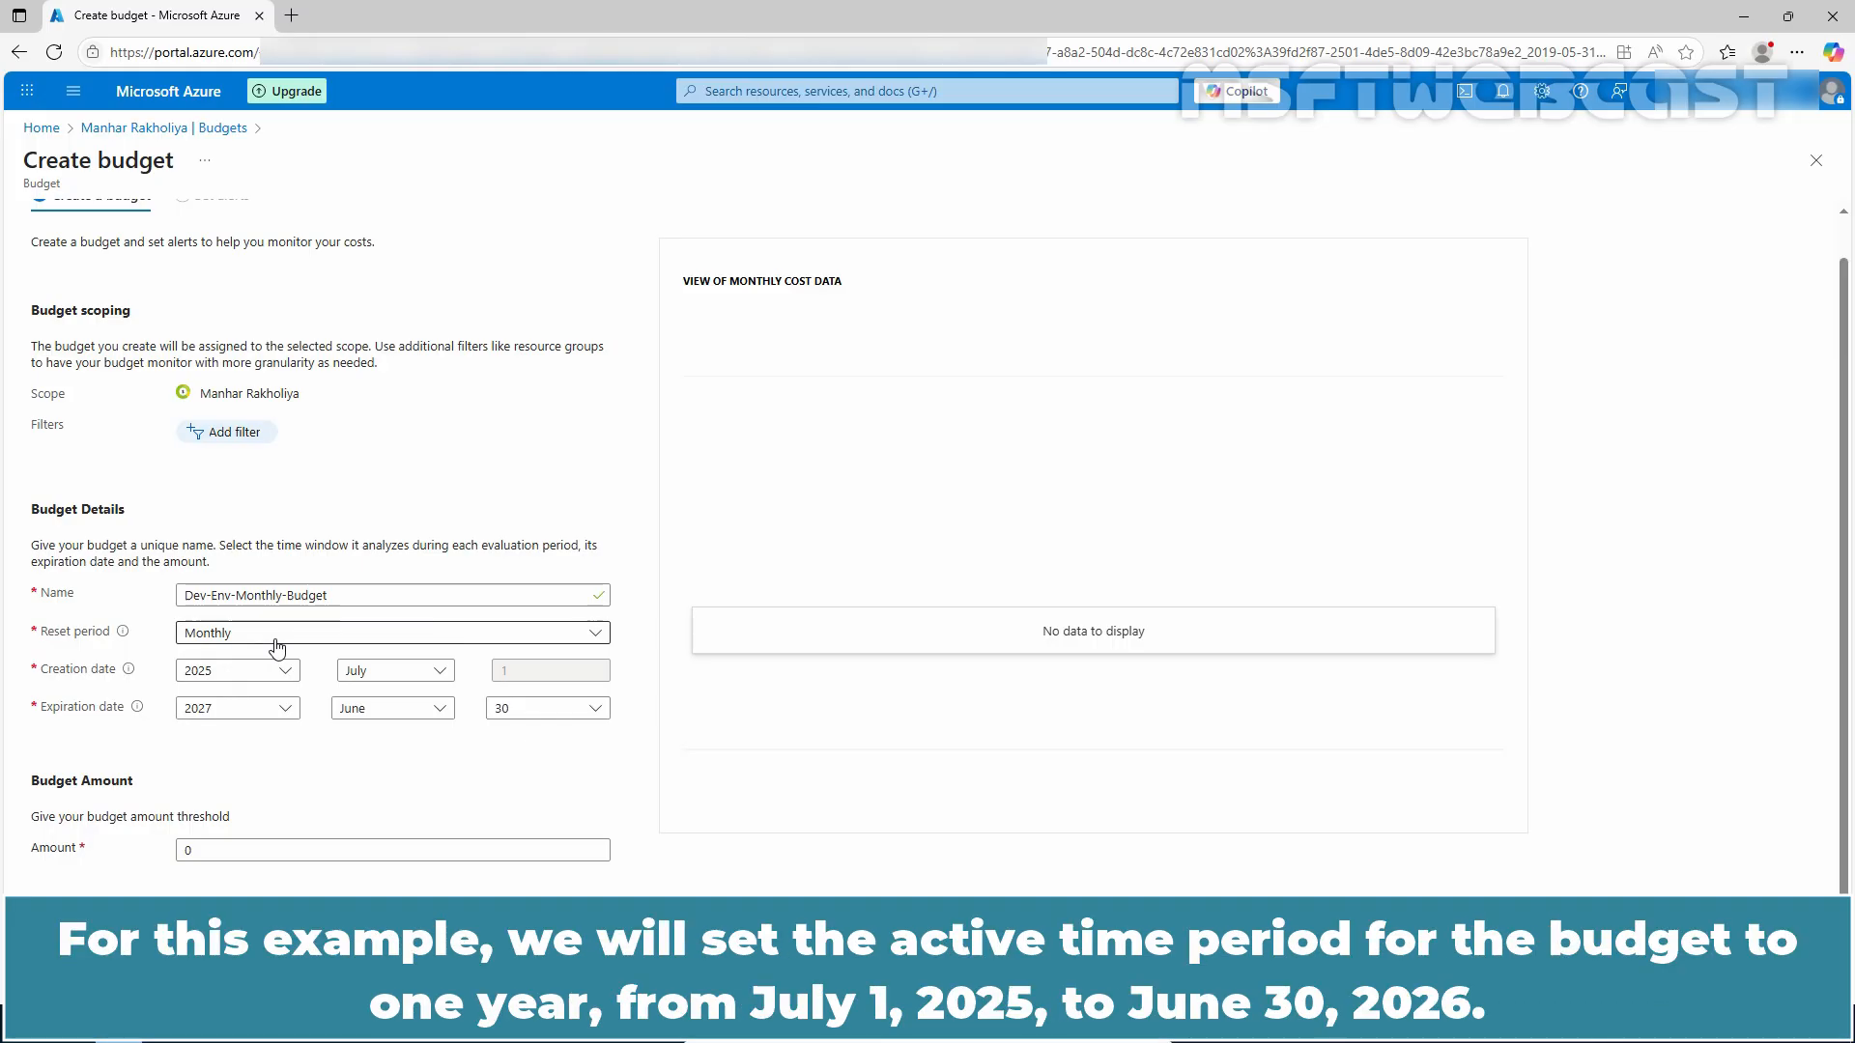
left_click(235, 707)
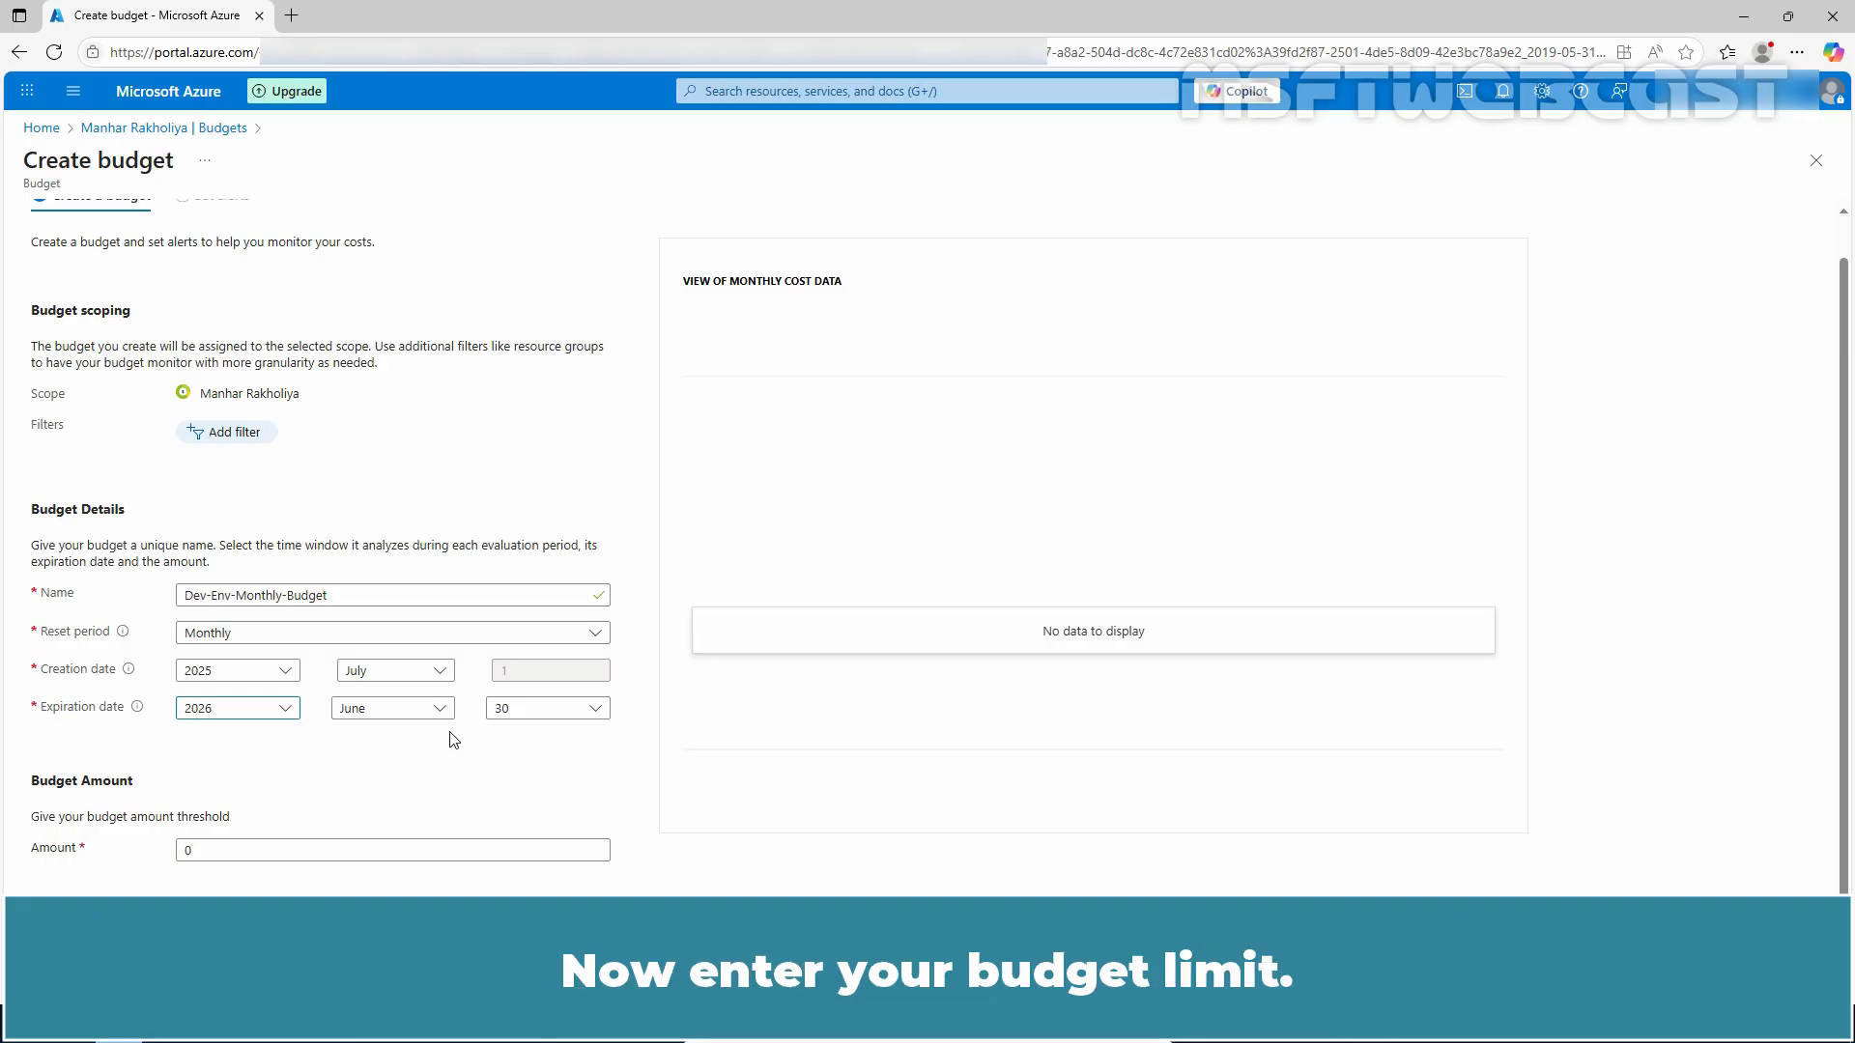
left_click(392, 850)
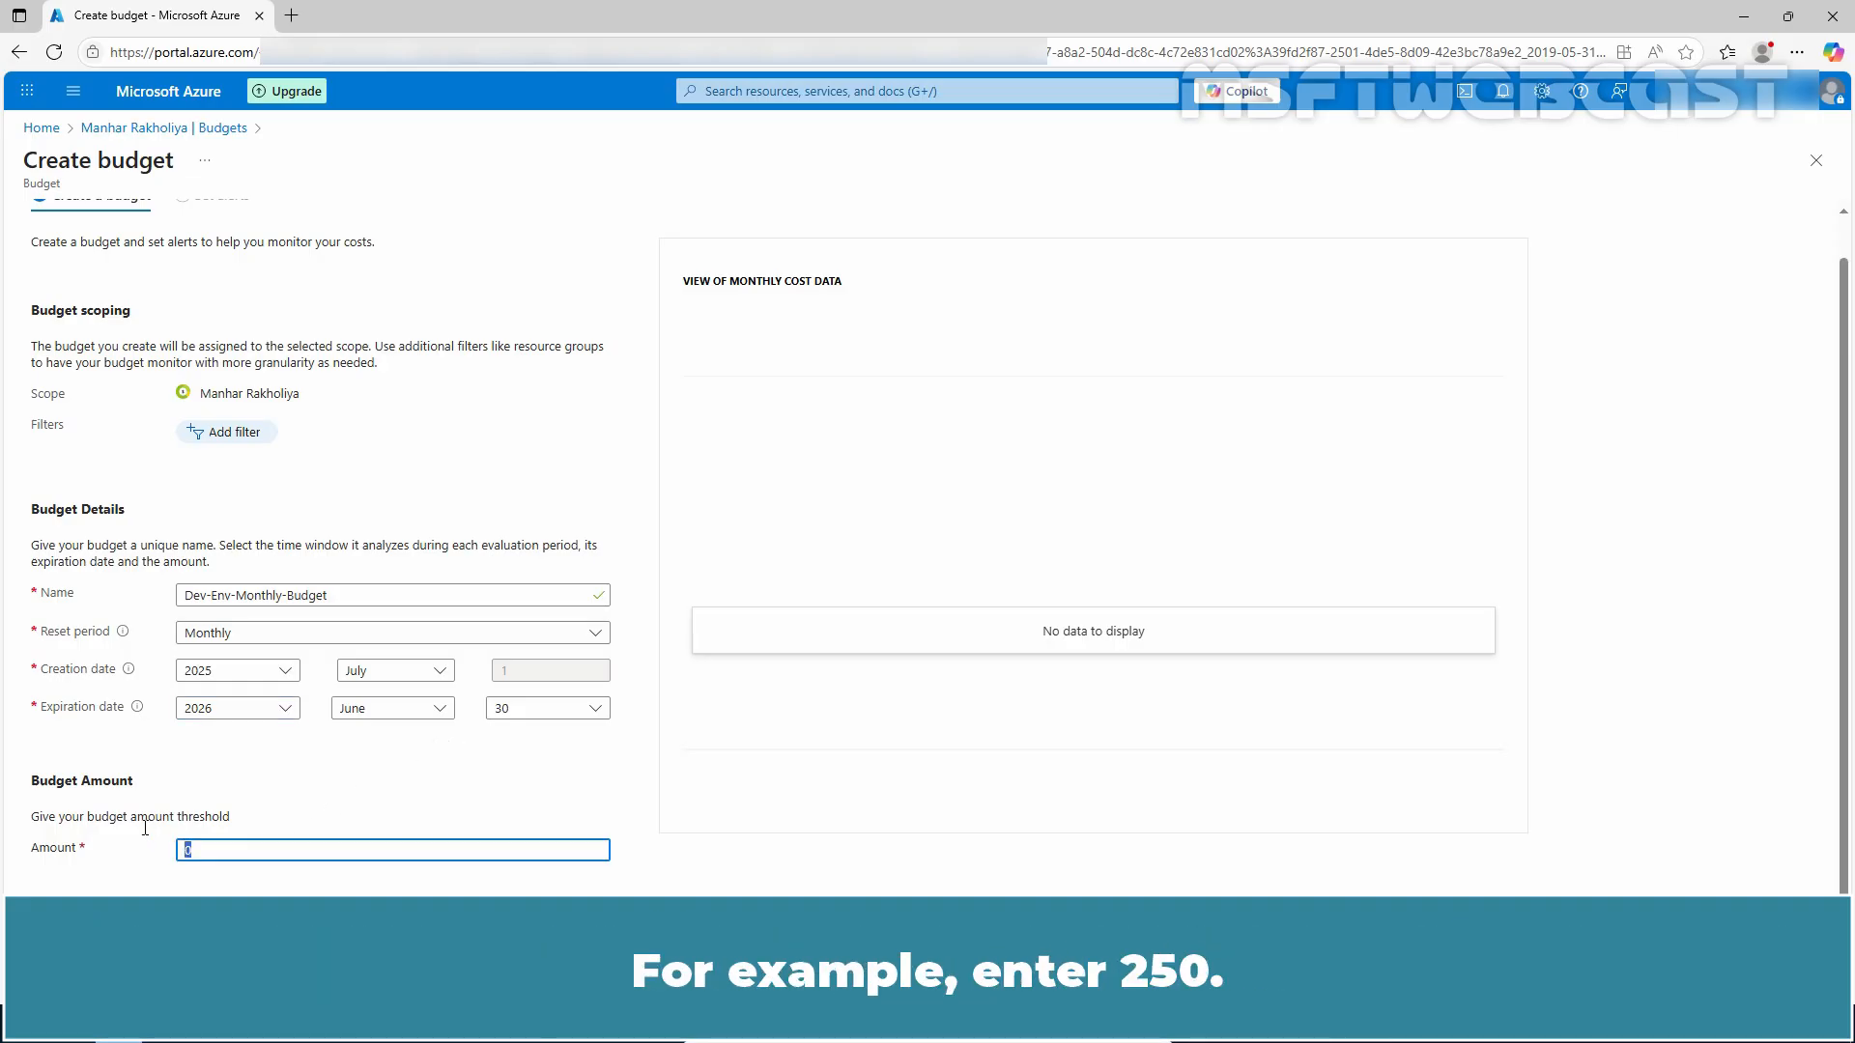
type("250")
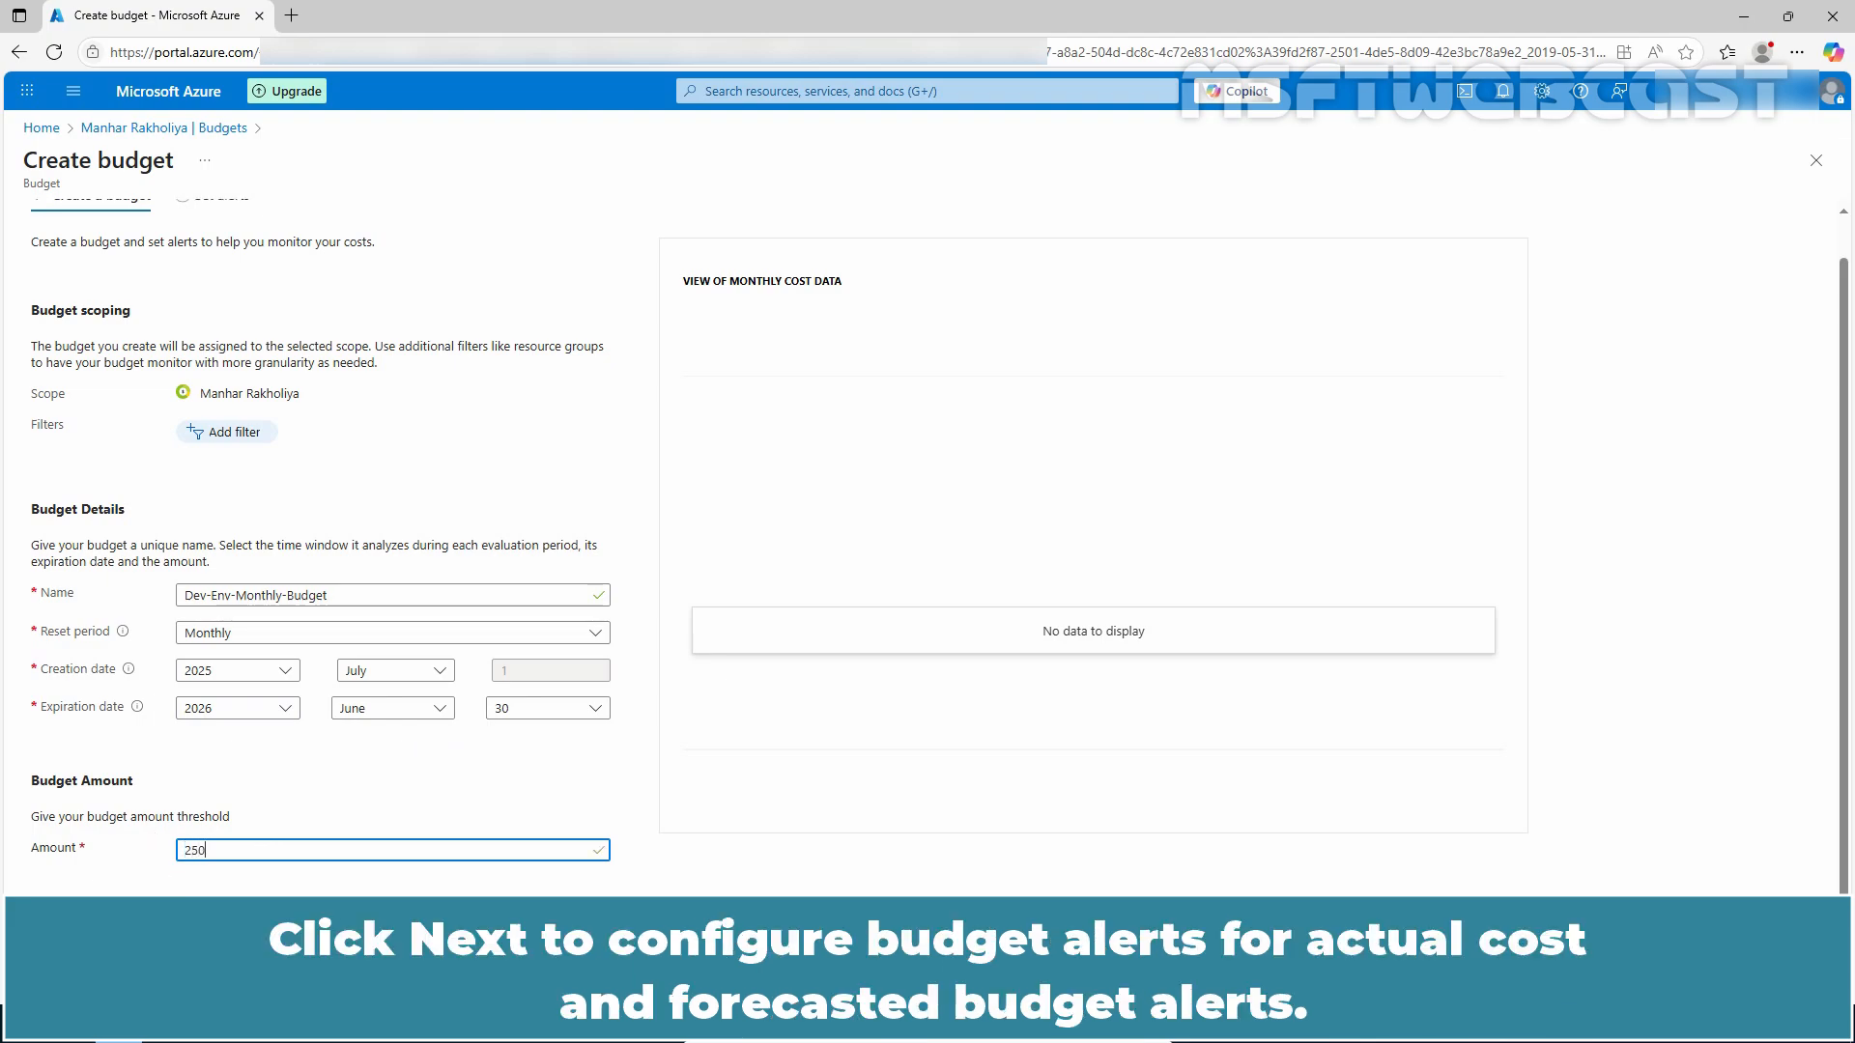
left_click(212, 198)
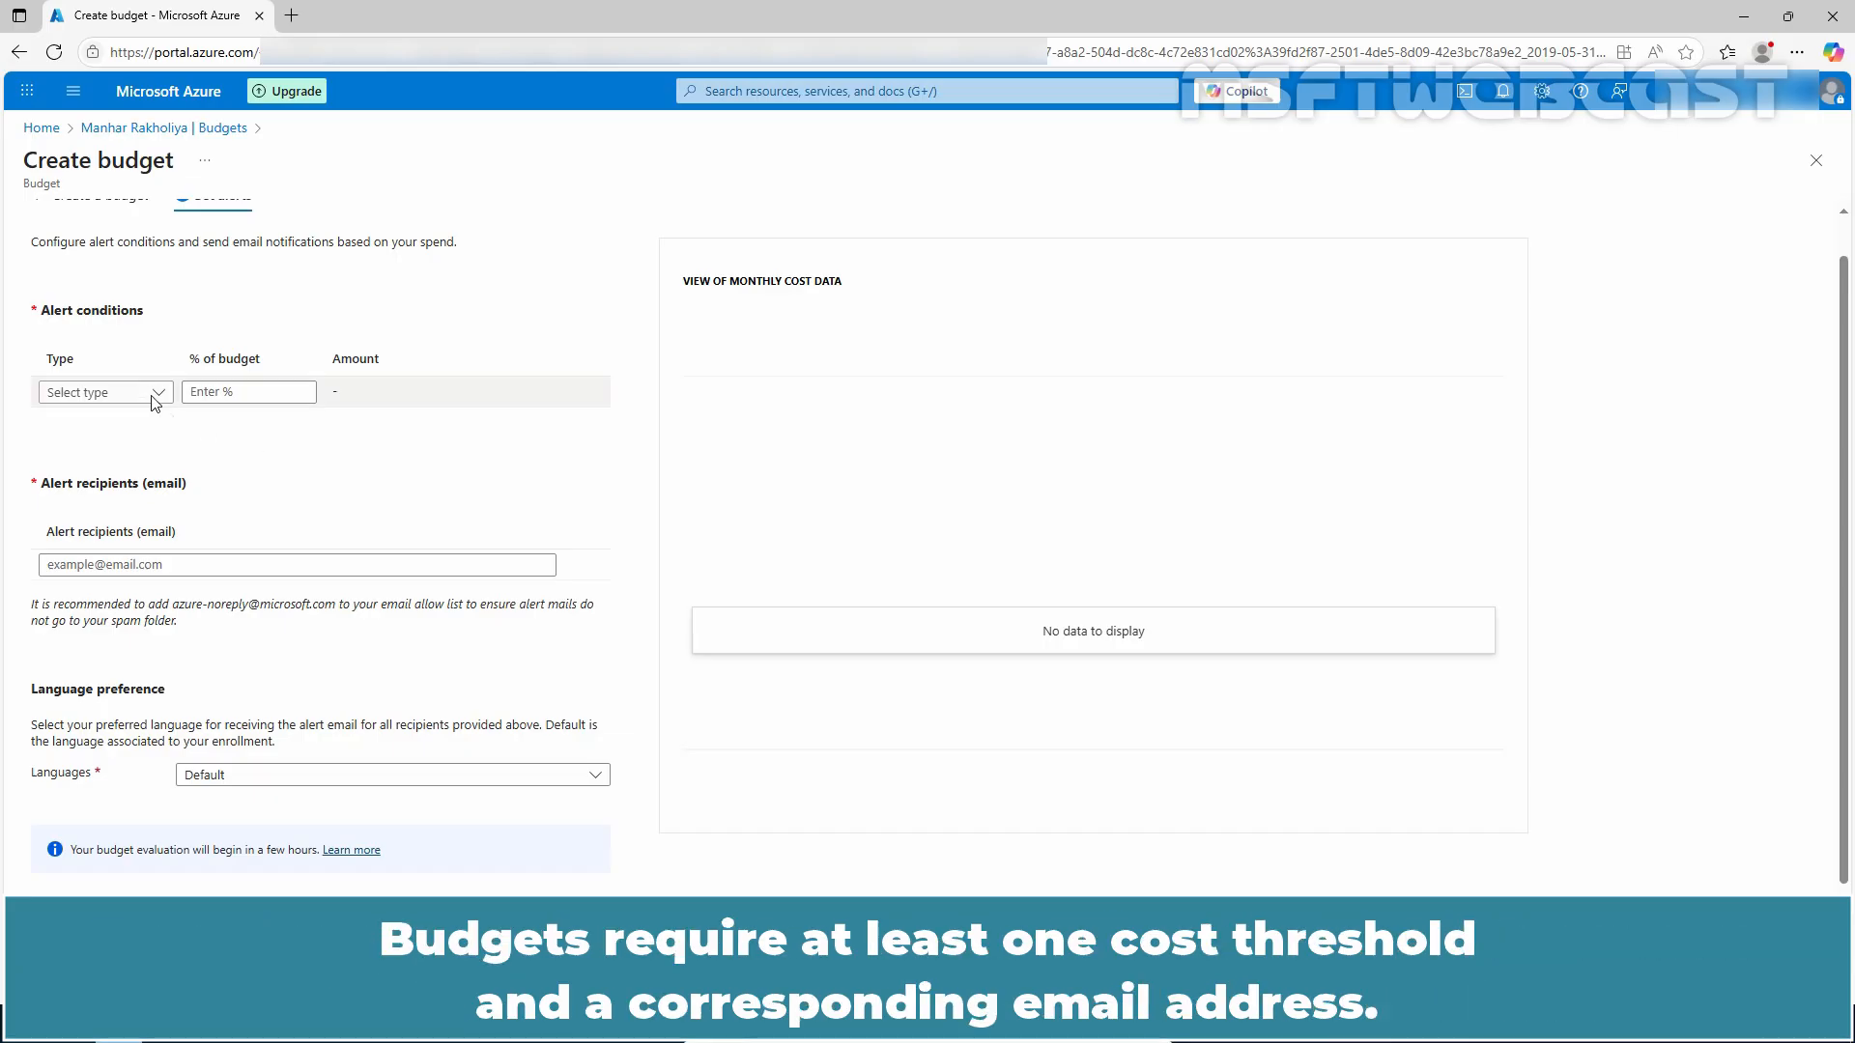
Add Actual cost alert conditions at 50 and 80 percent of the budget.
left_click(104, 392)
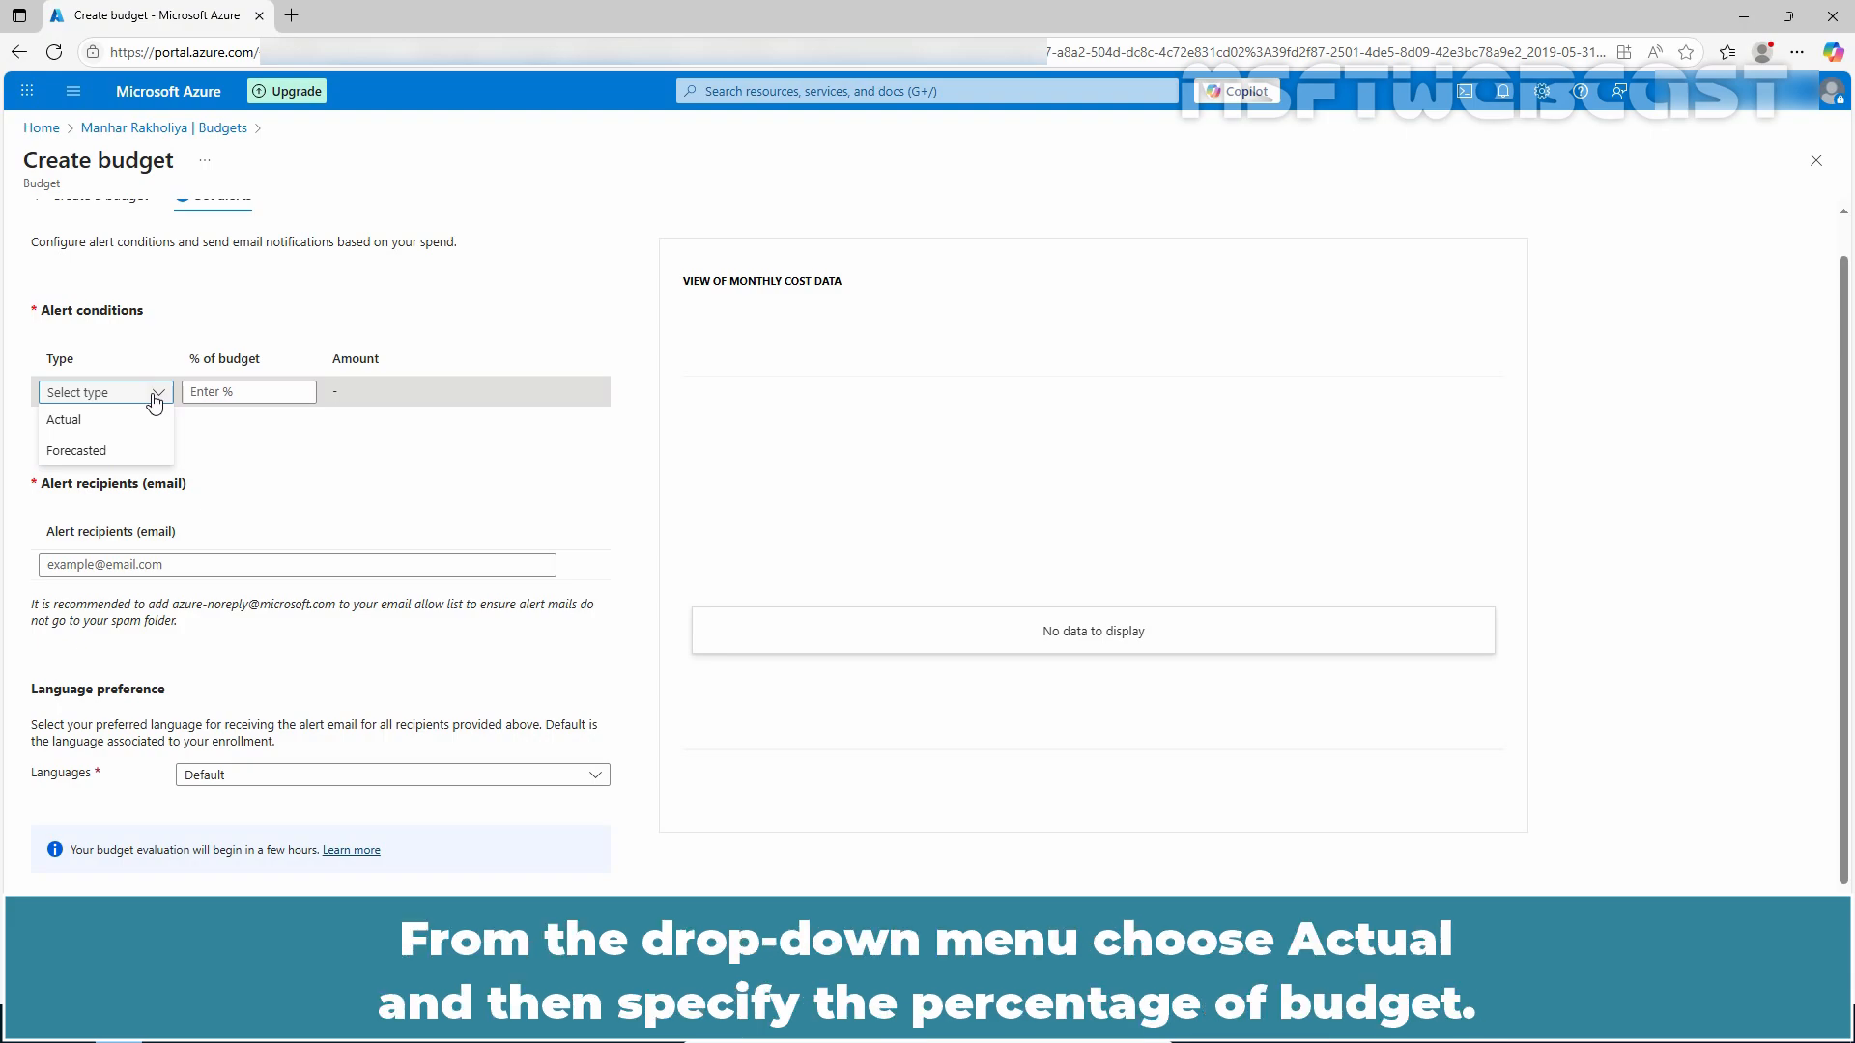
left_click(64, 420)
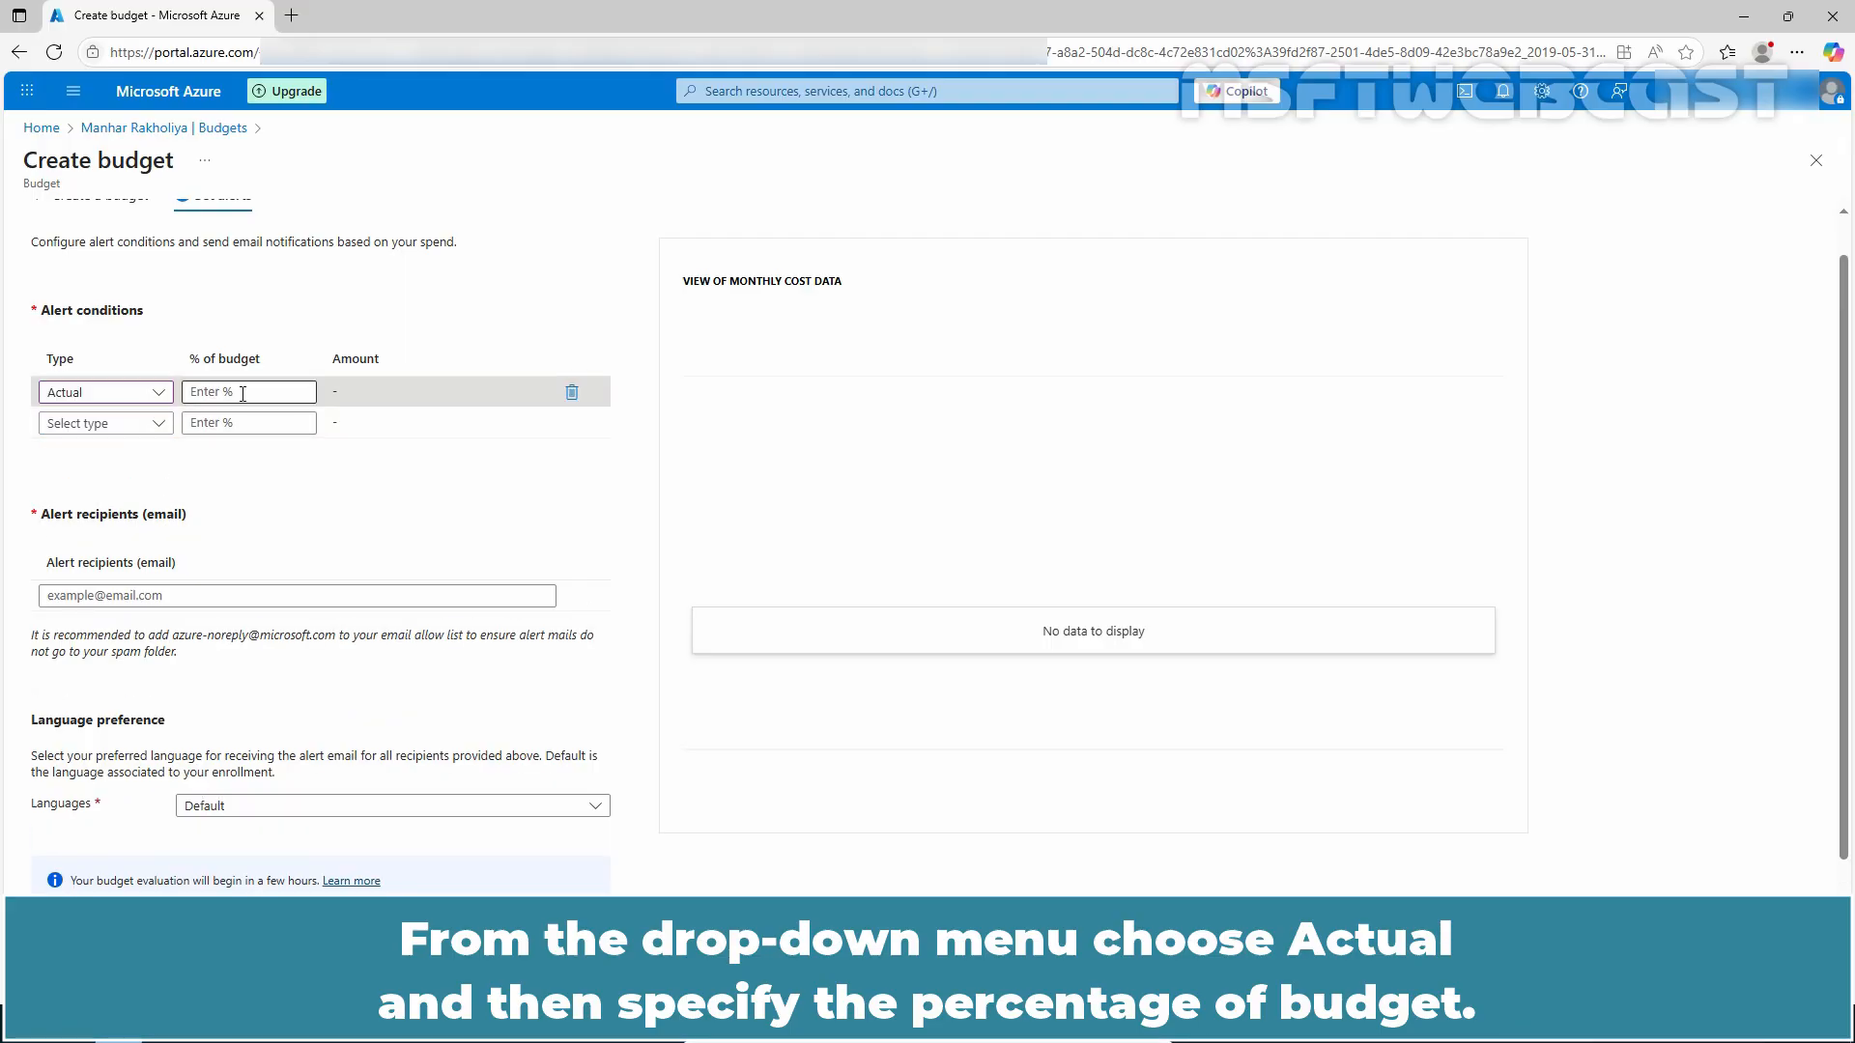
left_click(247, 392)
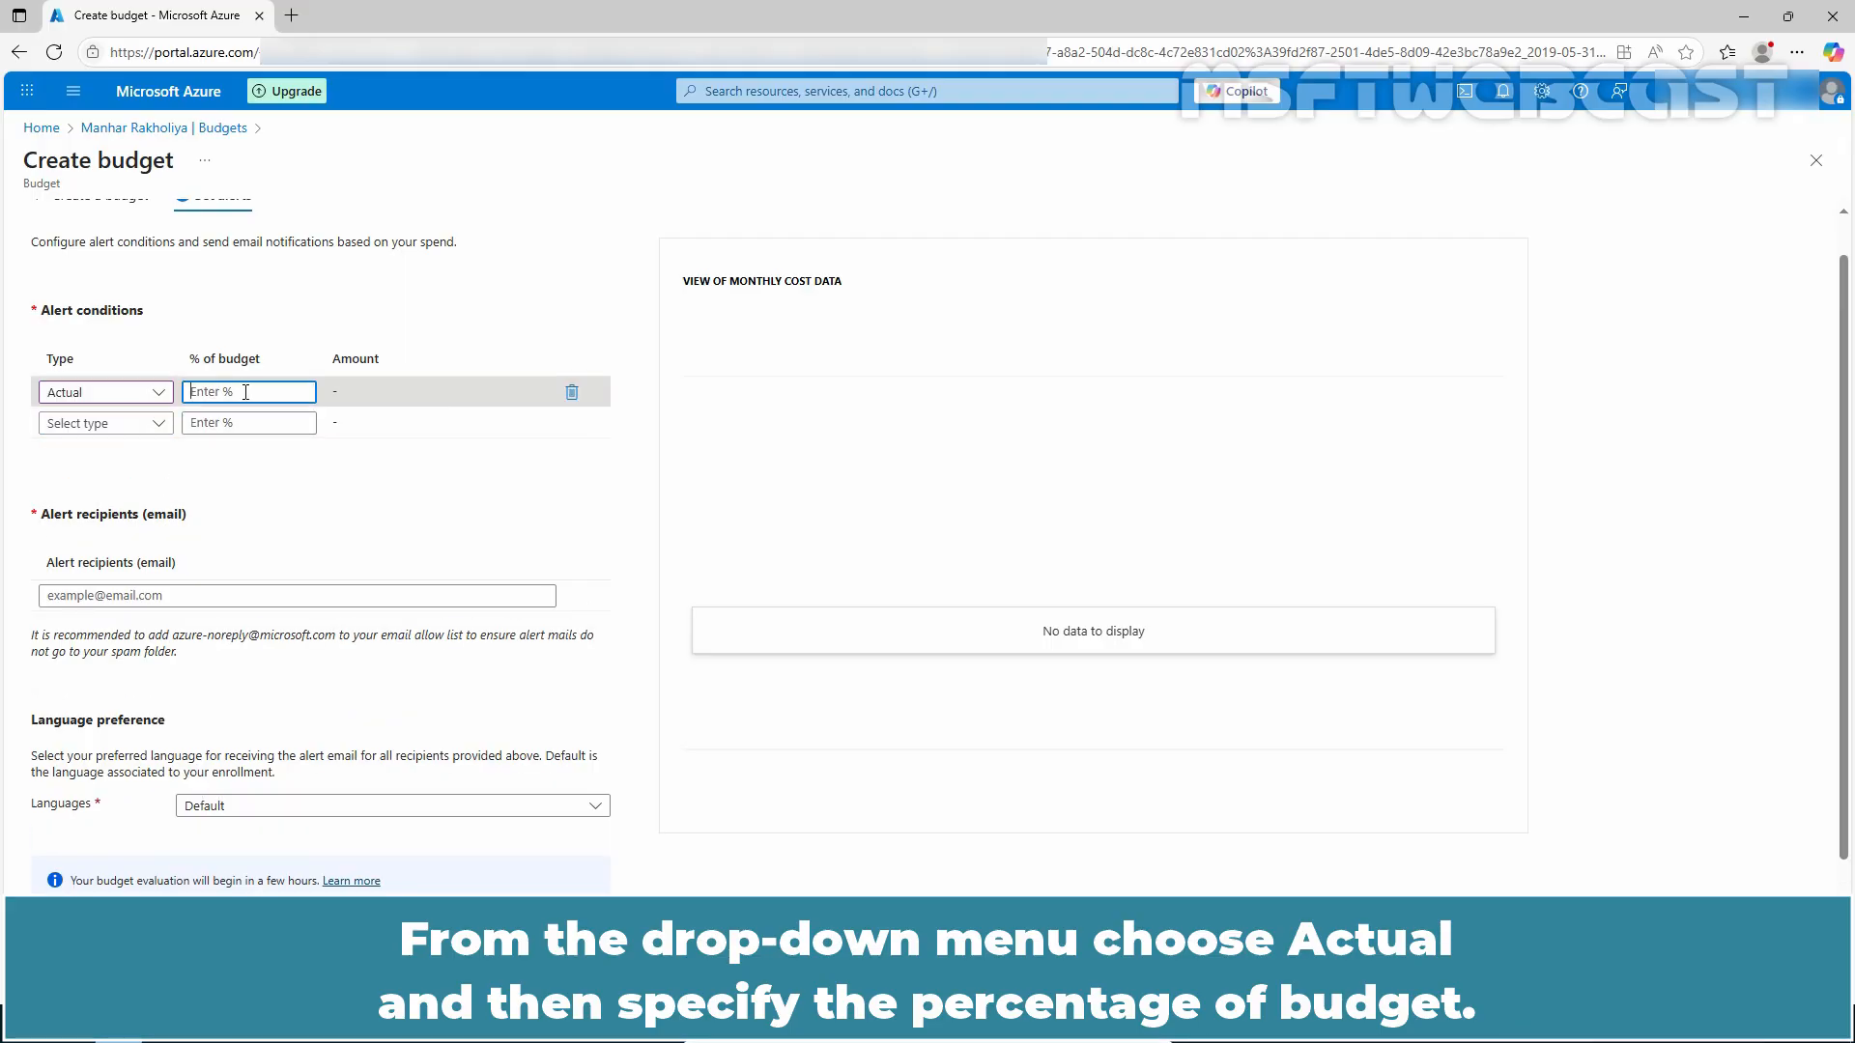
type("50")
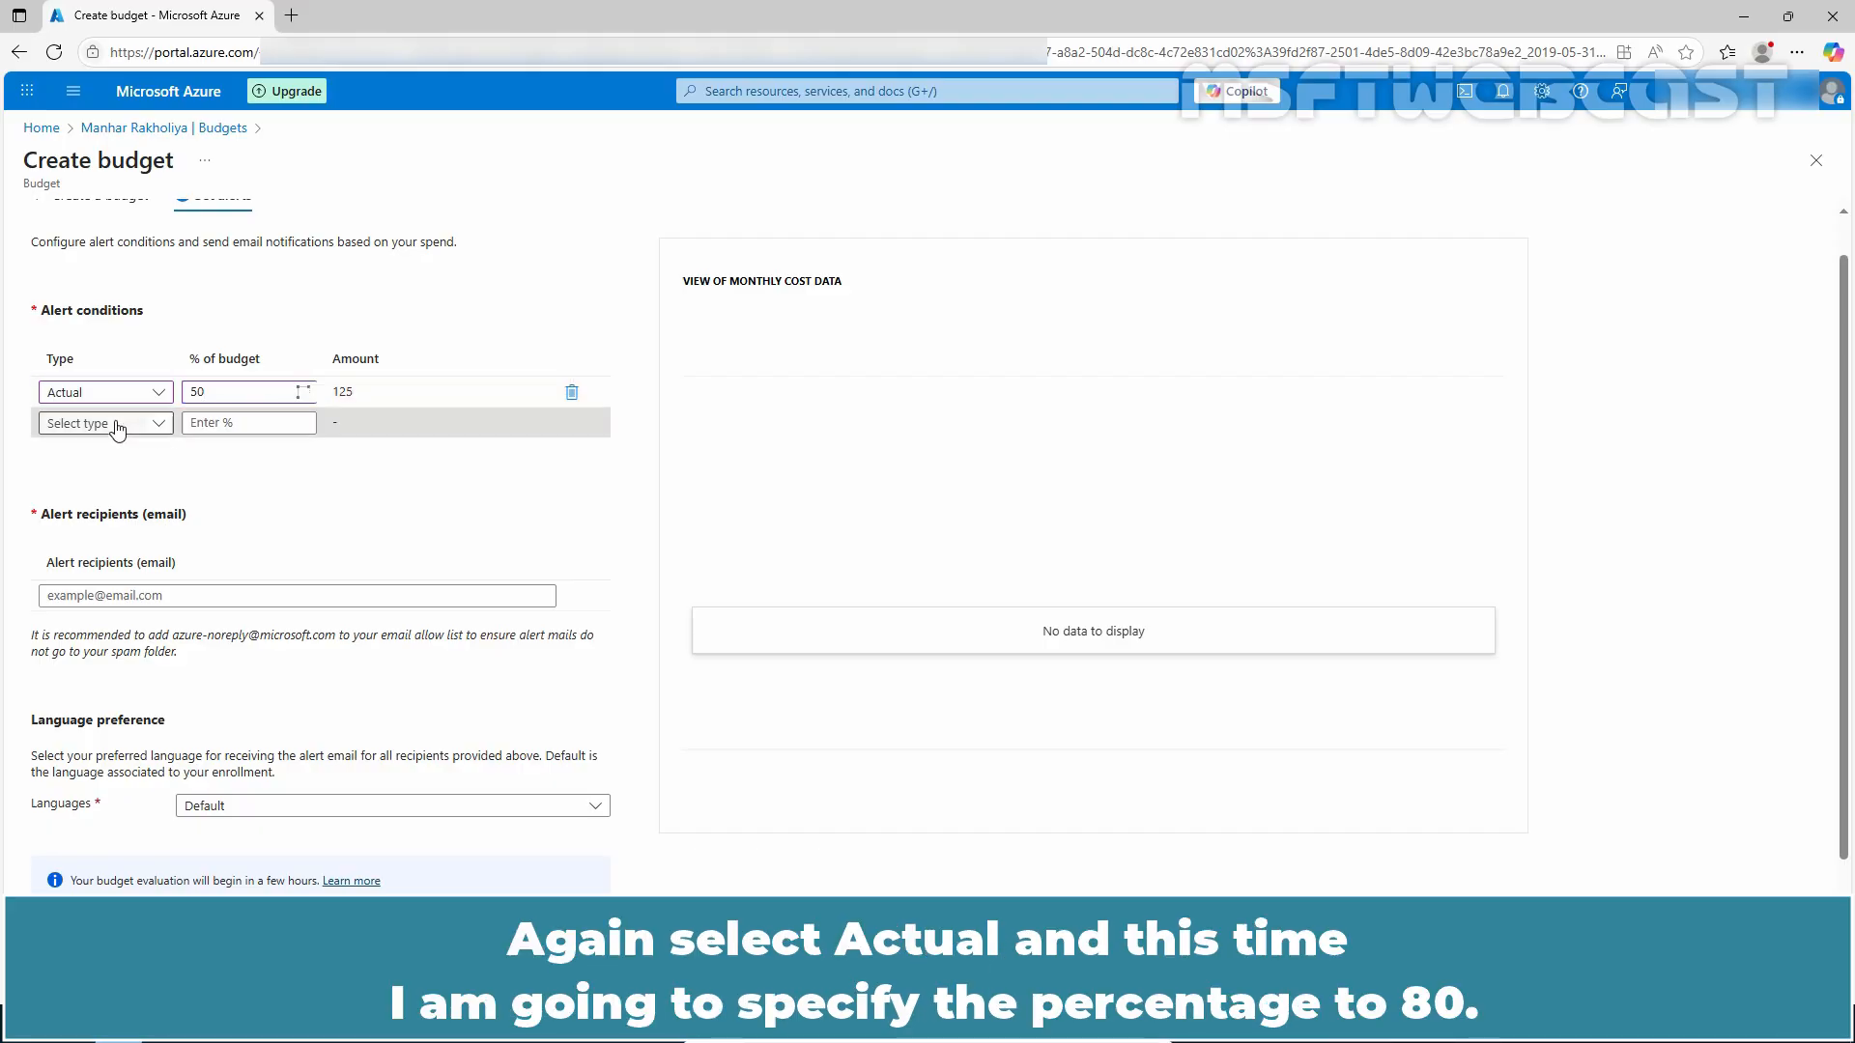
left_click(104, 423)
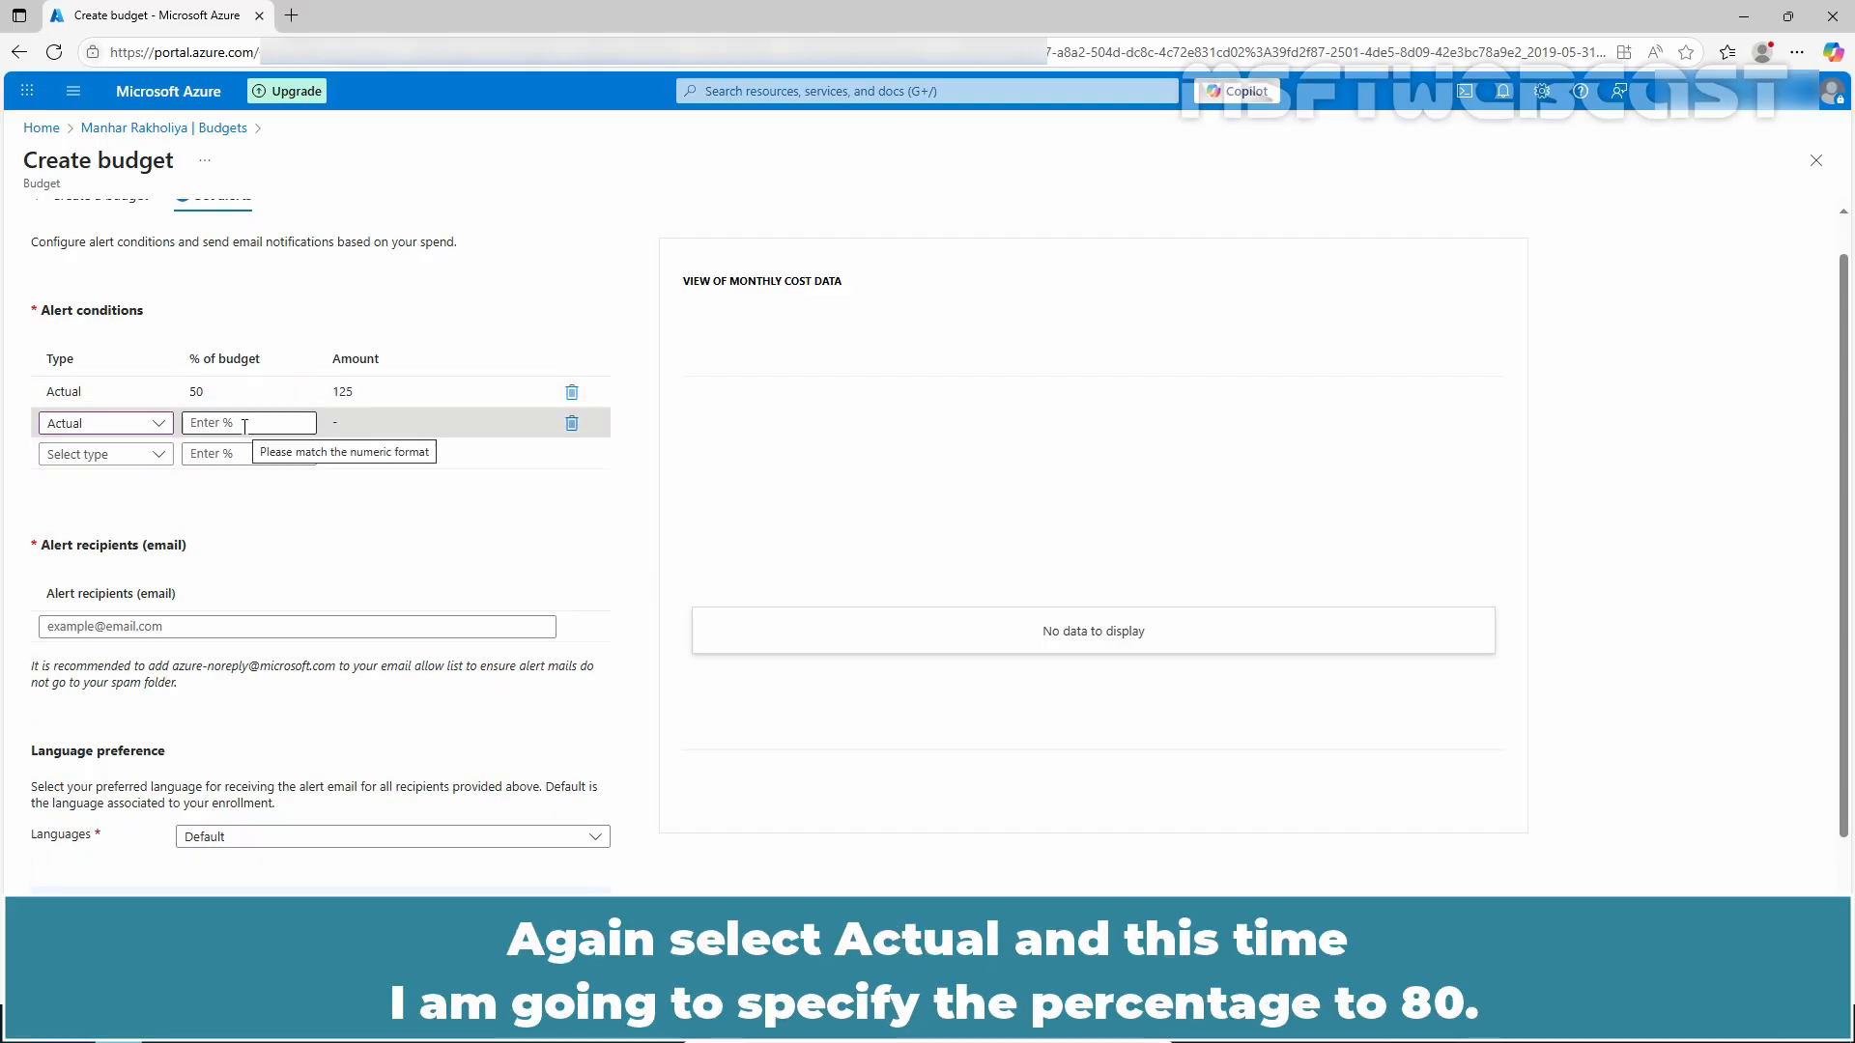
type("80")
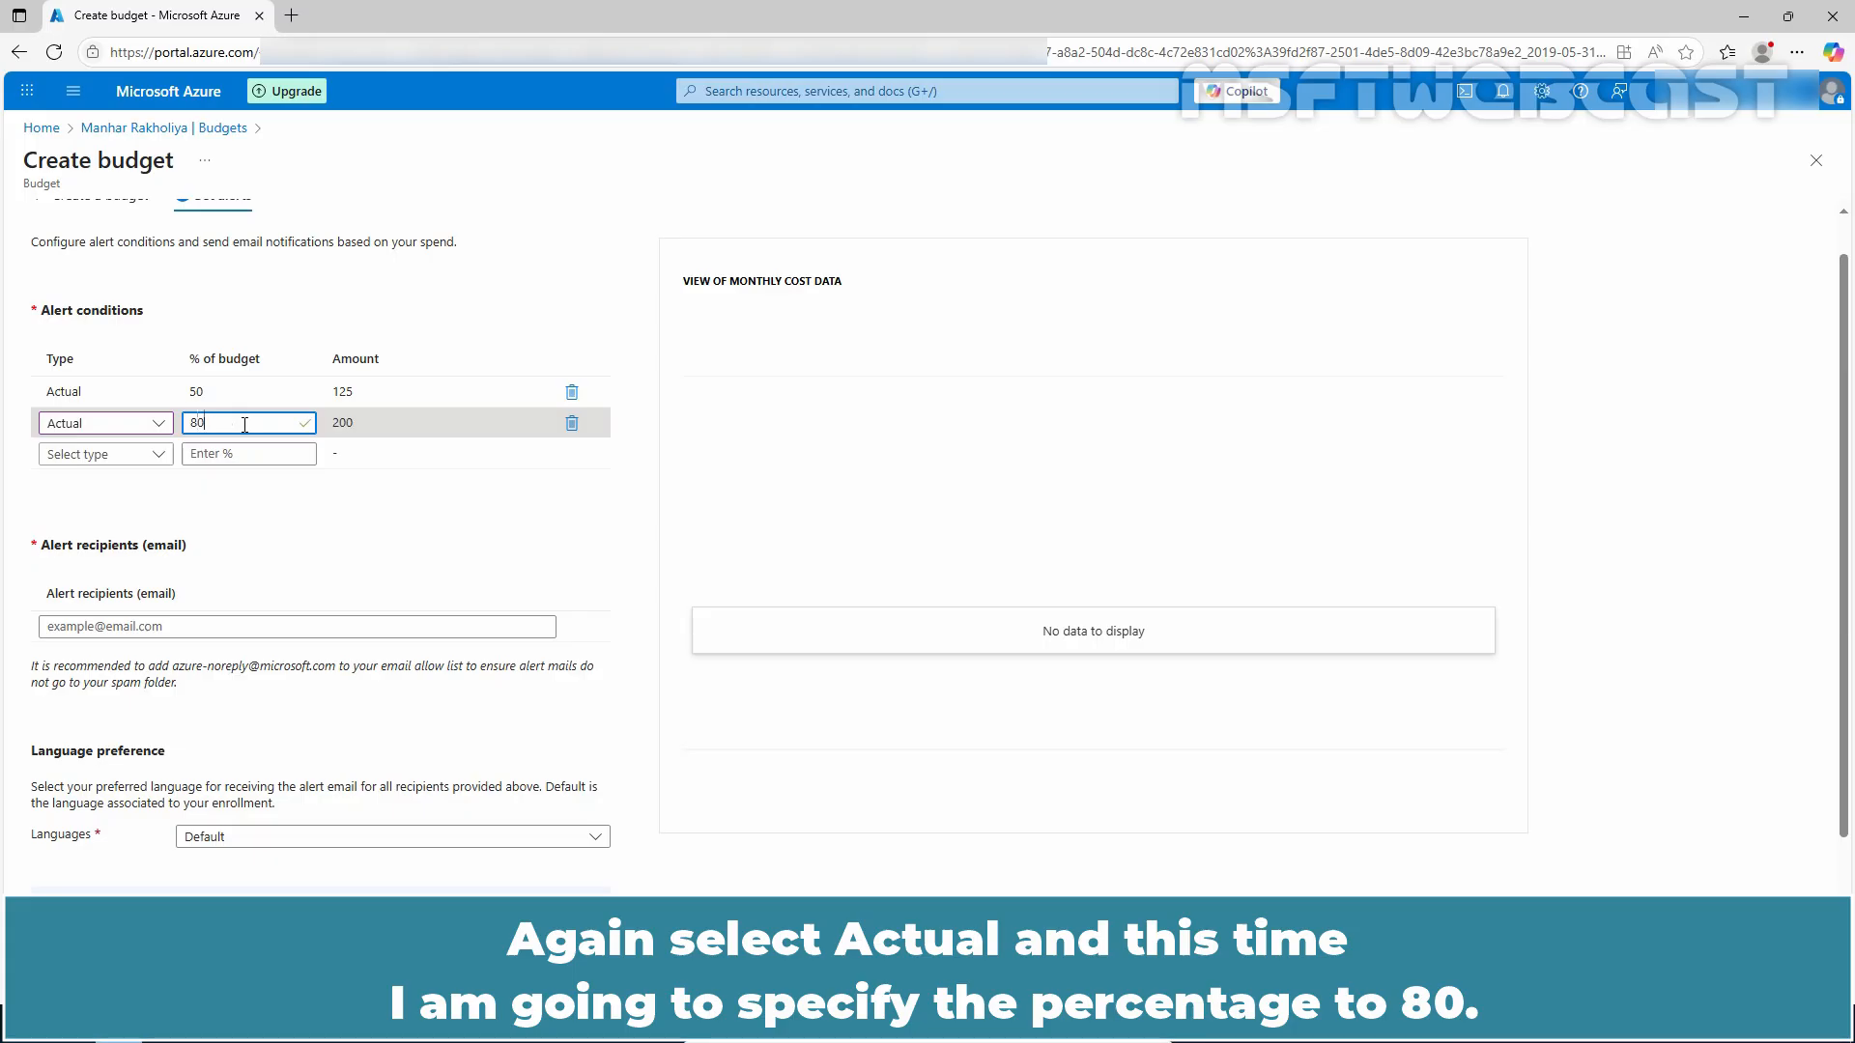
Add the 100 percent Actual alert and Forecasted cost alert rows up to 100 percent.
left_click(104, 452)
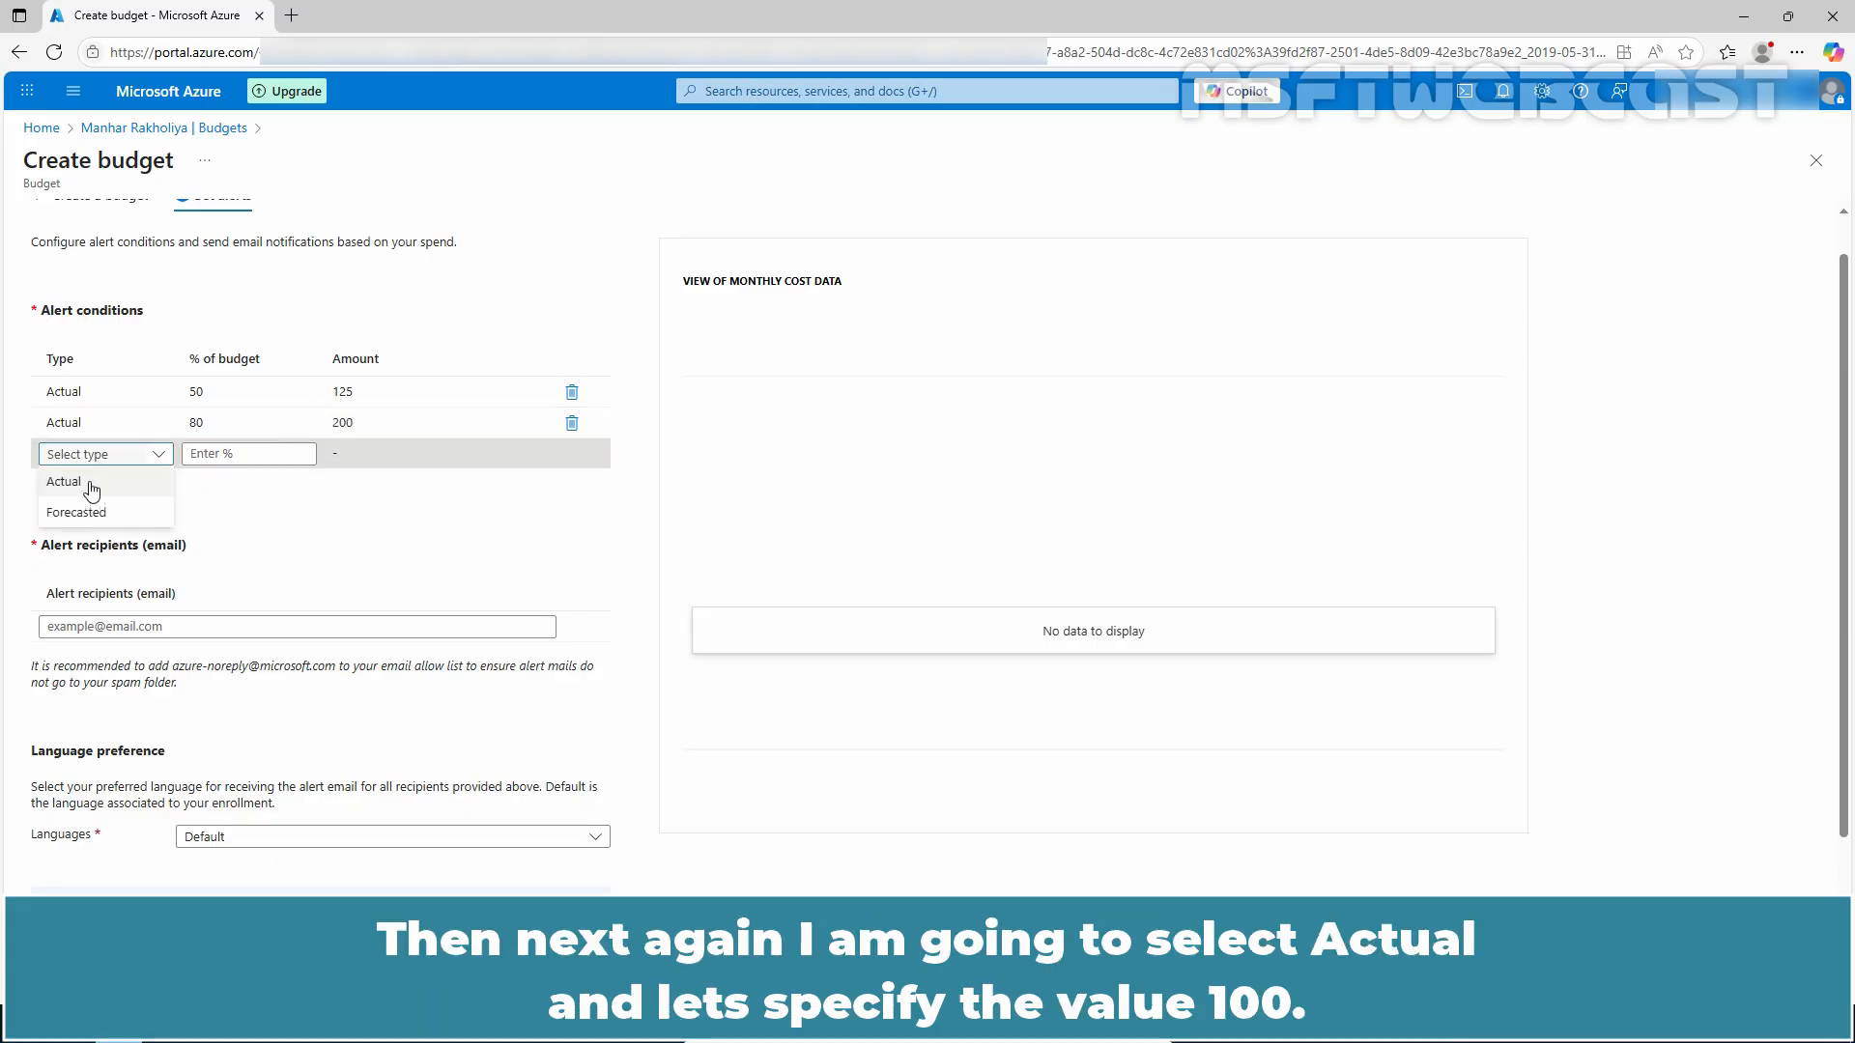
left_click(62, 481)
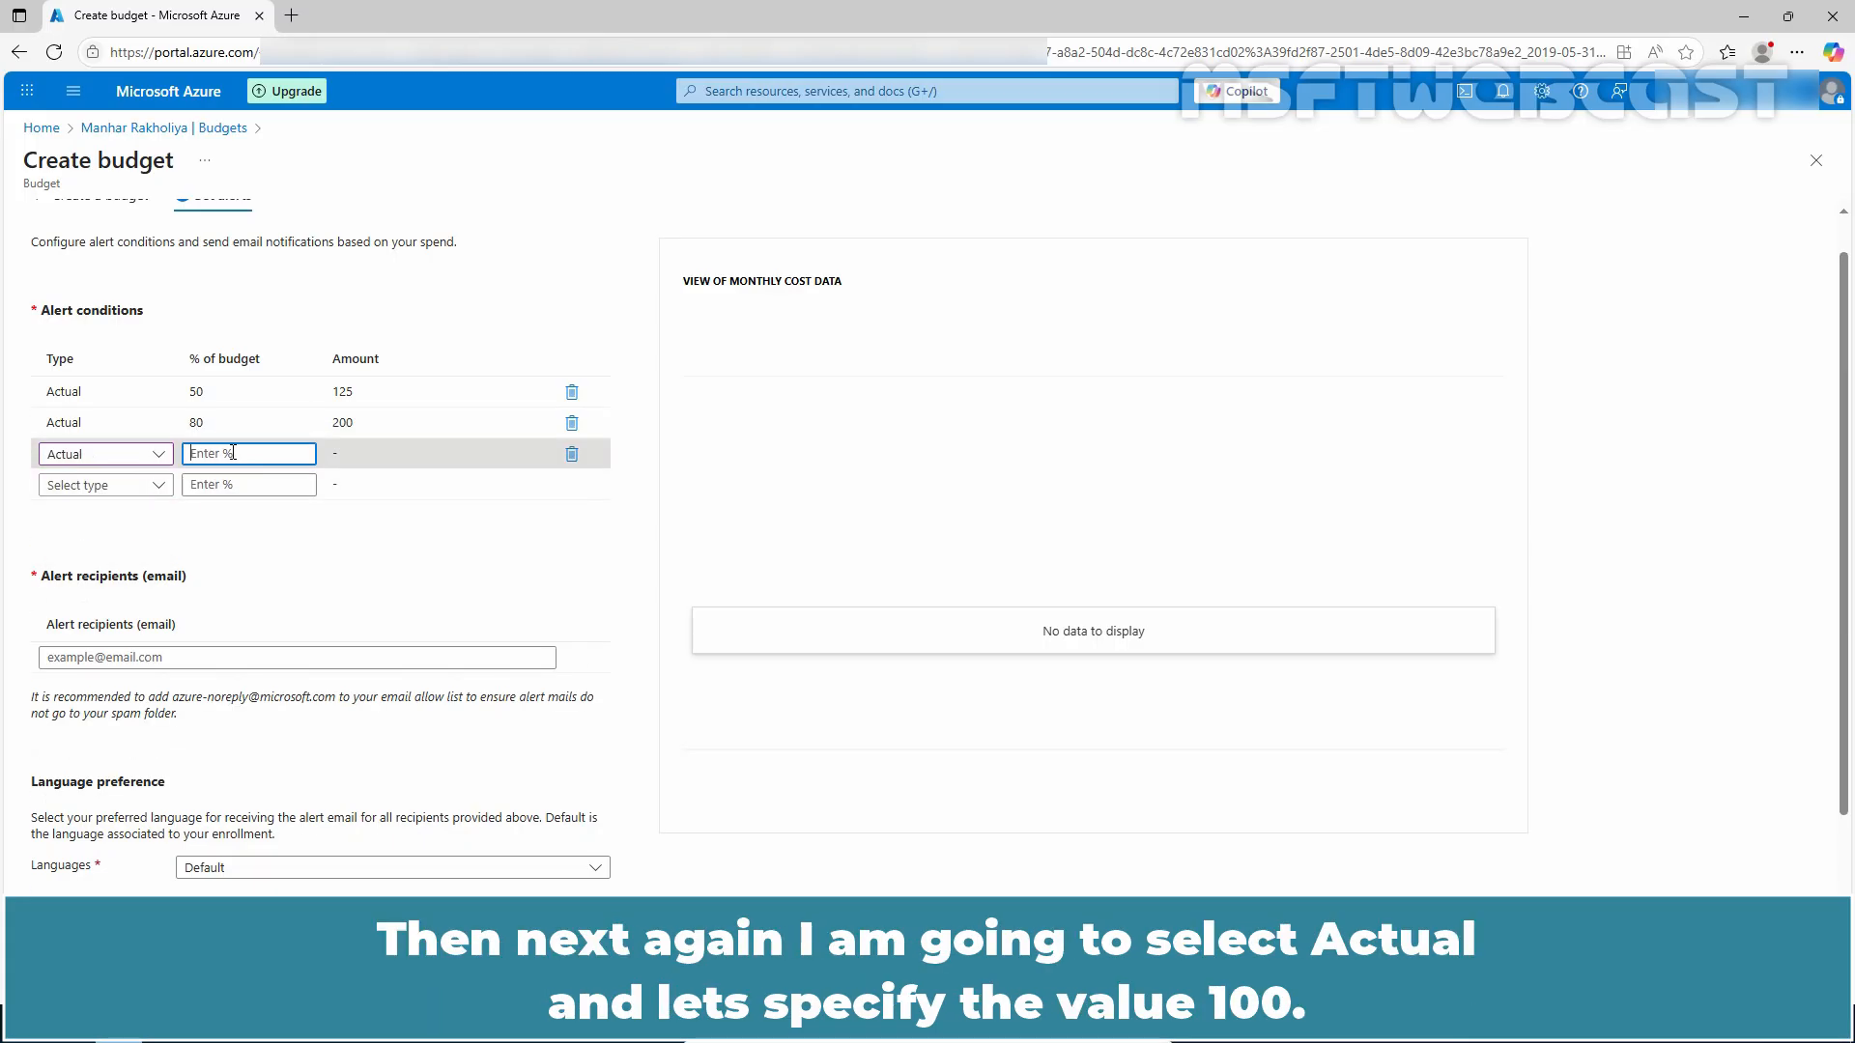
type("100")
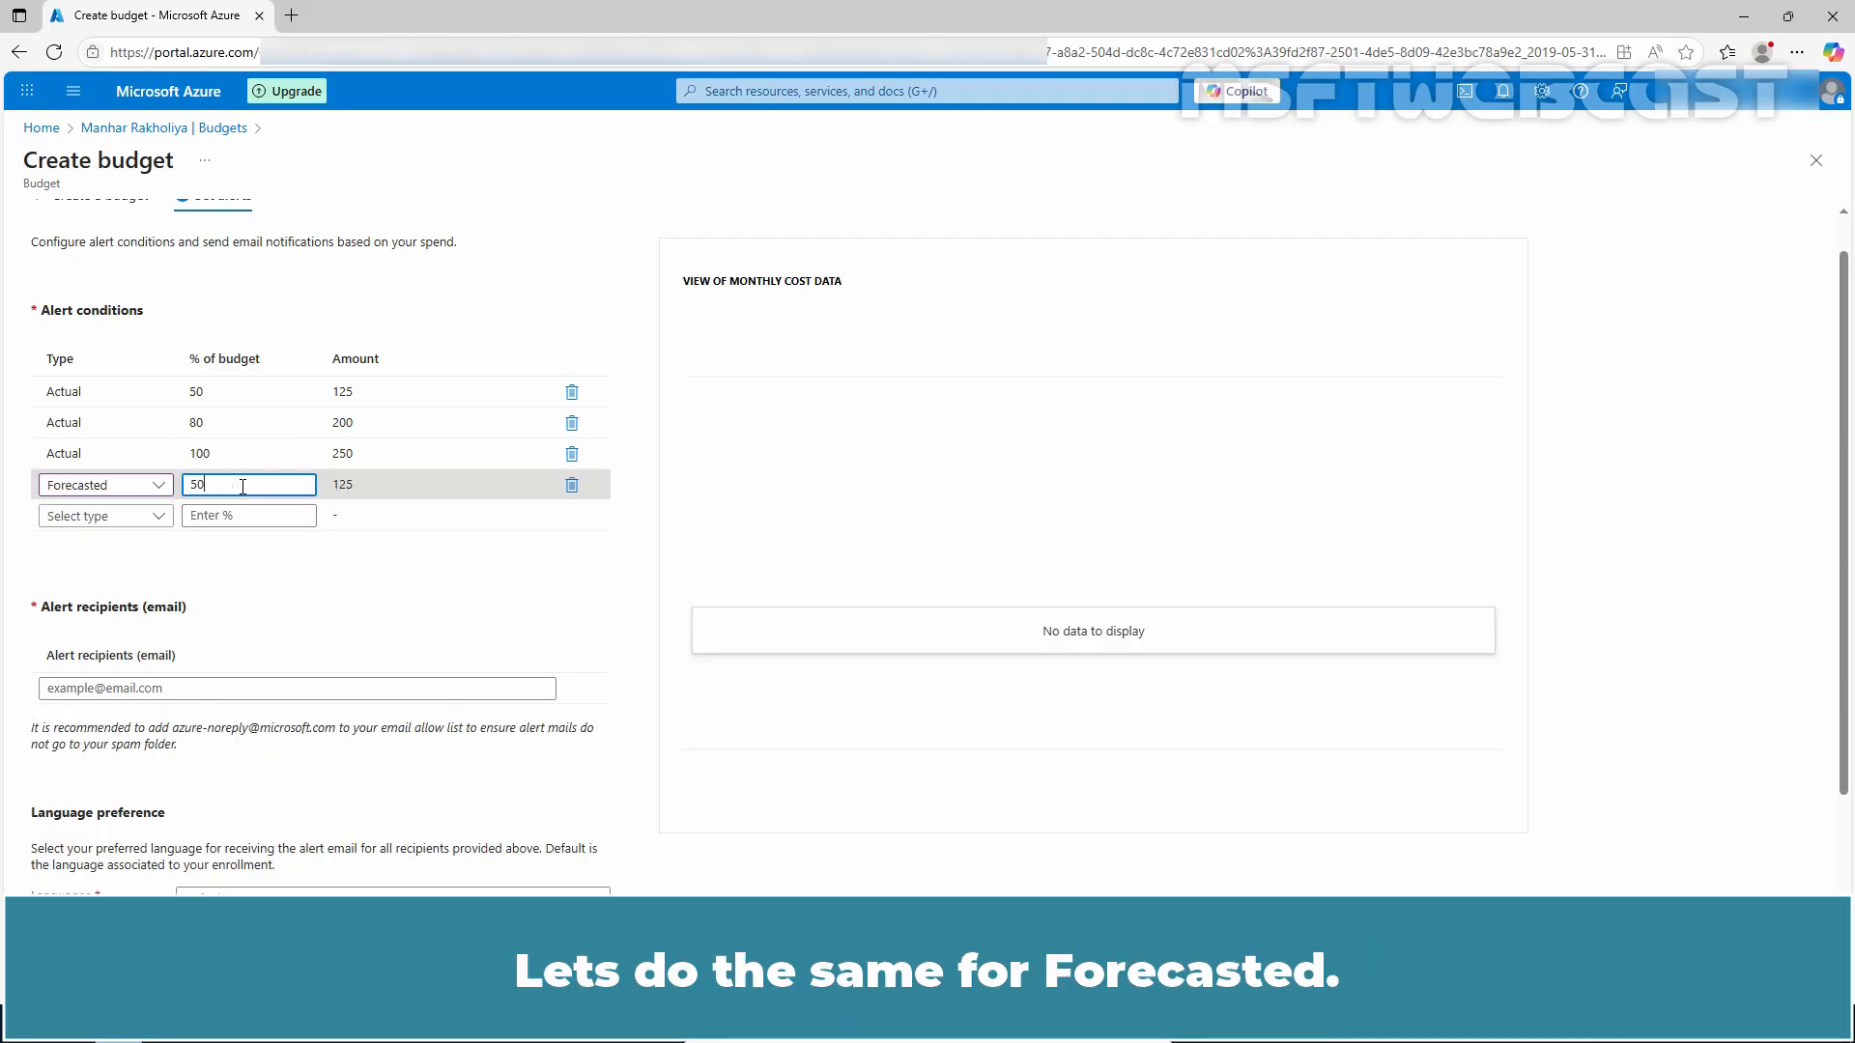
type("80")
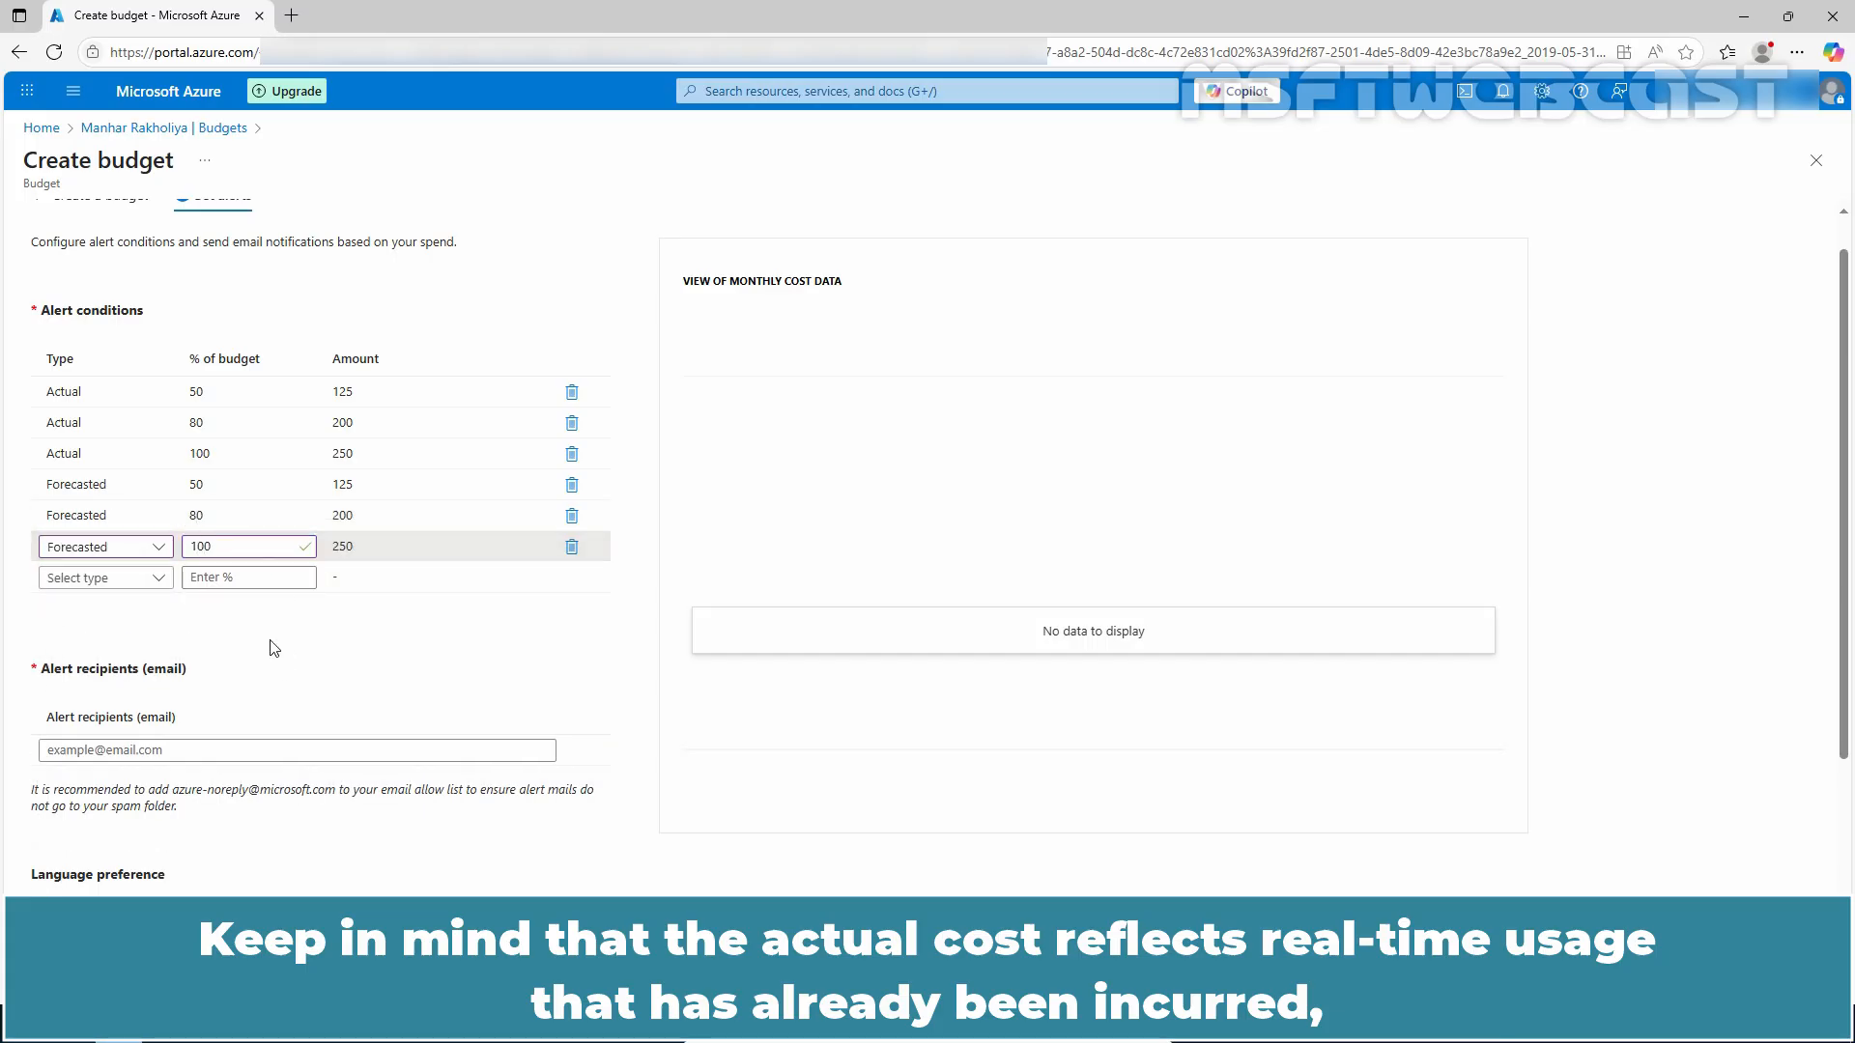
scroll("down", 3)
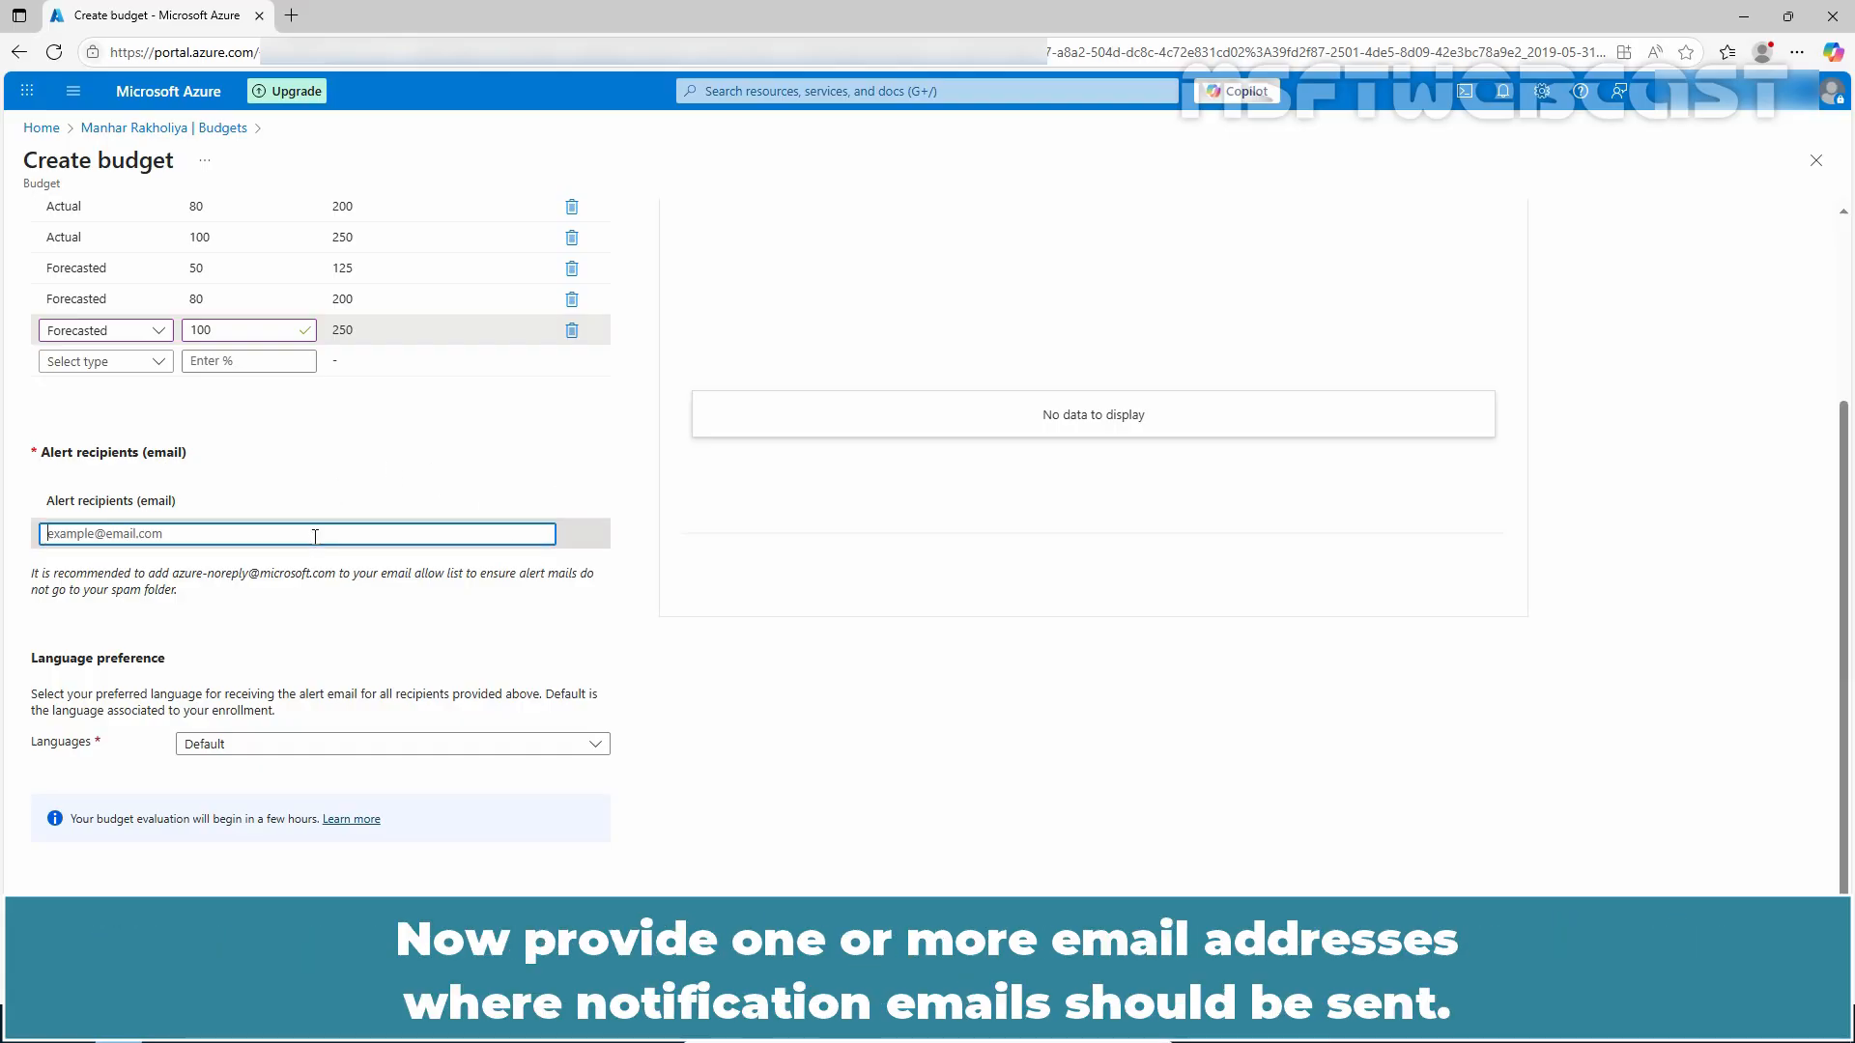
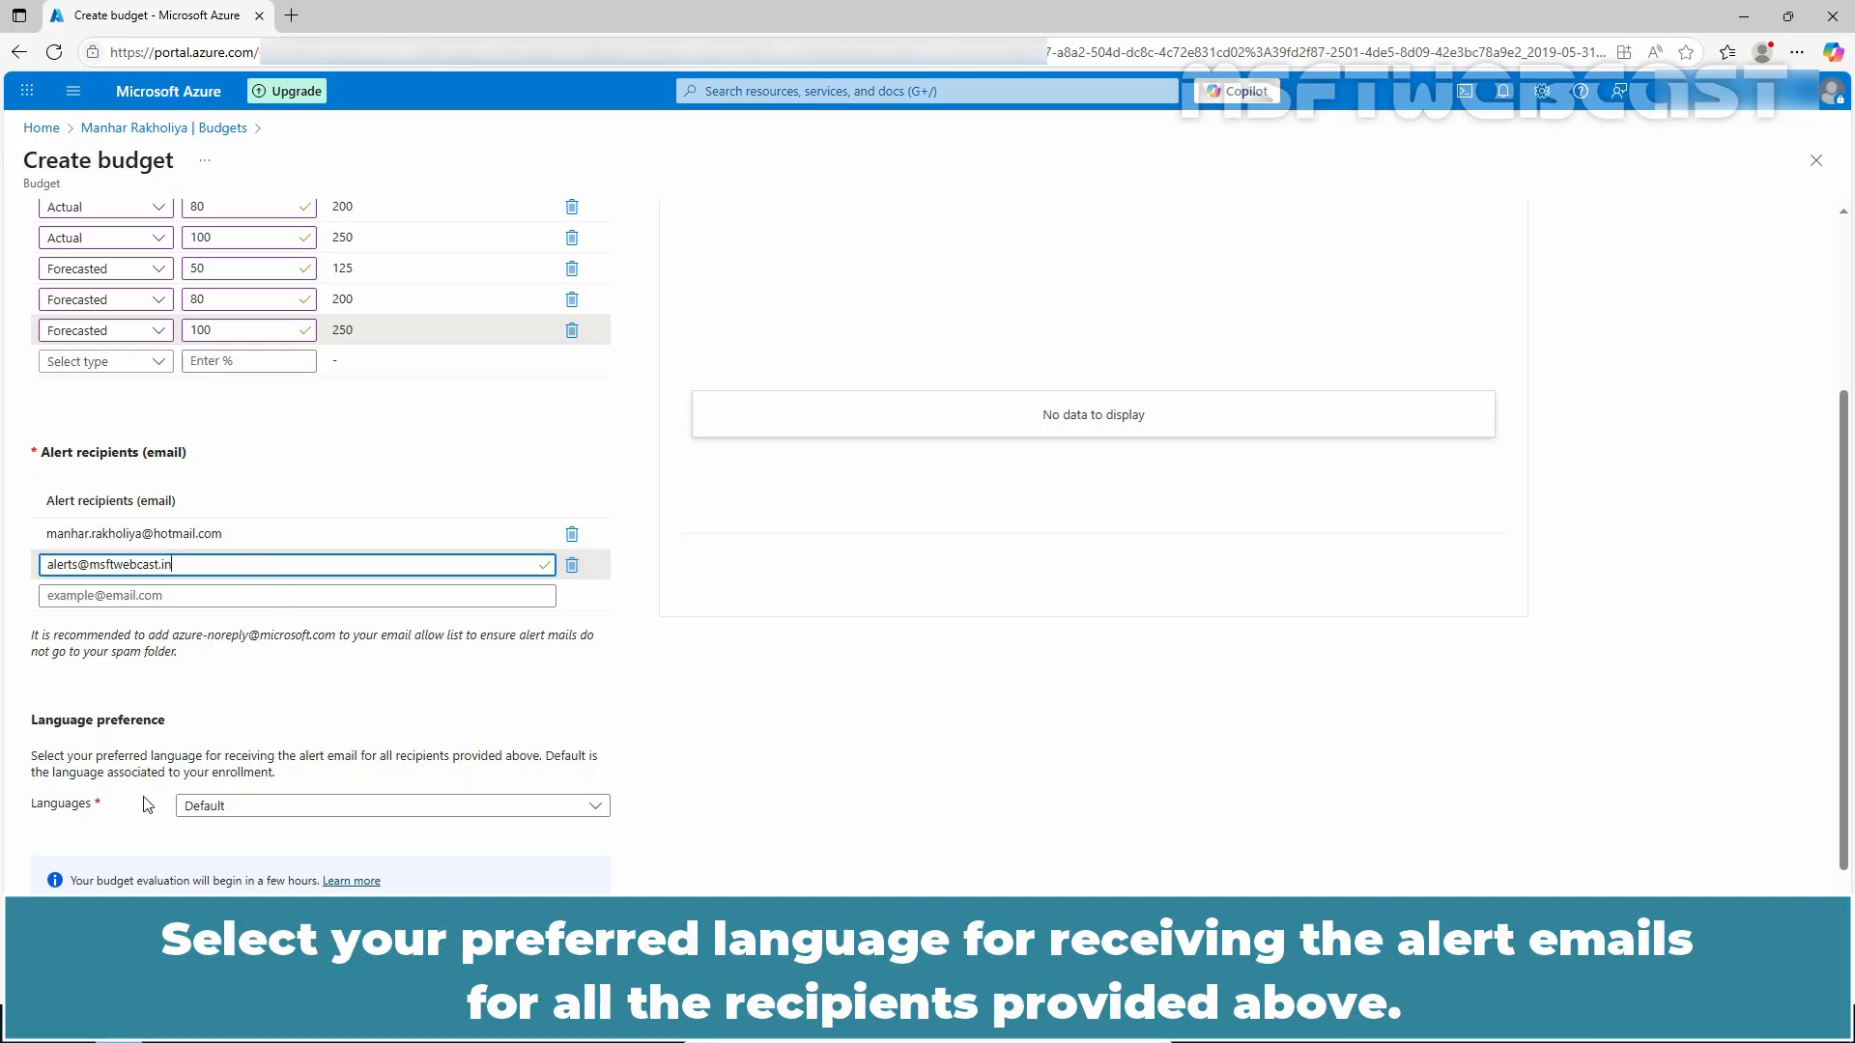
Enter recipient emails starting manhar.ra and alerts@, then create Dev-Env-Monthly-Budget.
left_click(390, 805)
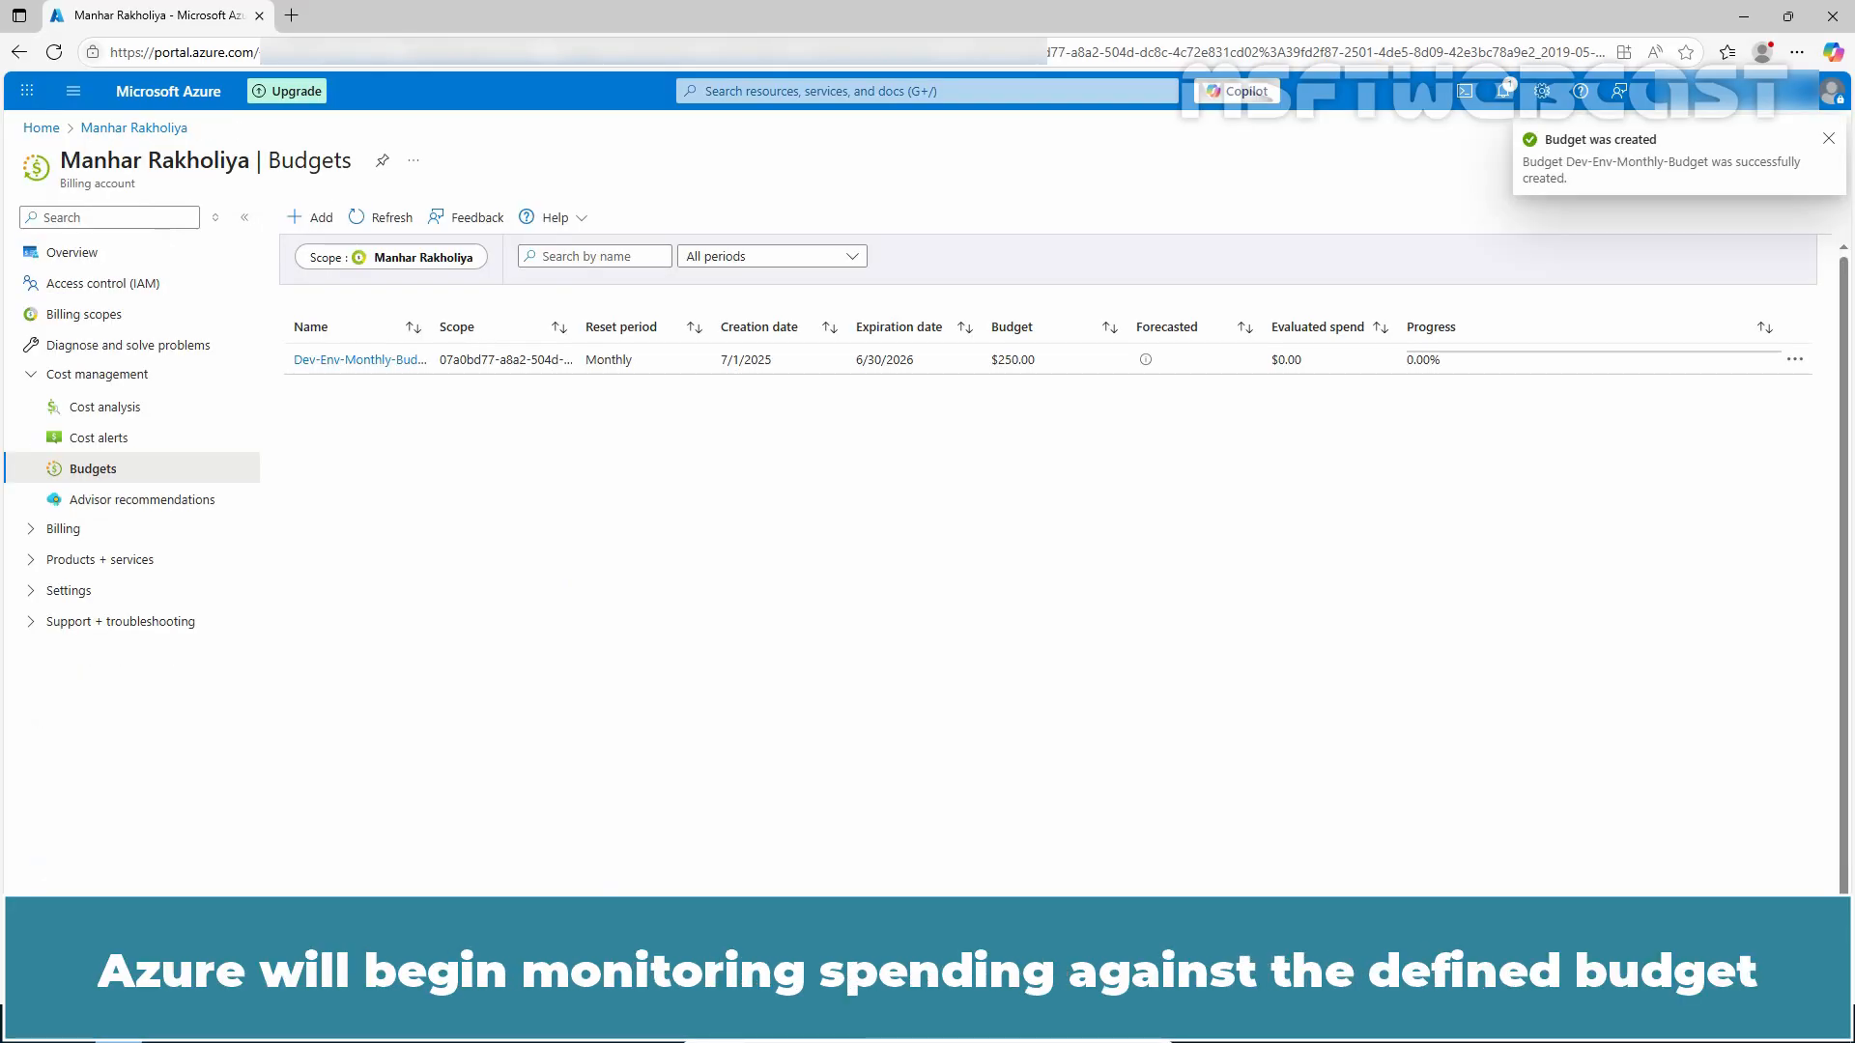
Open Dev-Env-Monthly-Budget for editing and change its amount from 250 to 500.
left_click(1829, 137)
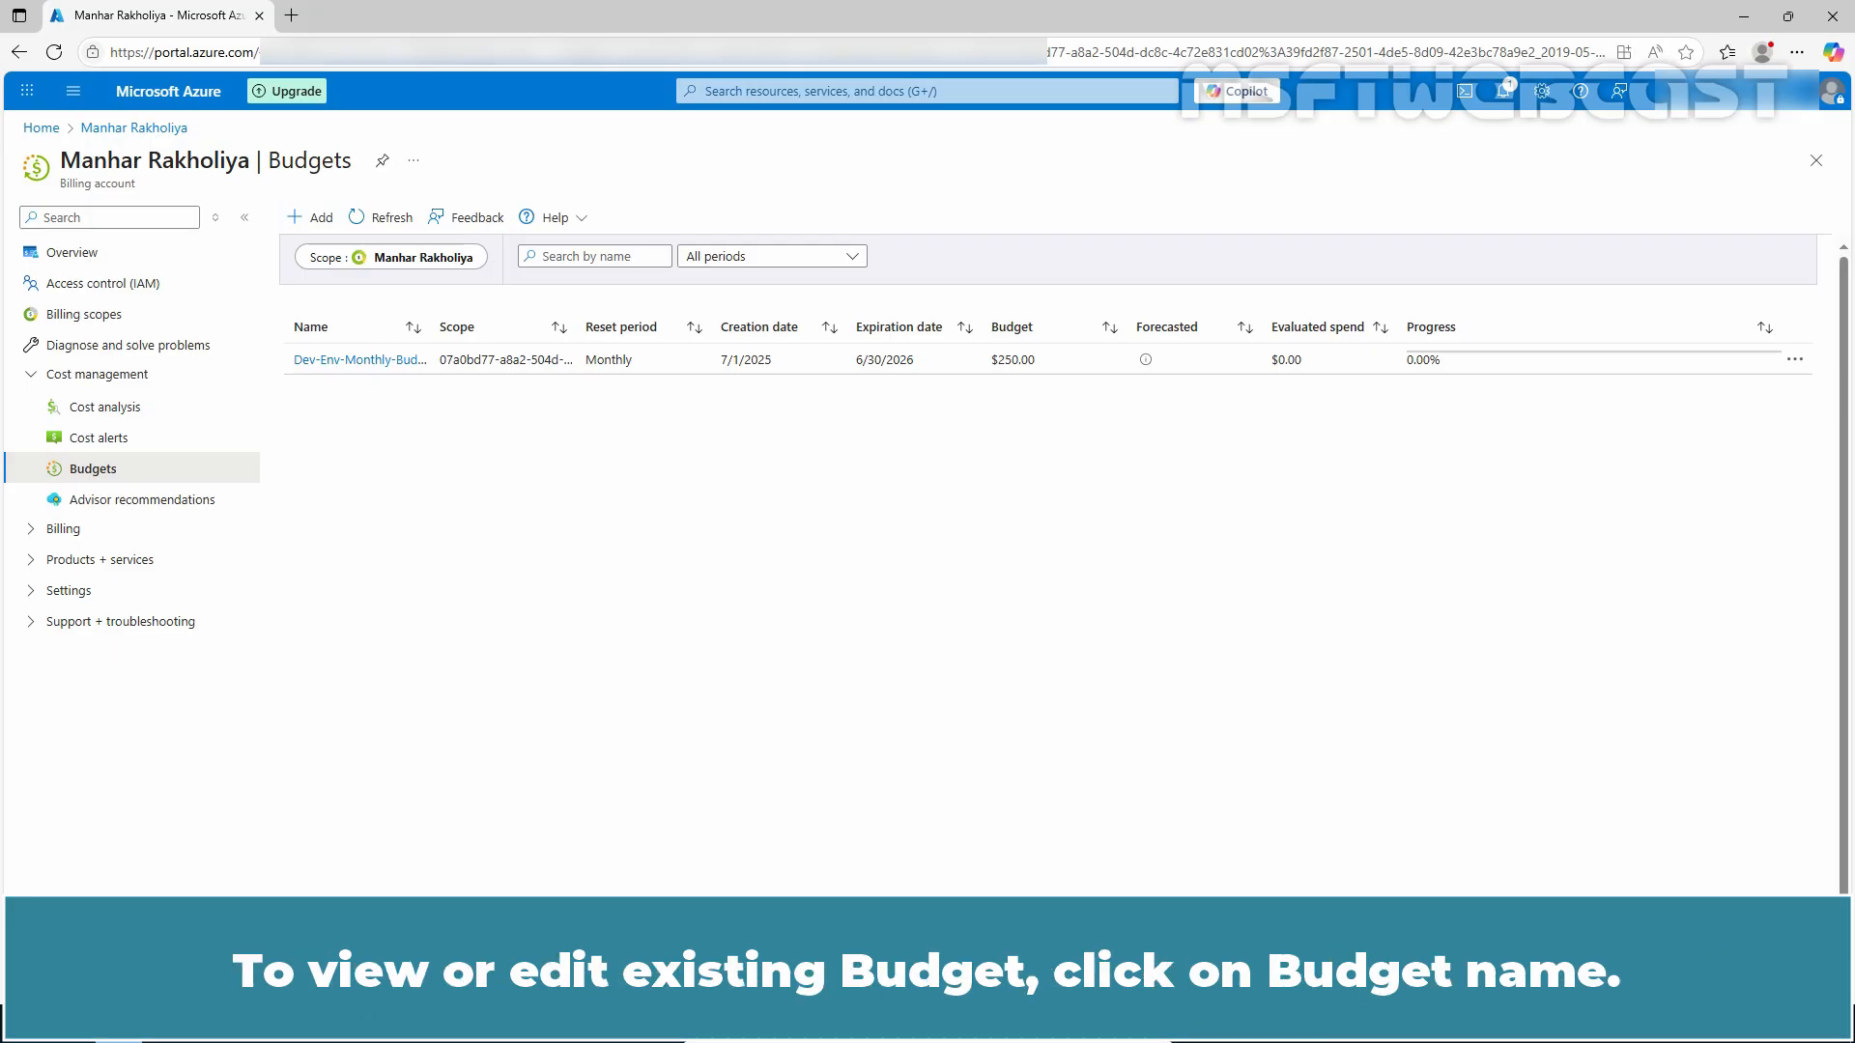
left_click(359, 360)
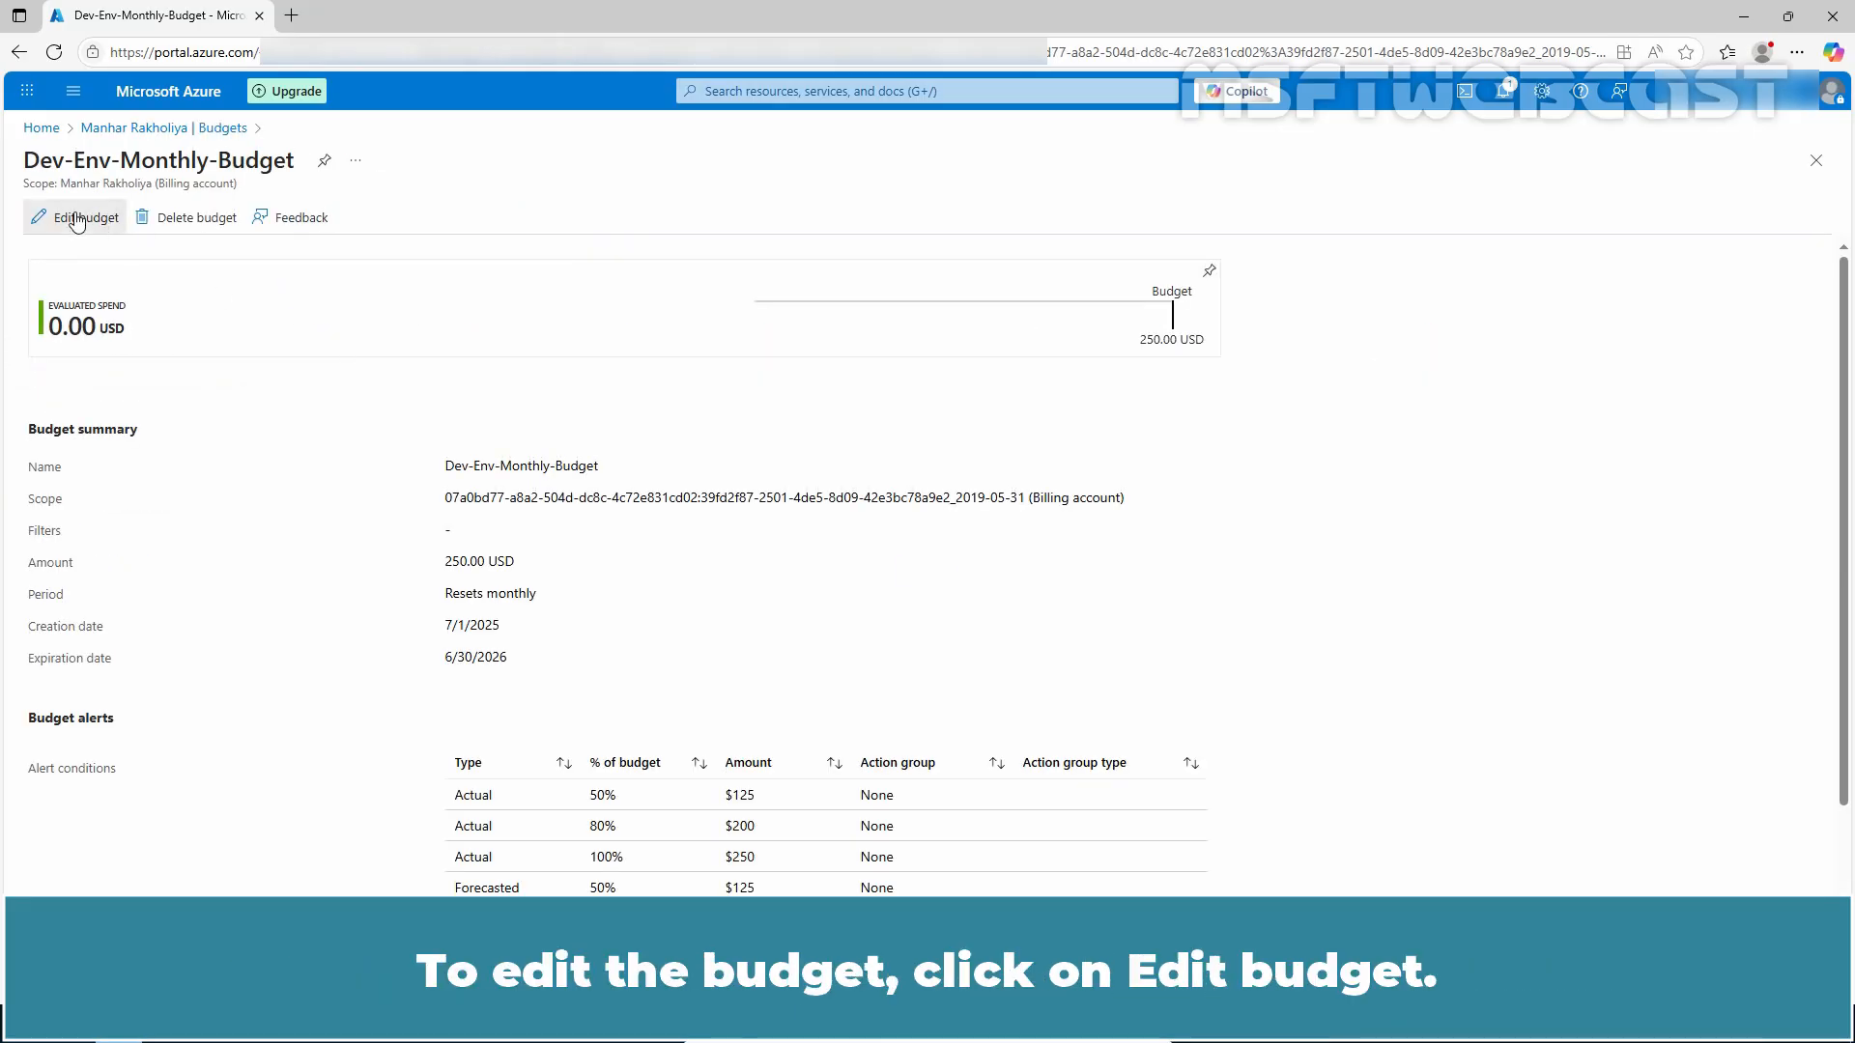
left_click(74, 216)
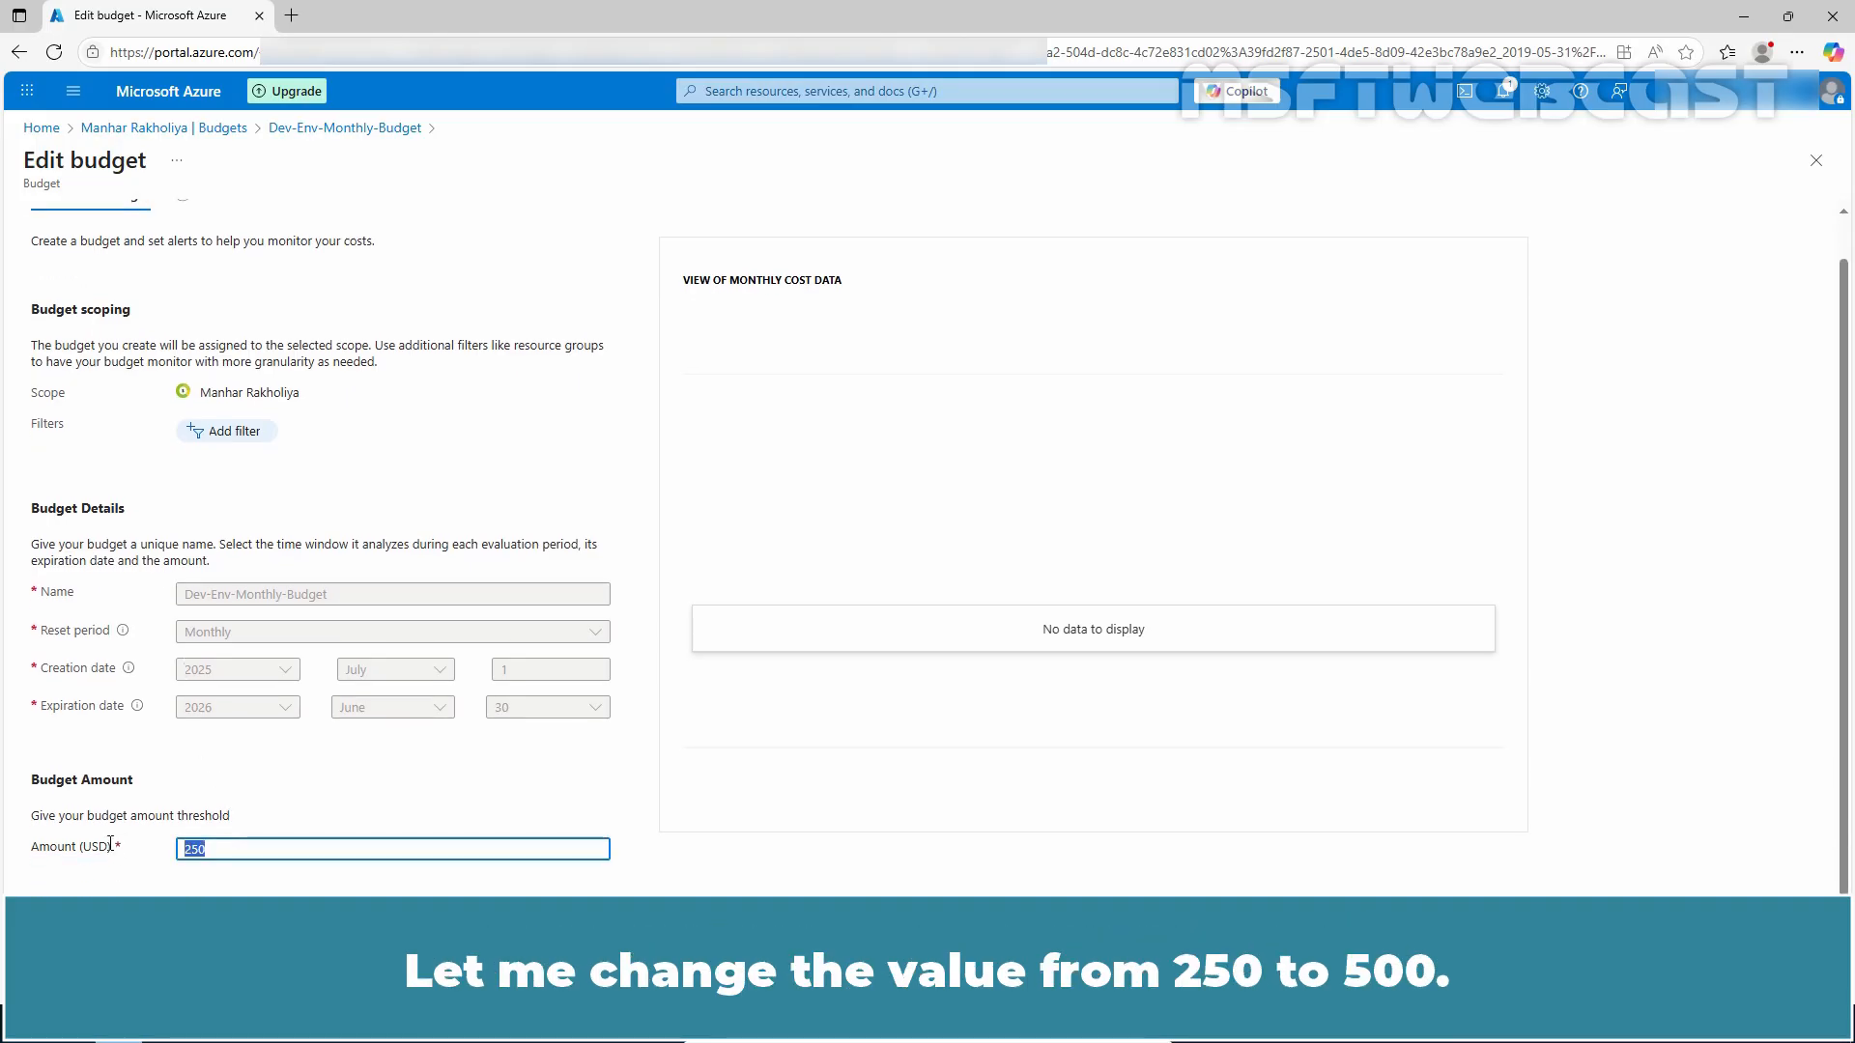
type("500")
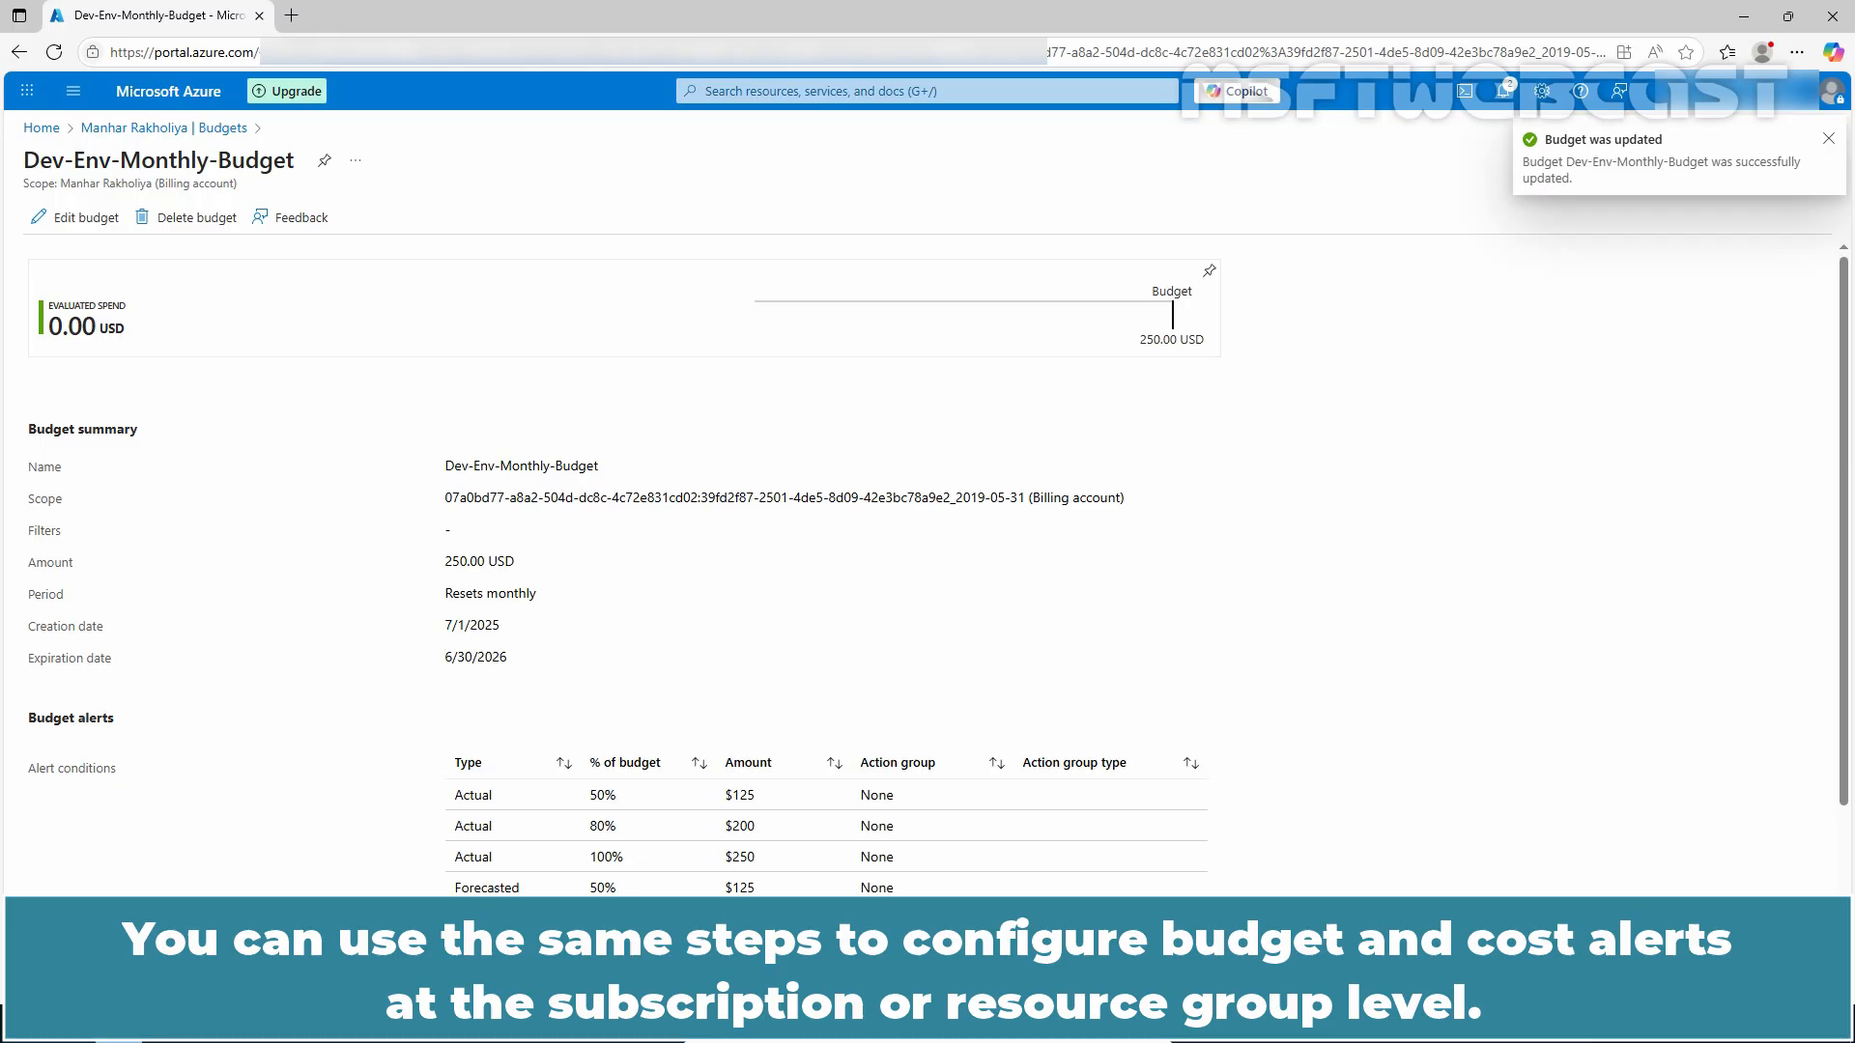
Reach Azure subscription 1's Budgets page and start adding a new budget.
left_click(925, 91)
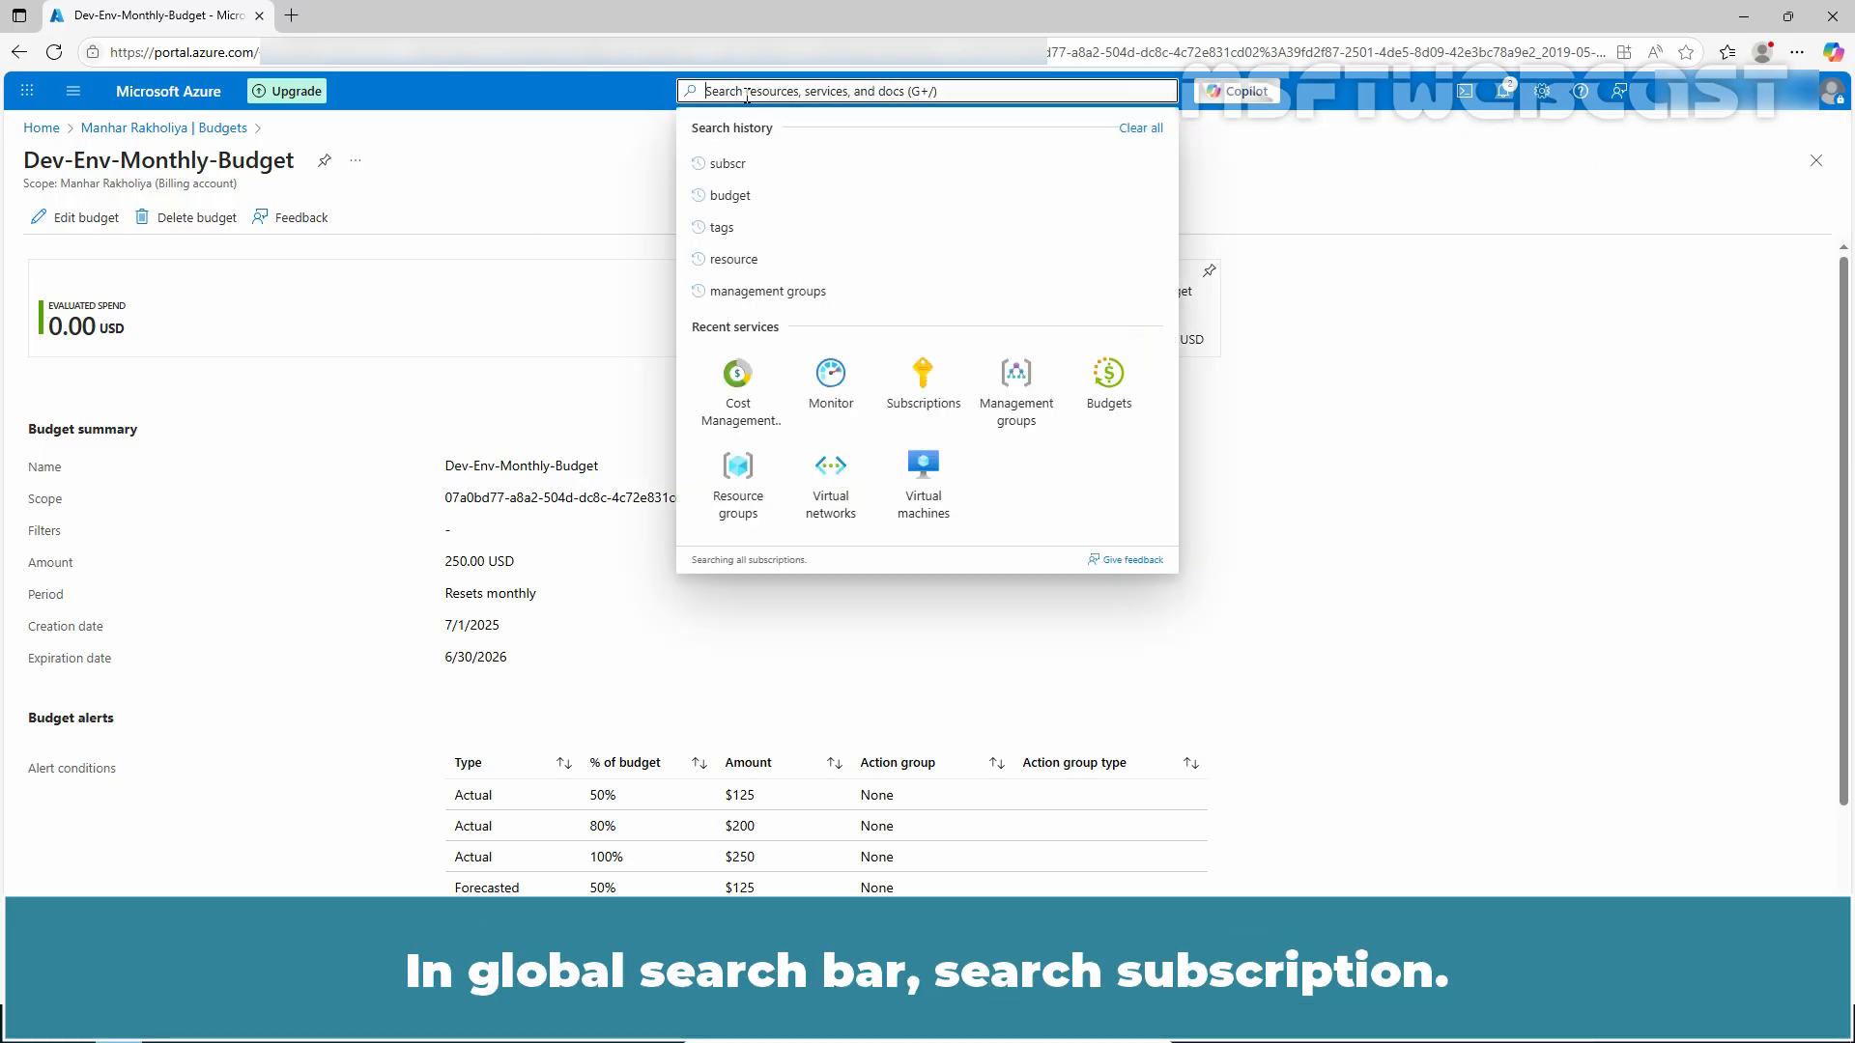
left_click(921, 373)
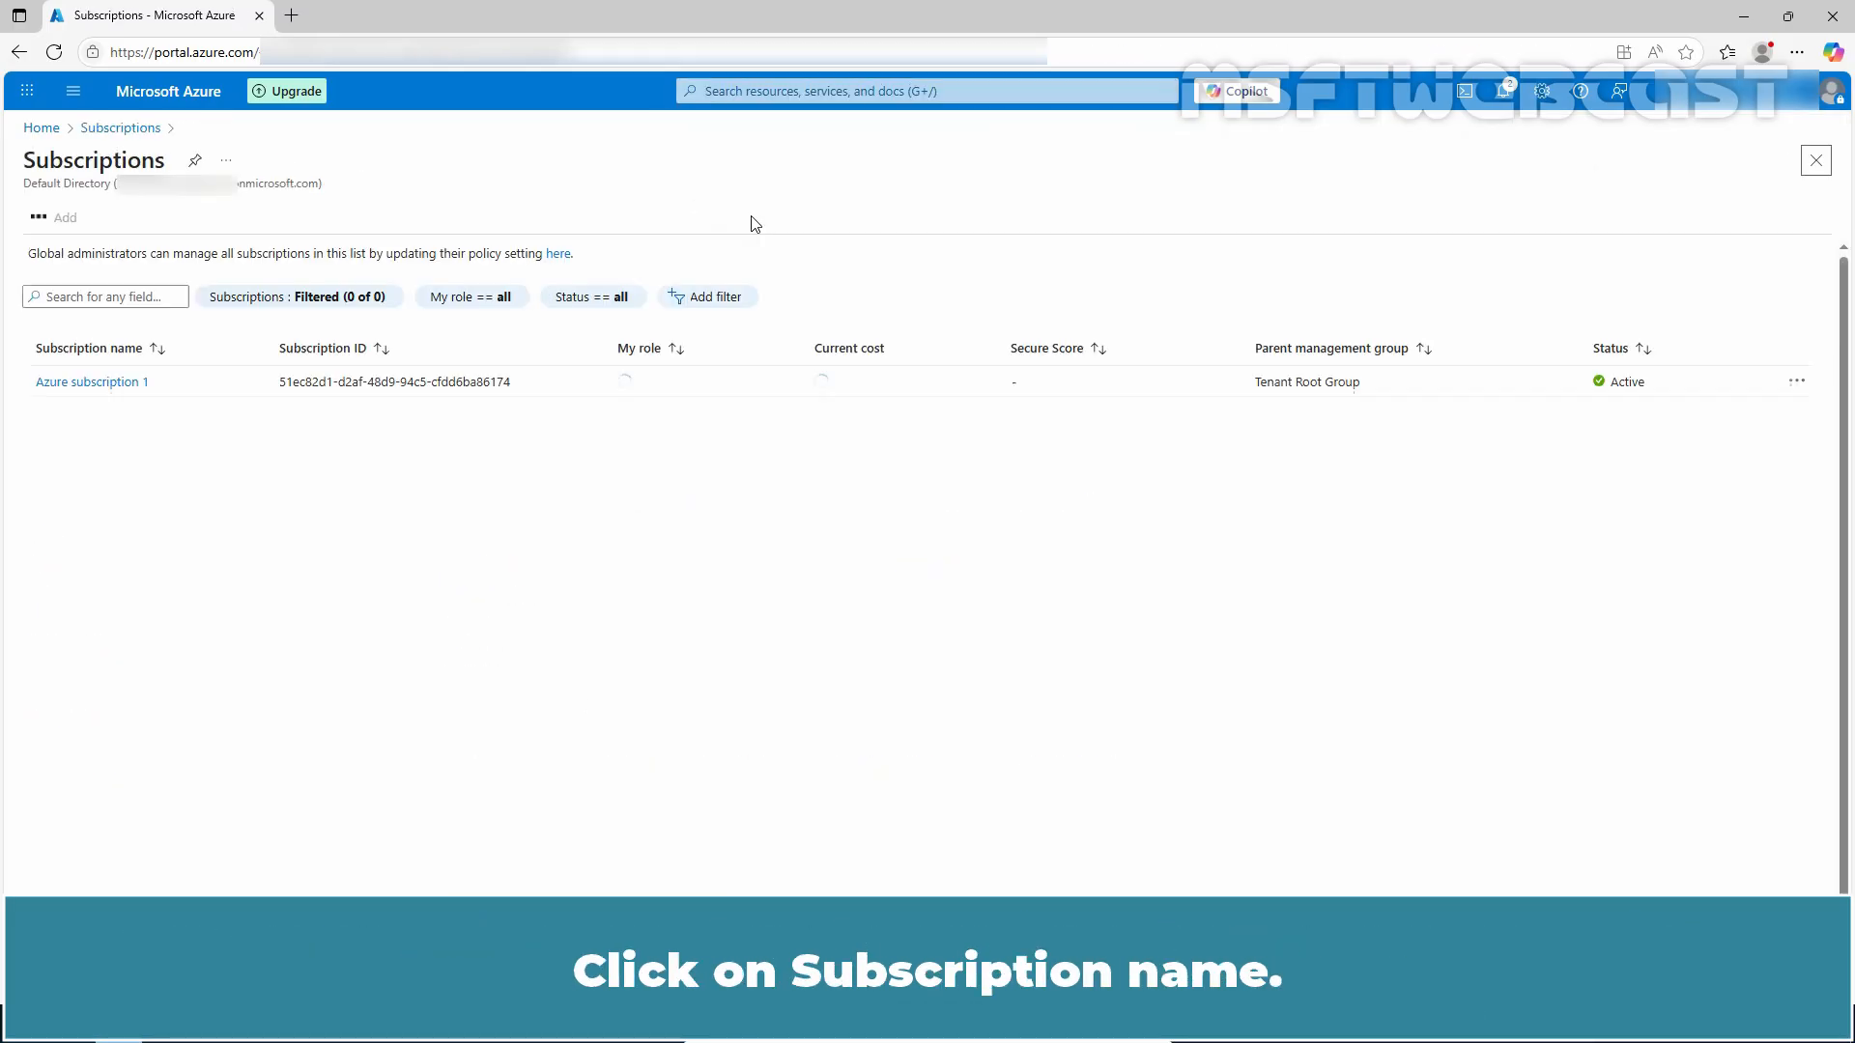
left_click(91, 381)
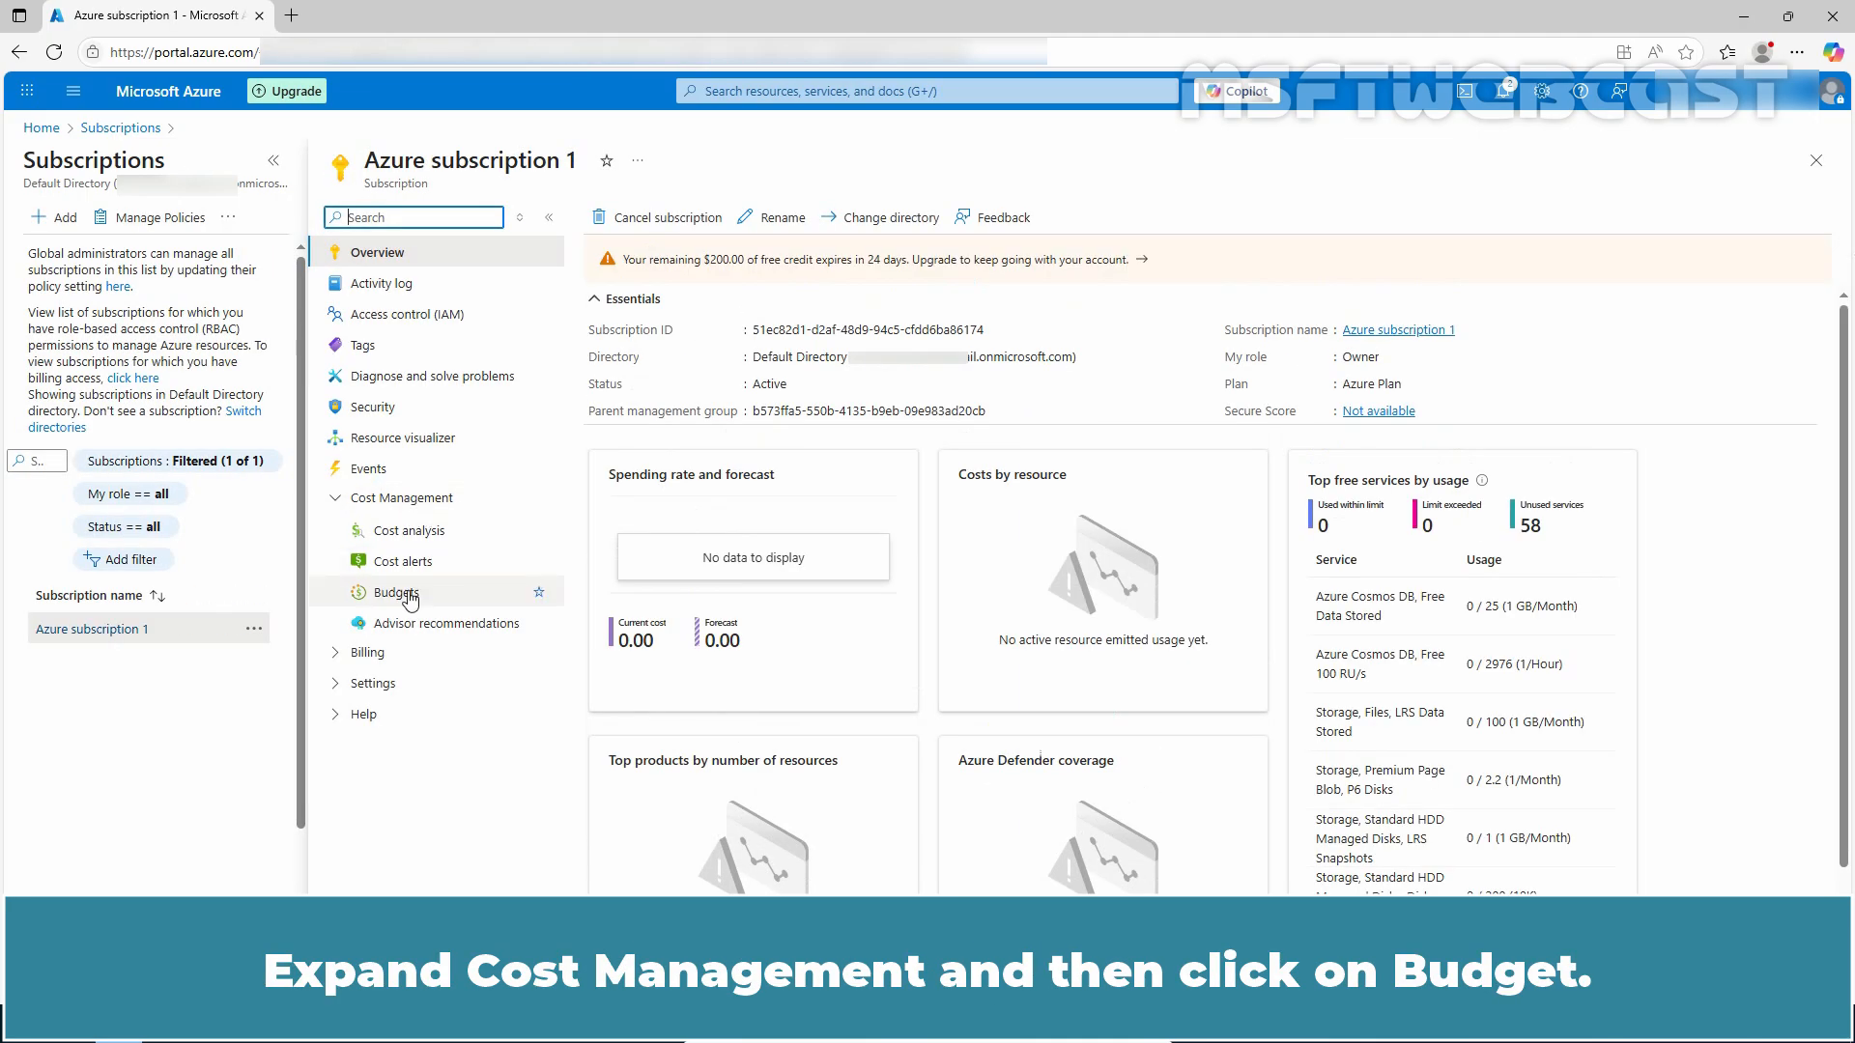
left_click(398, 591)
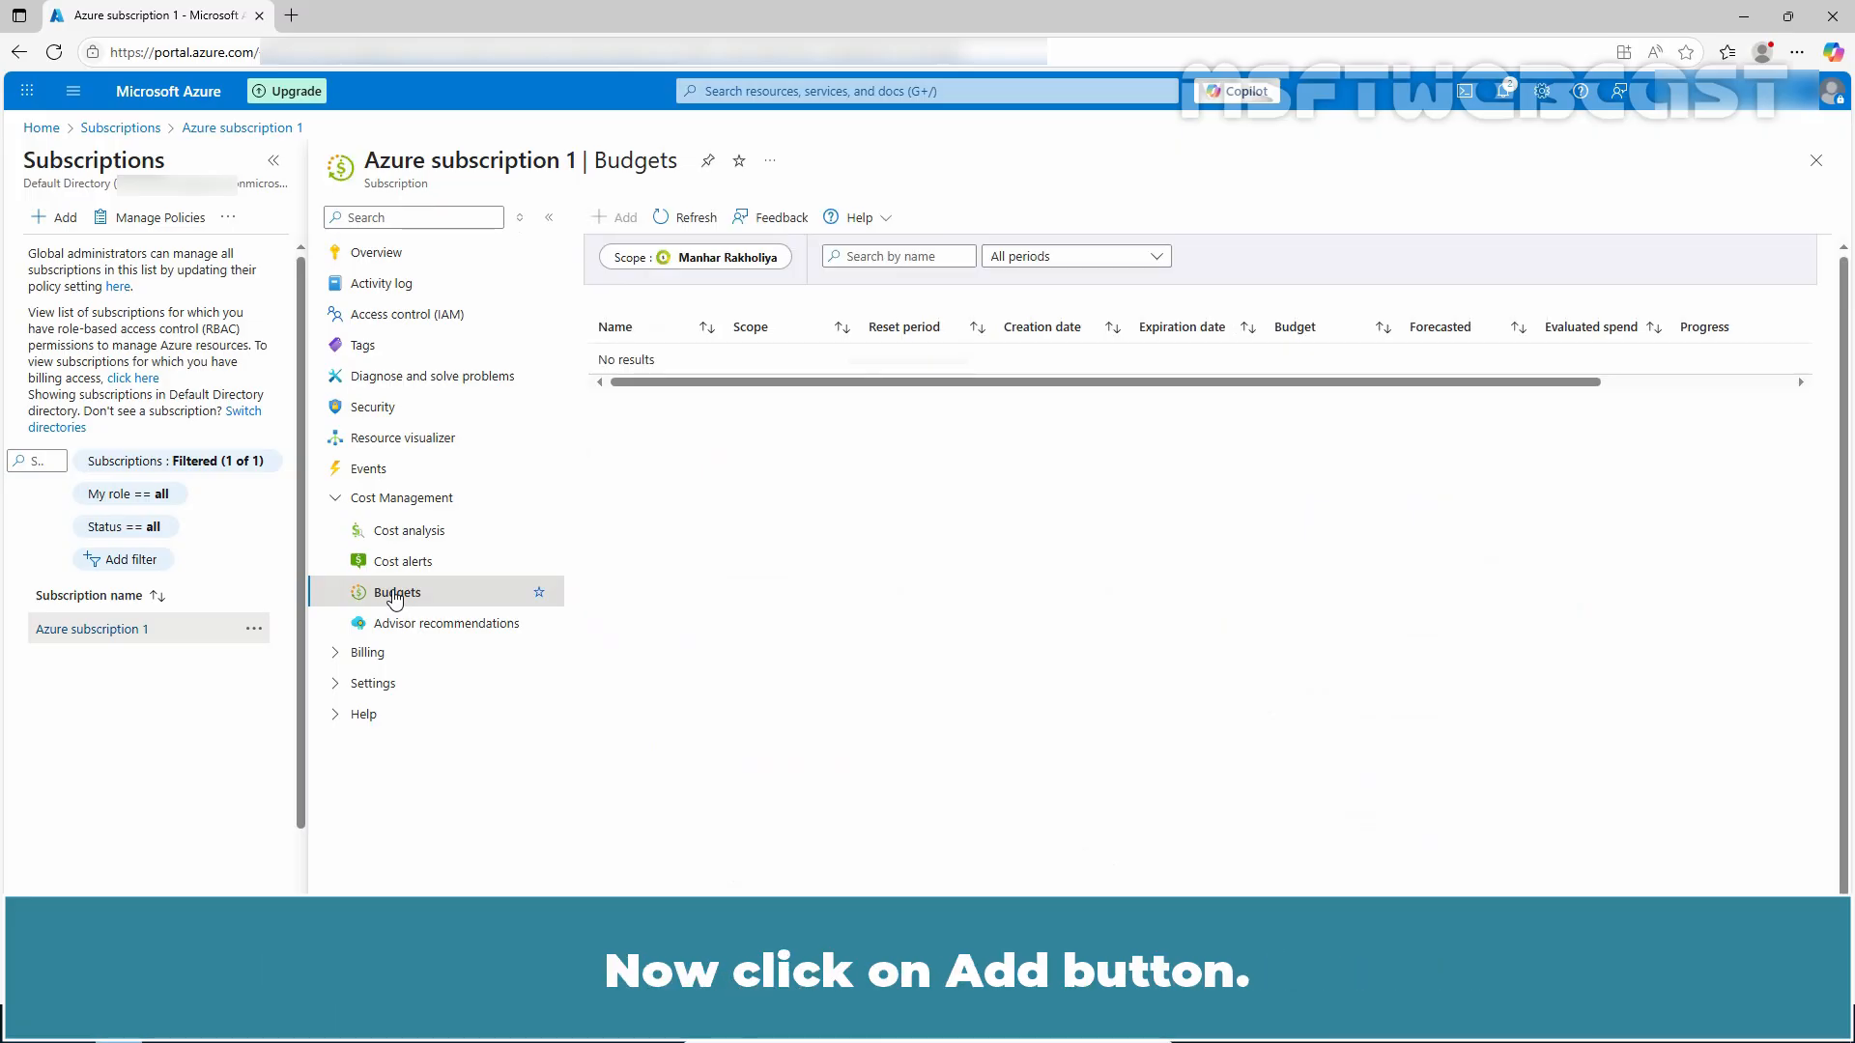
left_click(614, 216)
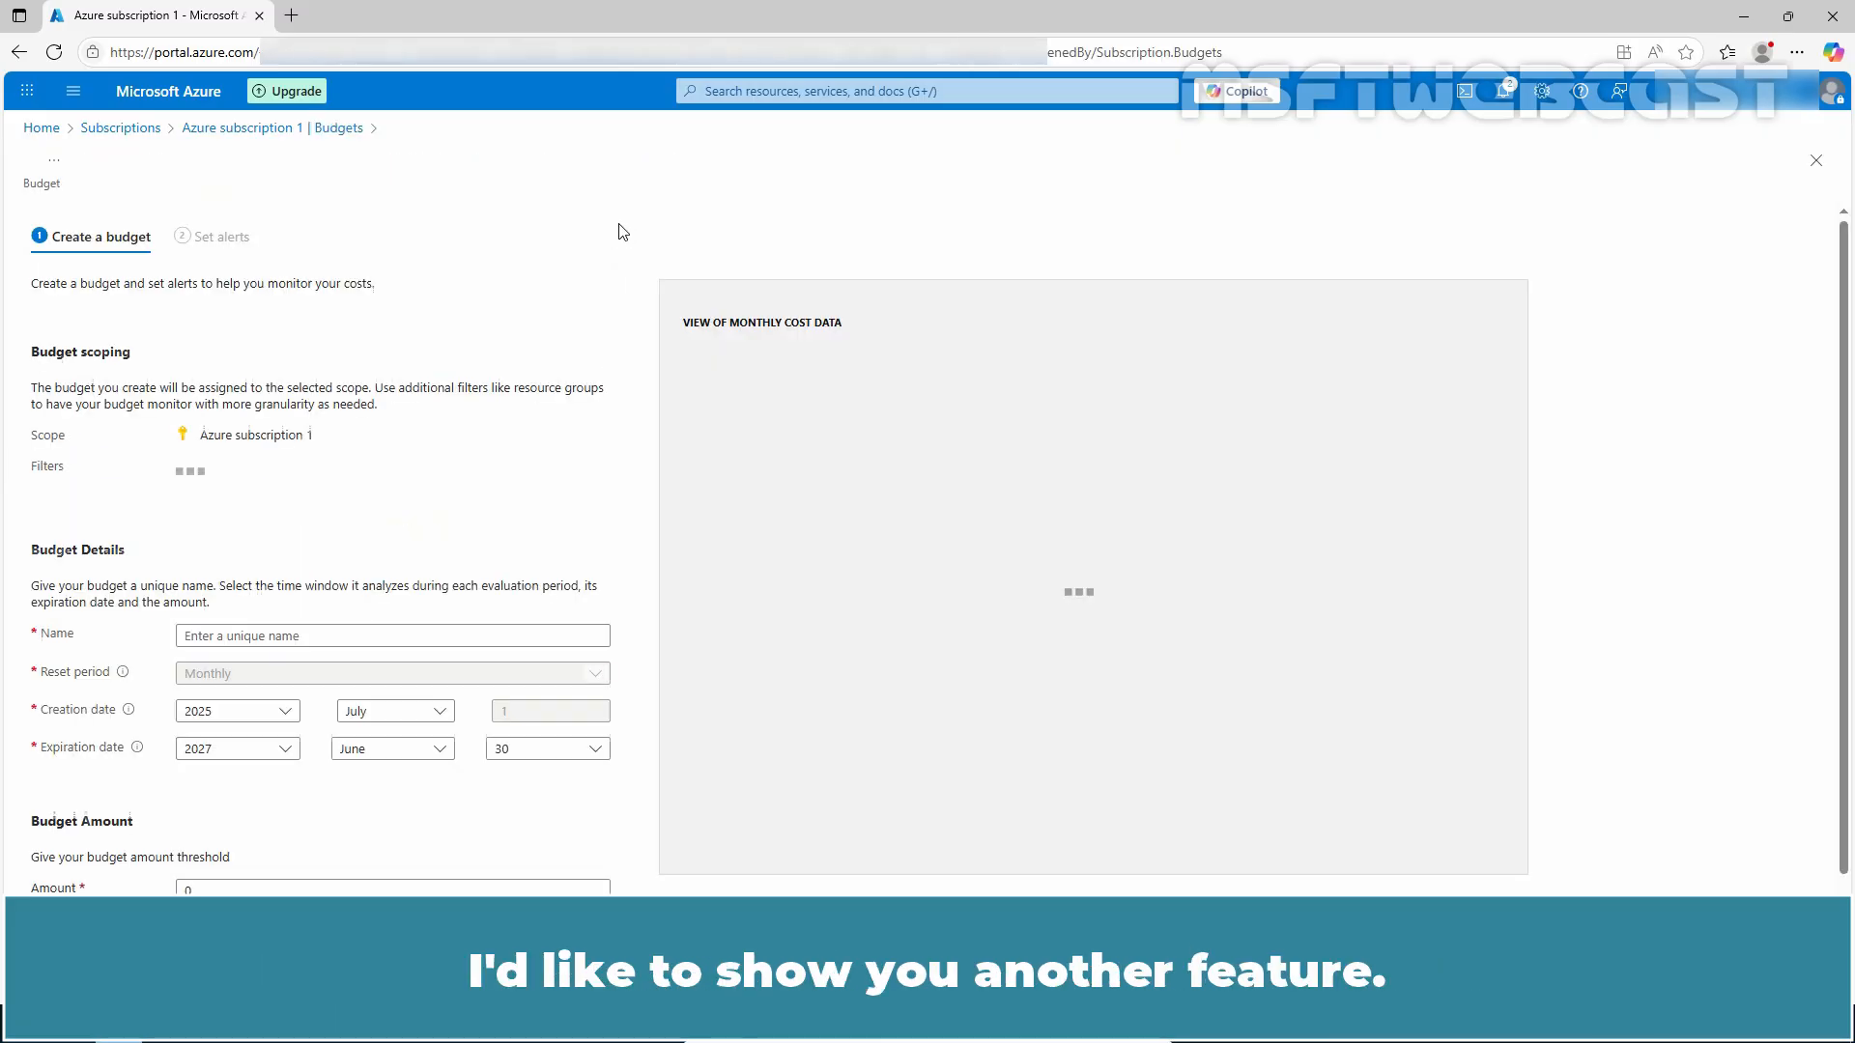
Name the budget Test with amount 100 and continue to its alert settings and action group choices.
left_click(390, 635)
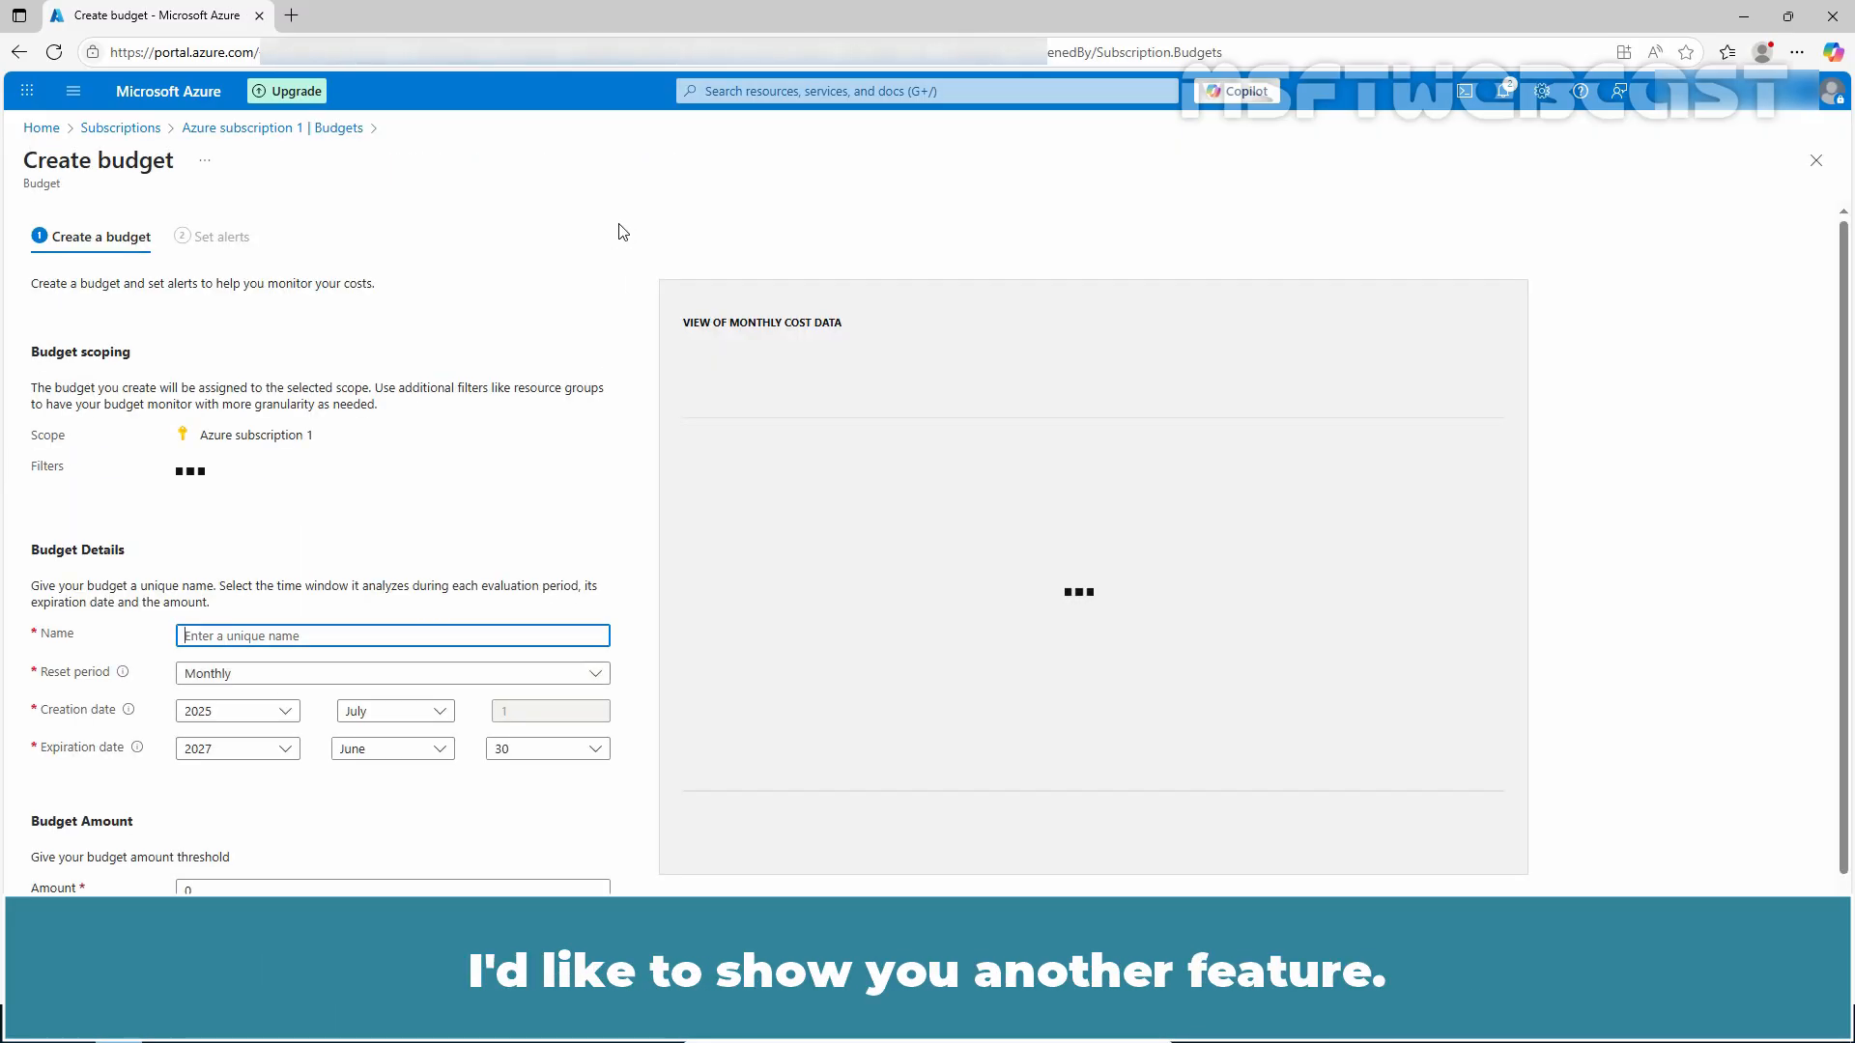
type("Test")
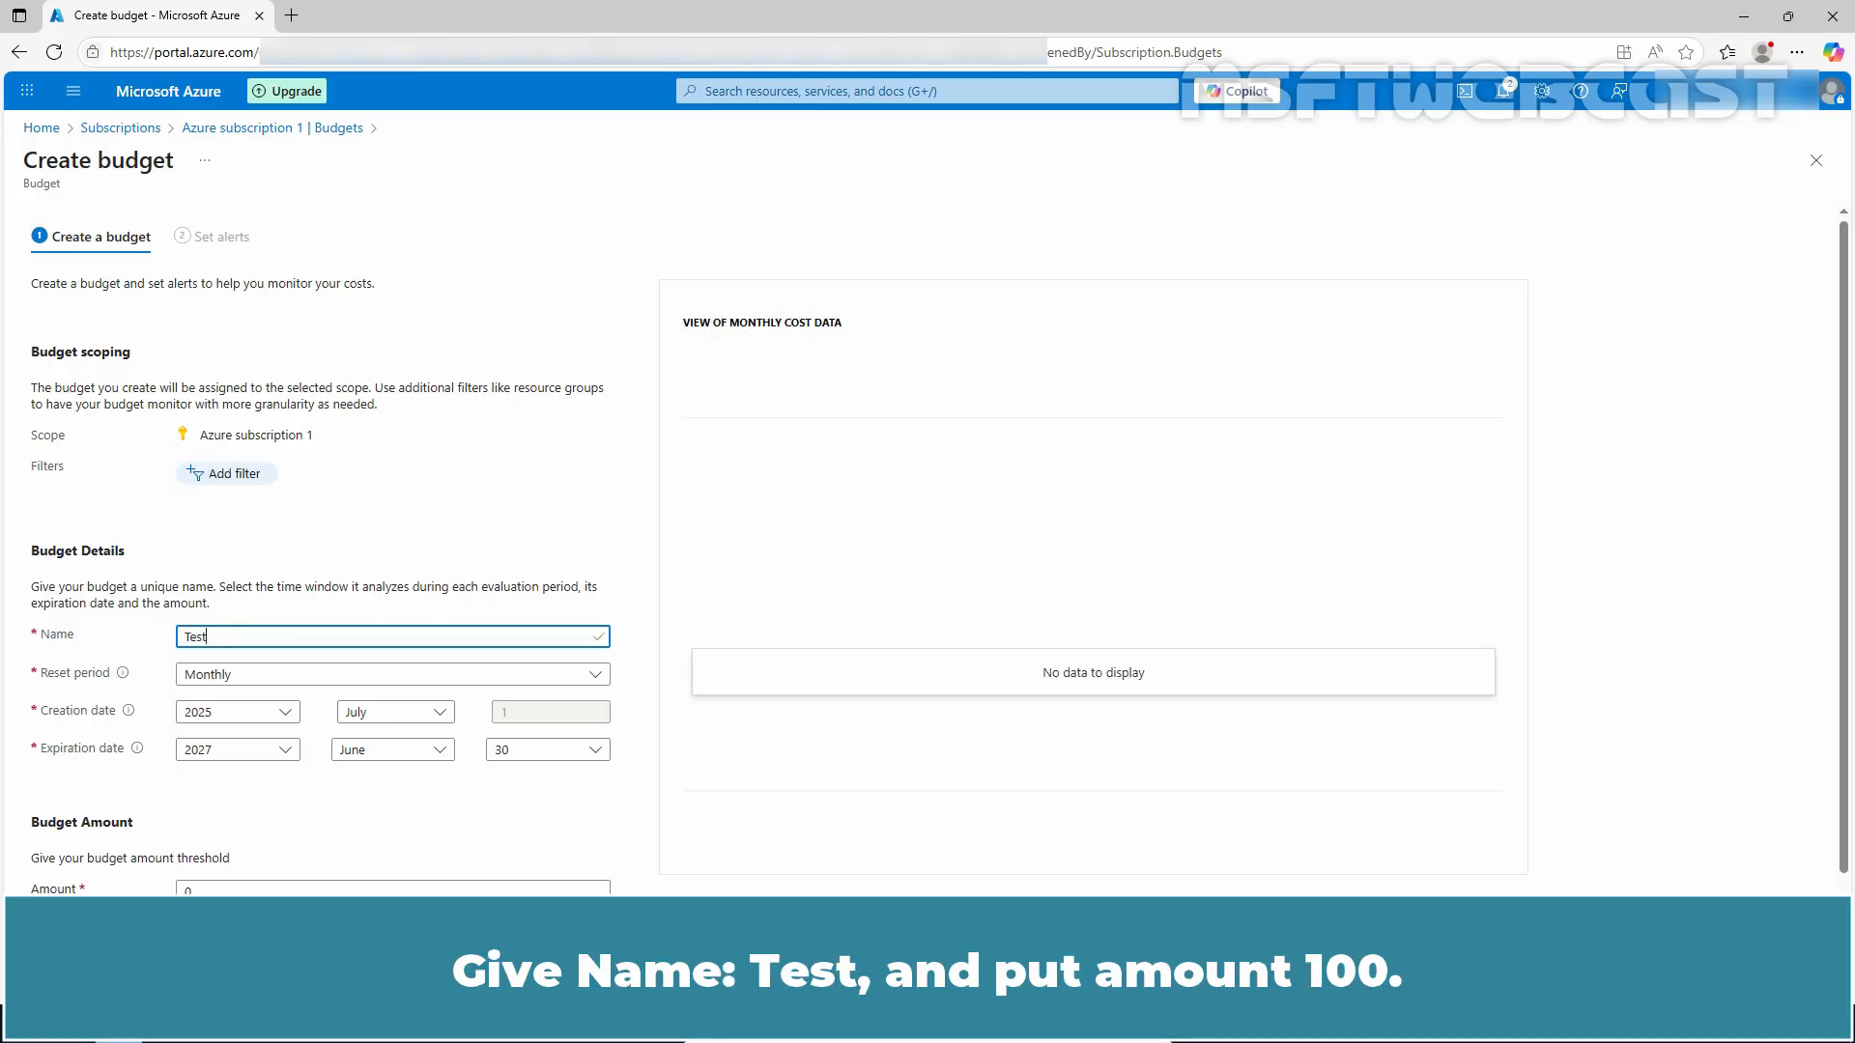
type("100")
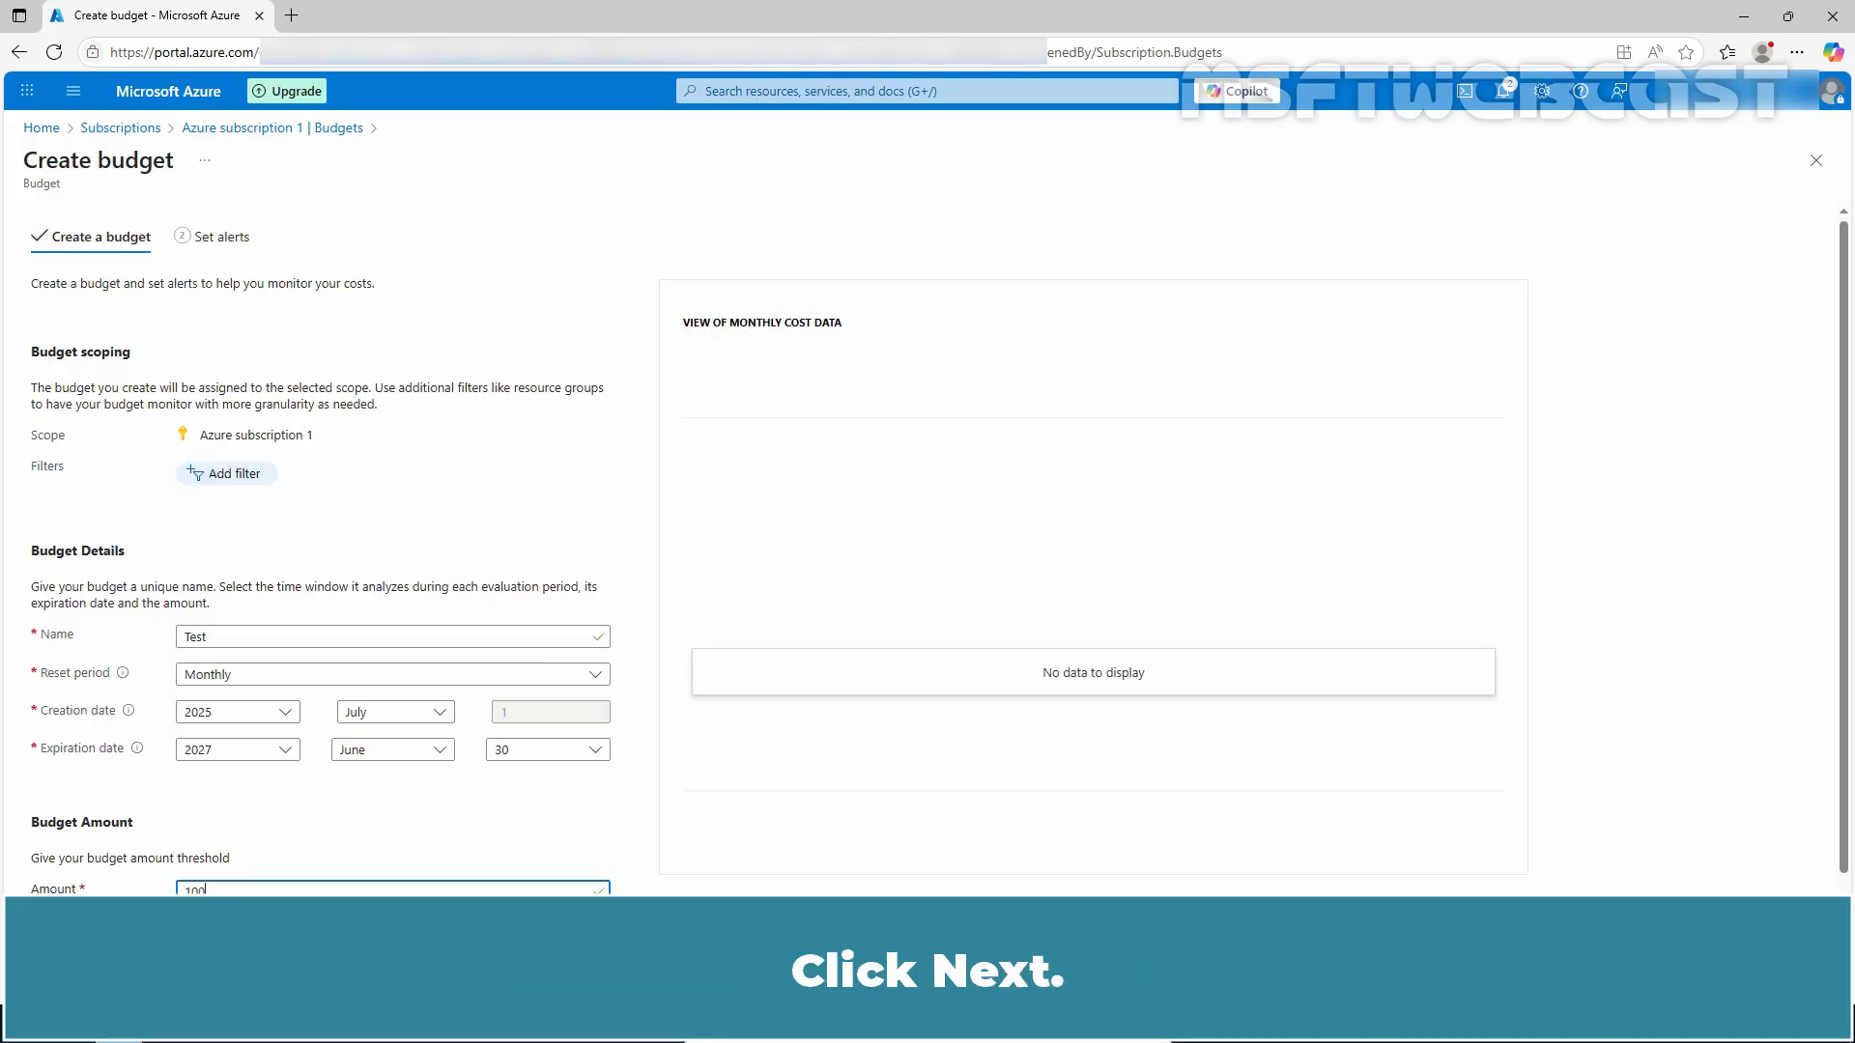
left_click(220, 236)
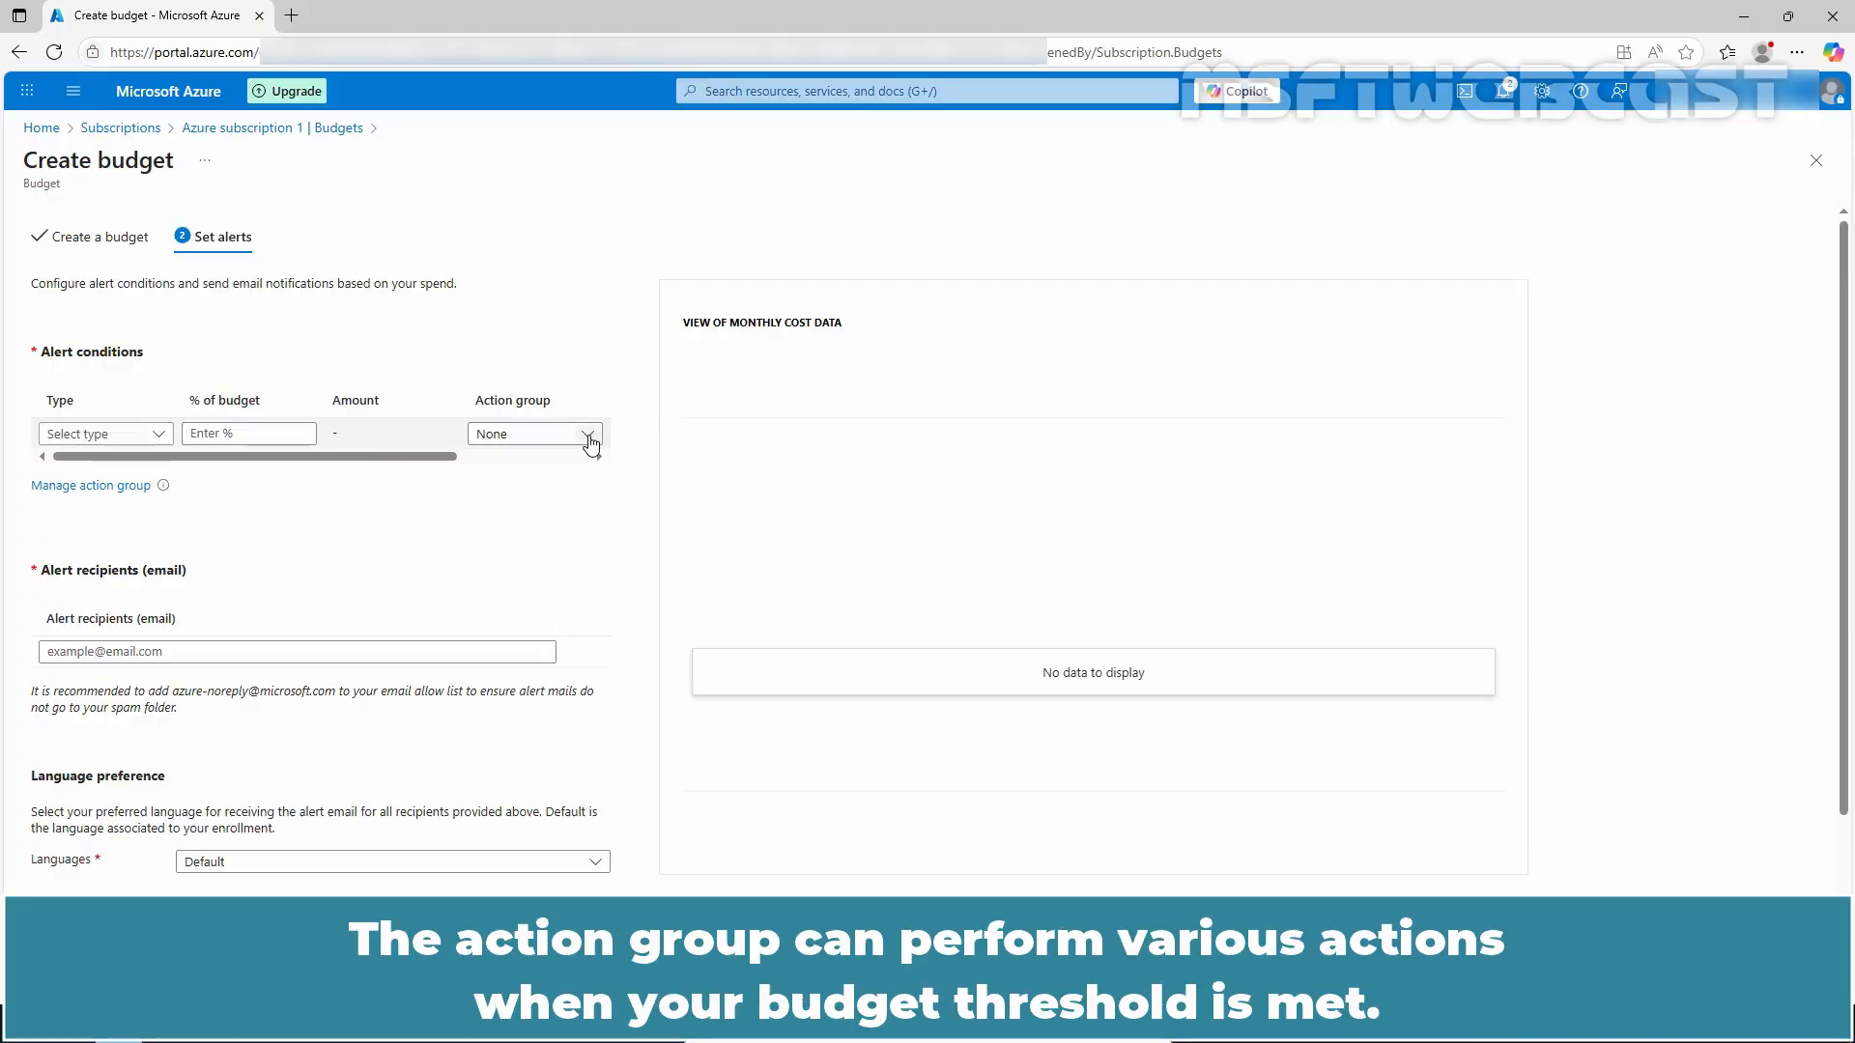
left_click(533, 432)
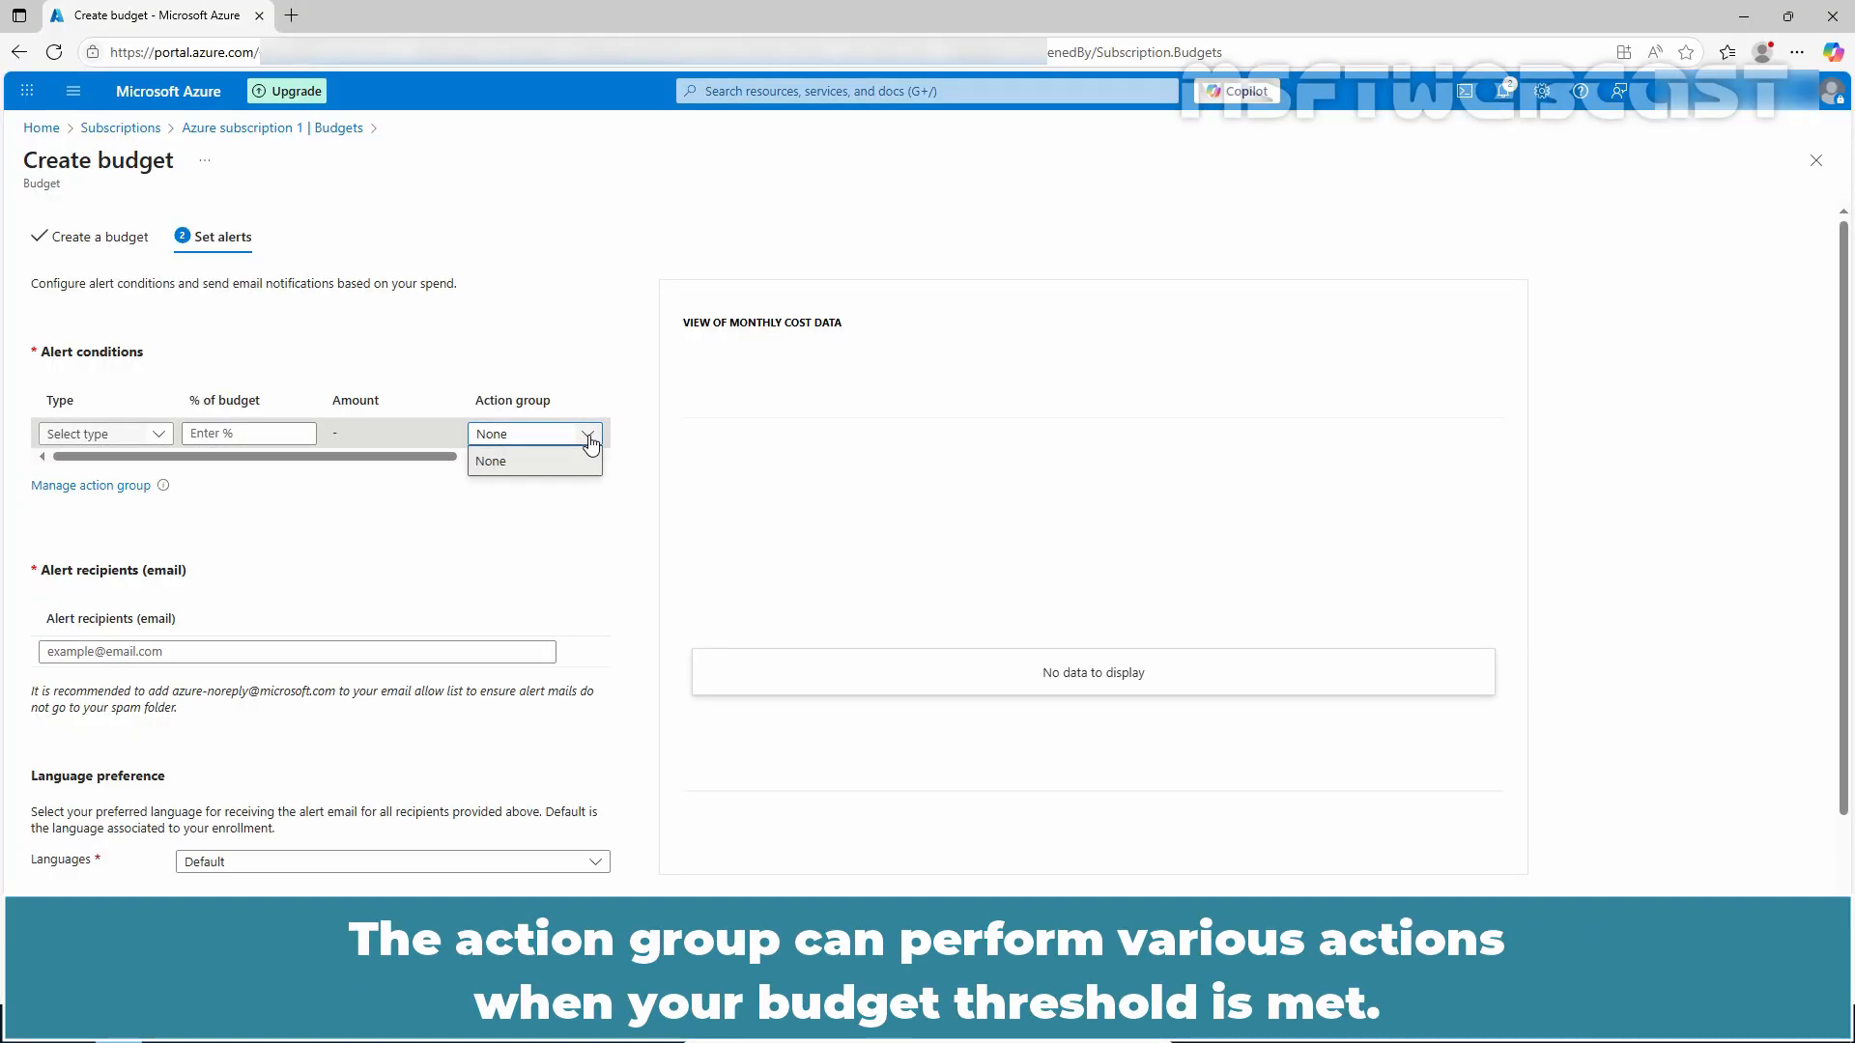